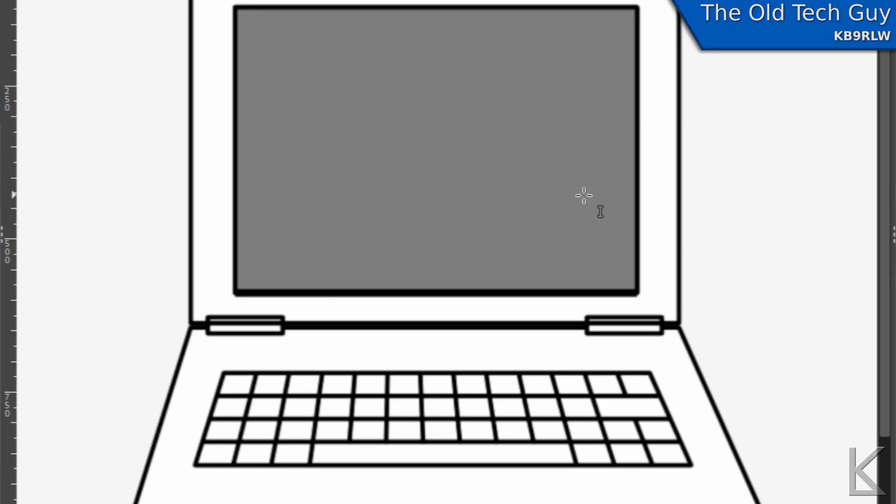
{"action": "mouse_move", "coordinate": [476, 110]}
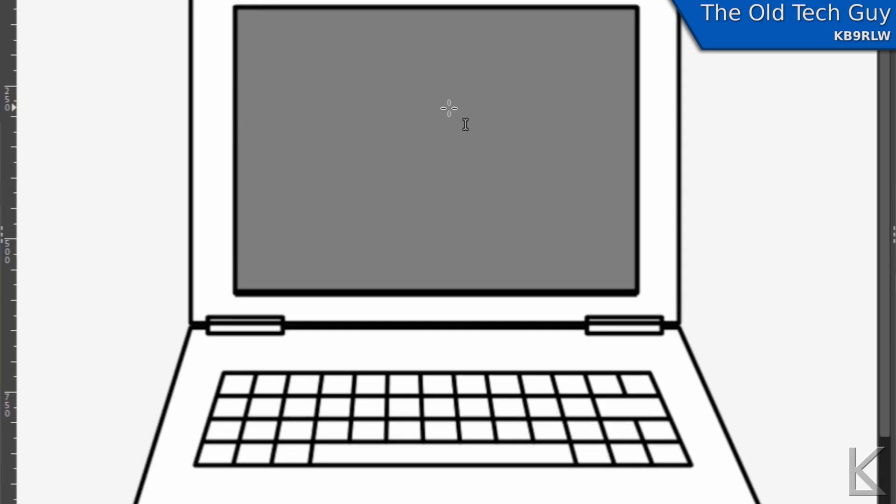
{"action": "mouse_move", "coordinate": [463, 318]}
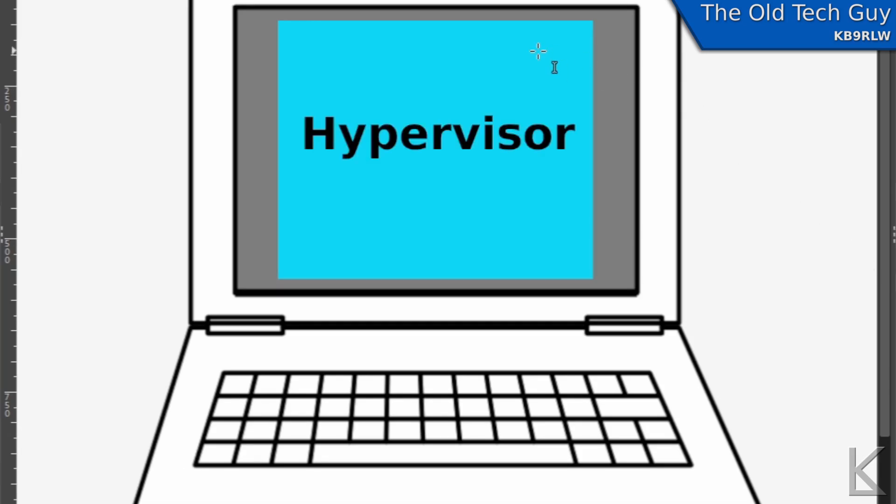
{"action": "mouse_move", "coordinate": [418, 218]}
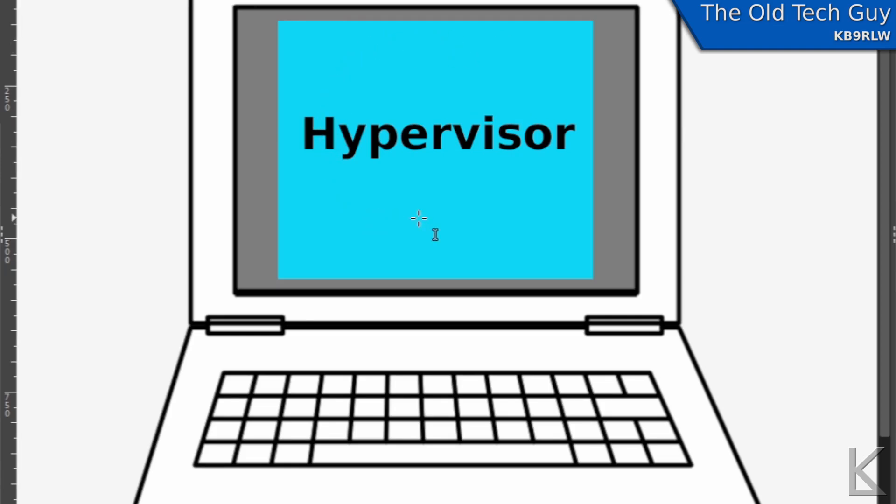
{"action": "mouse_move", "coordinate": [523, 206]}
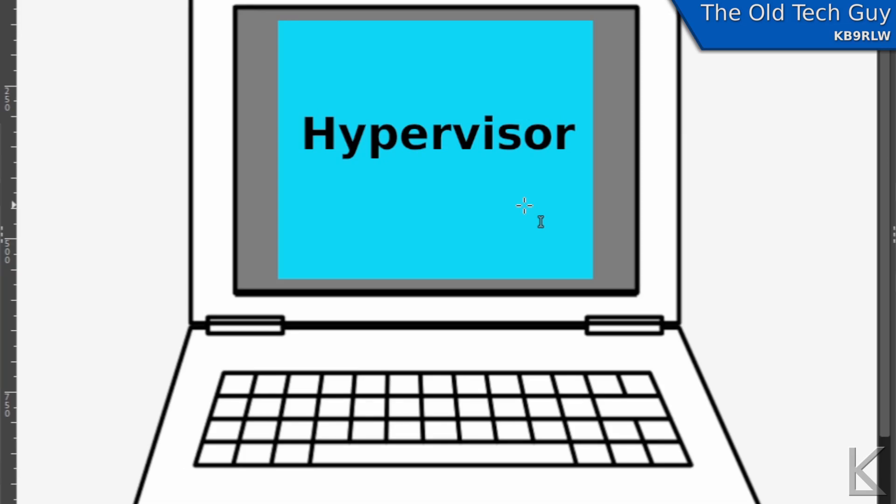
{"action": "mouse_move", "coordinate": [554, 346]}
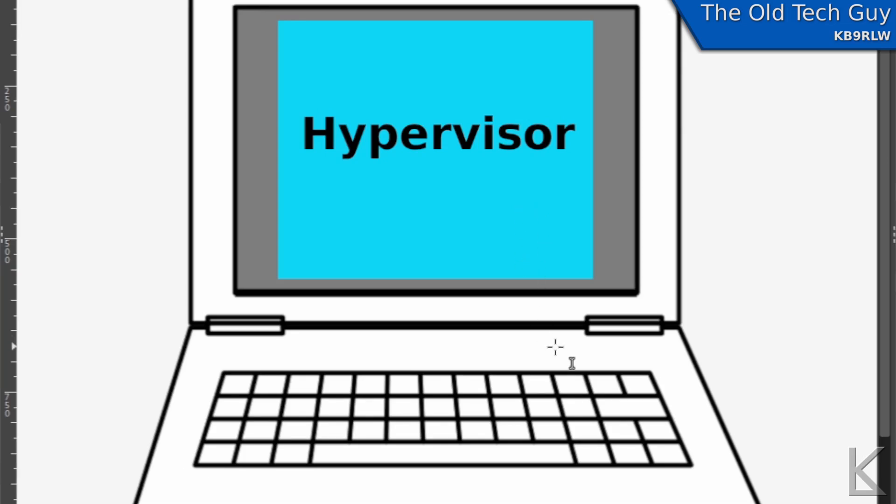
{"action": "mouse_move", "coordinate": [563, 415]}
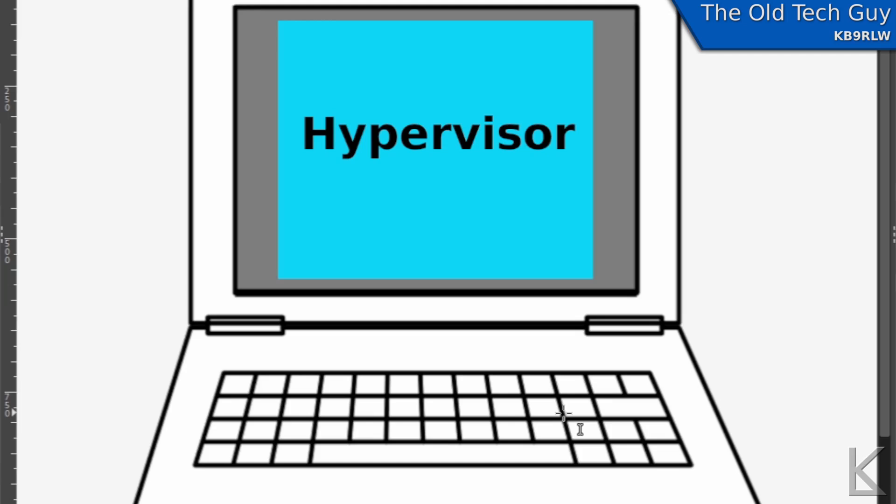
{"action": "mouse_move", "coordinate": [332, 197]}
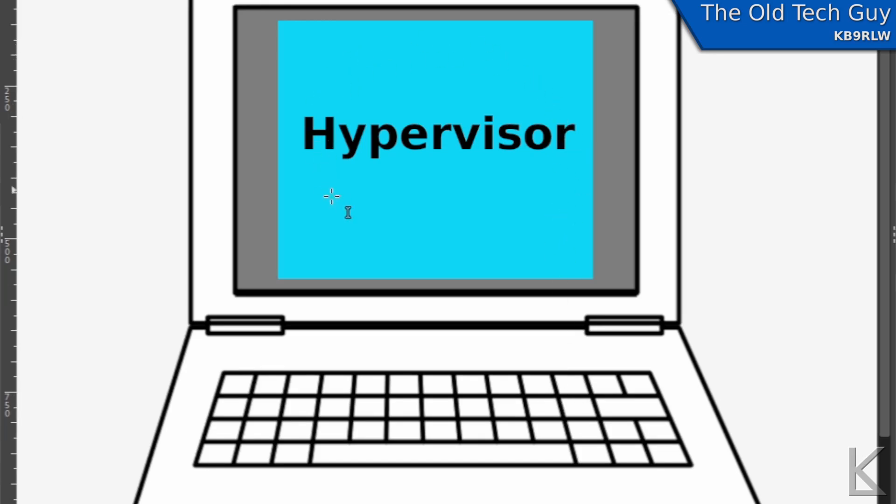
{"action": "mouse_move", "coordinate": [502, 216]}
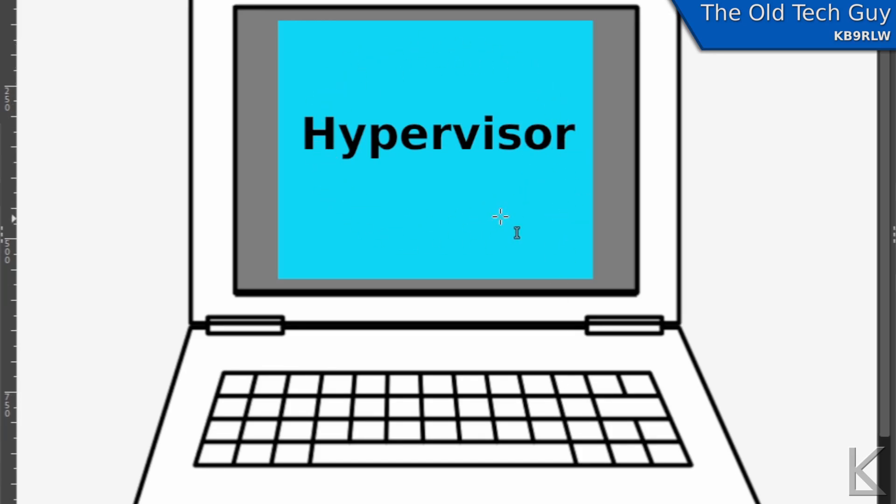
{"action": "mouse_move", "coordinate": [634, 274]}
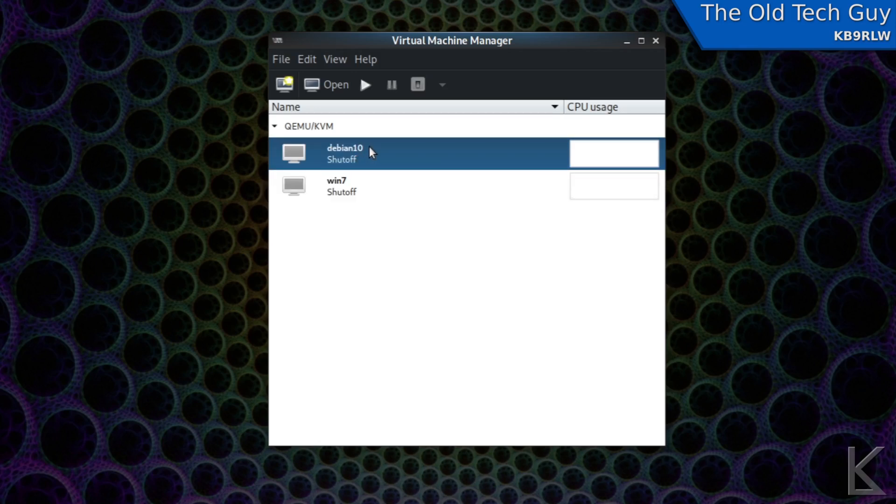
{"action": "mouse_move", "coordinate": [365, 84]}
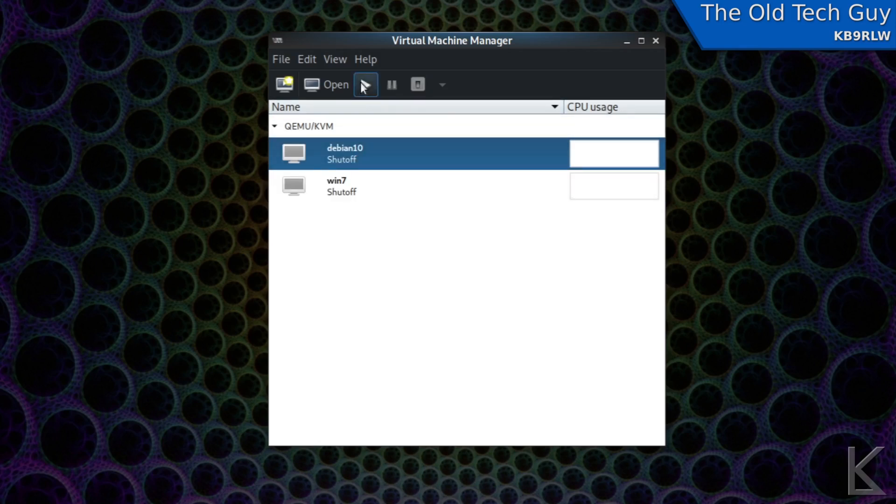
Step: Start the debian10 VM, dismiss the New VM wizard, and open debian10's console
{"action": "left_click", "coordinate": [365, 84]}
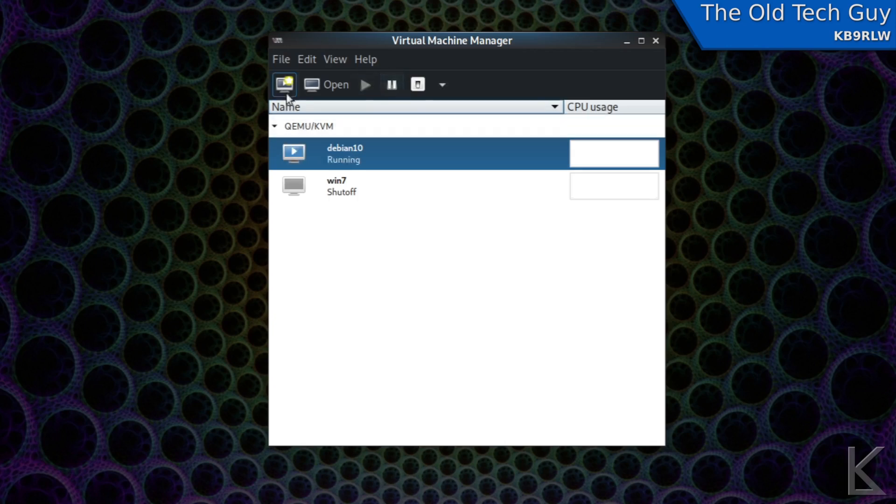
{"action": "left_click", "coordinate": [284, 84]}
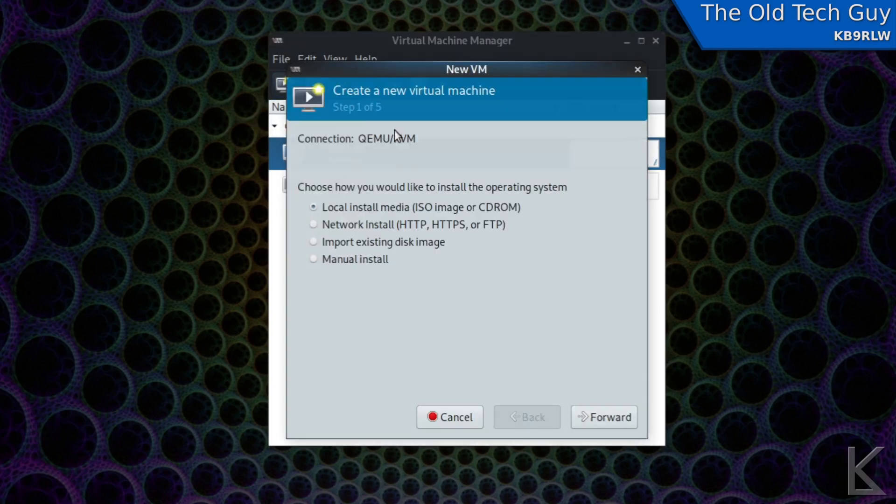
{"action": "left_click", "coordinate": [449, 417]}
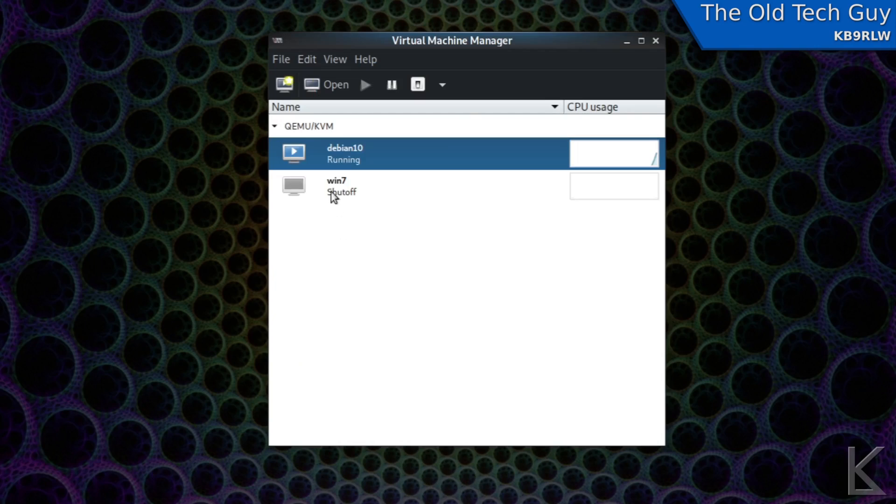
{"action": "mouse_move", "coordinate": [372, 173]}
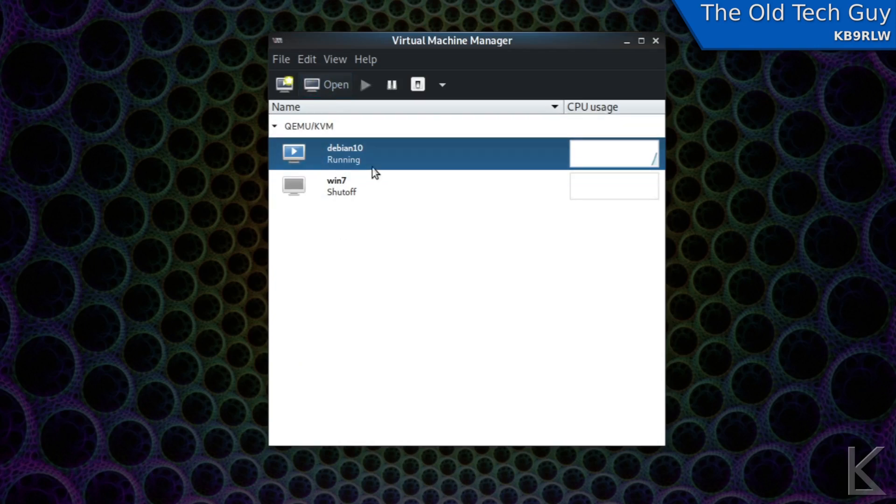
{"action": "double_click", "coordinate": [343, 153]}
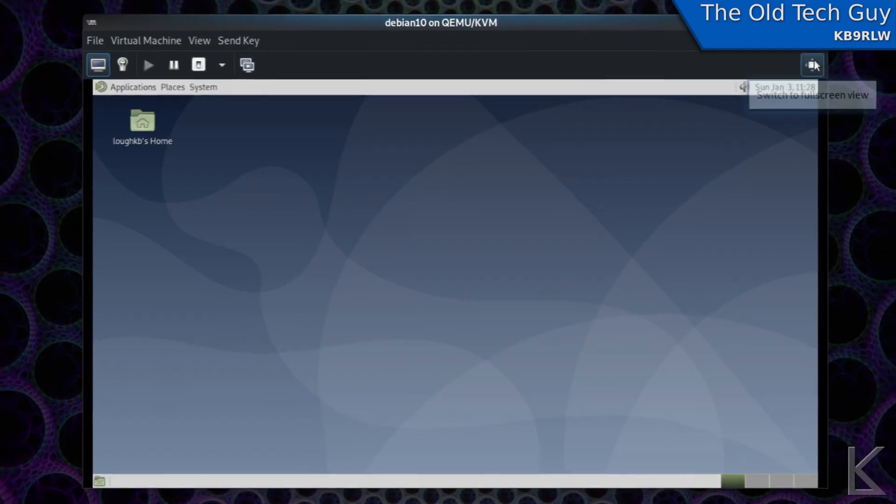
Step: Make the Debian guest fullscreen and launch Synaptic Package Manager with root authentication
{"action": "left_click", "coordinate": [812, 64]}
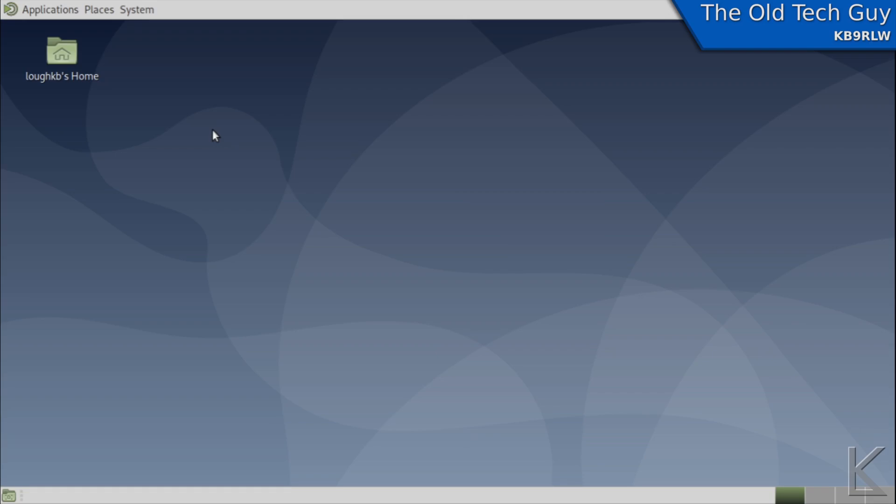
{"action": "mouse_move", "coordinate": [160, 84]}
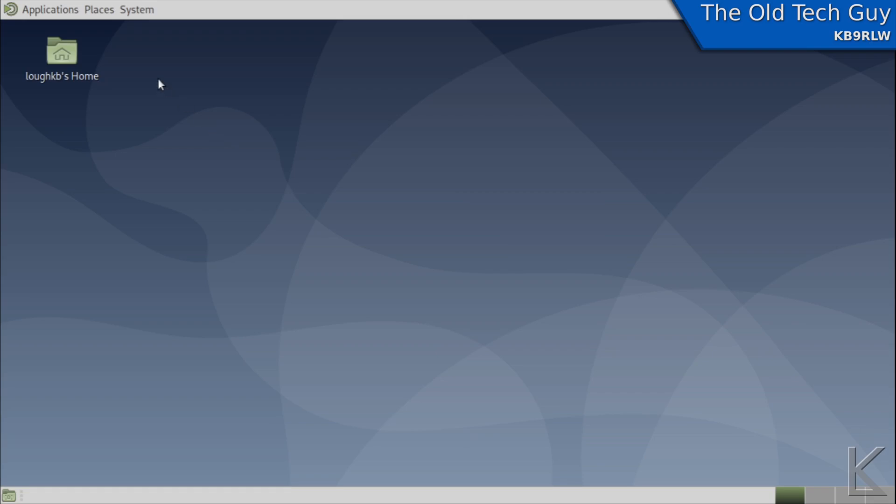
{"action": "mouse_move", "coordinate": [148, 40]}
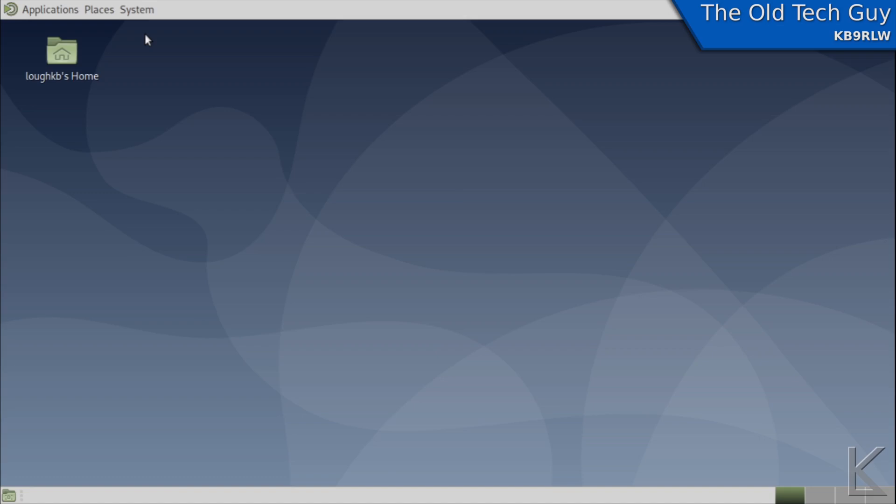
{"action": "mouse_move", "coordinate": [329, 280]}
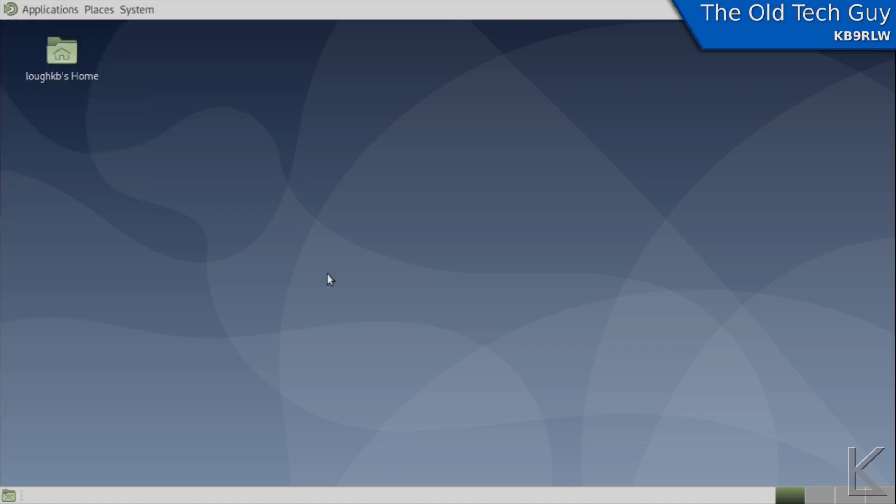
{"action": "mouse_move", "coordinate": [140, 15]}
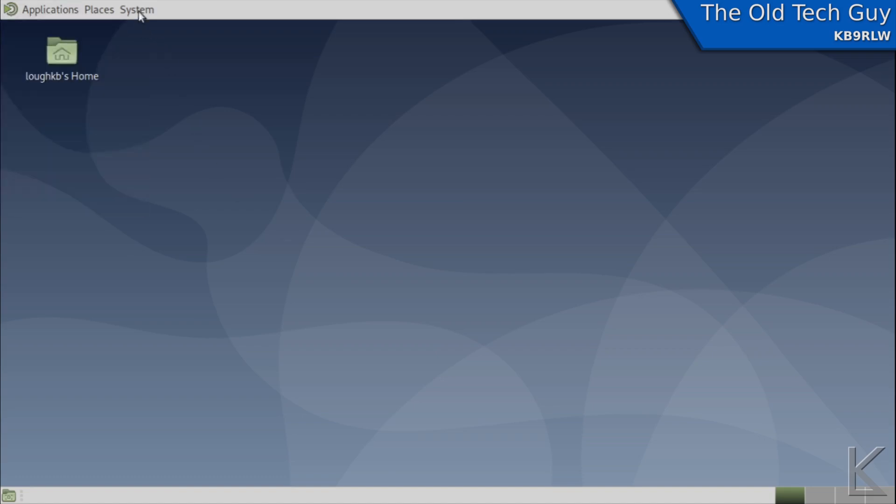
{"action": "left_click", "coordinate": [136, 10]}
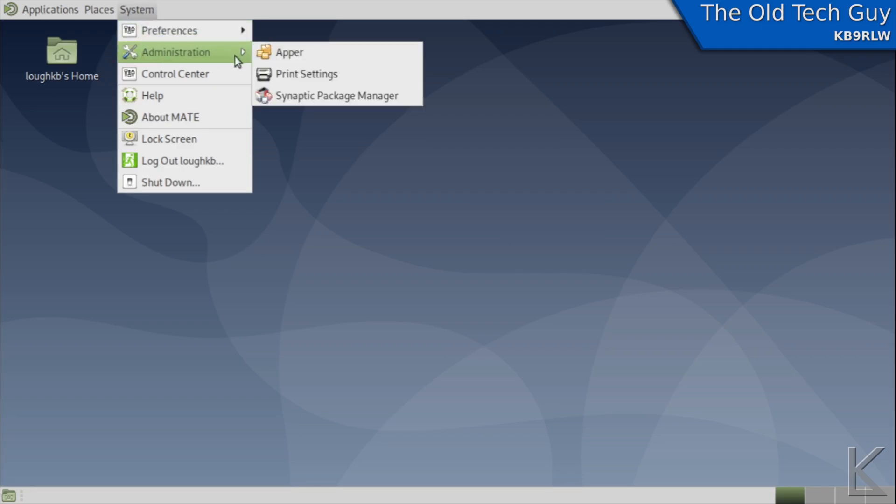
{"action": "left_click", "coordinate": [336, 95]}
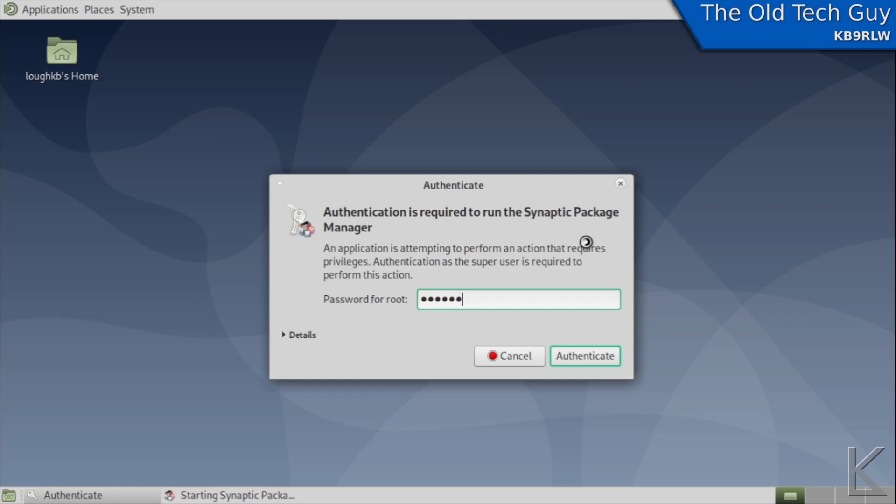
{"action": "left_click", "coordinate": [584, 355]}
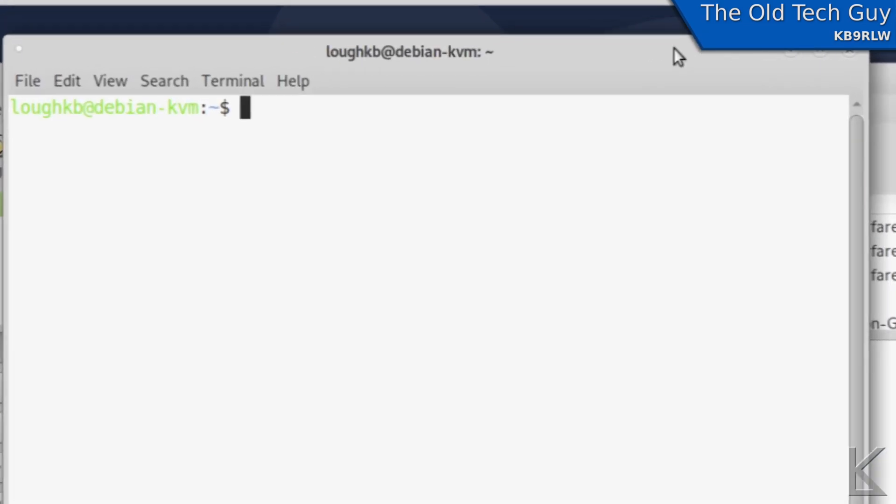
Step: Enter 'sudo apt install synaptic' in the MATE Terminal
{"action": "type", "text": "sudo"}
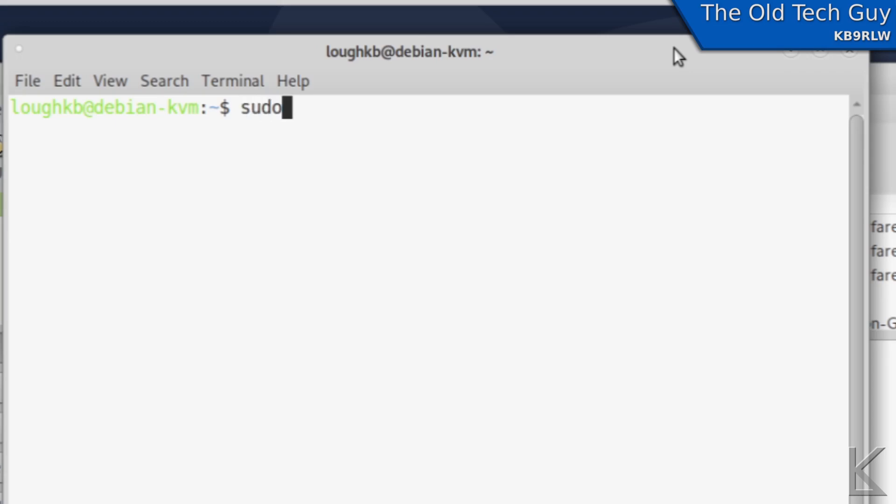
{"action": "type", "text": "apt in"}
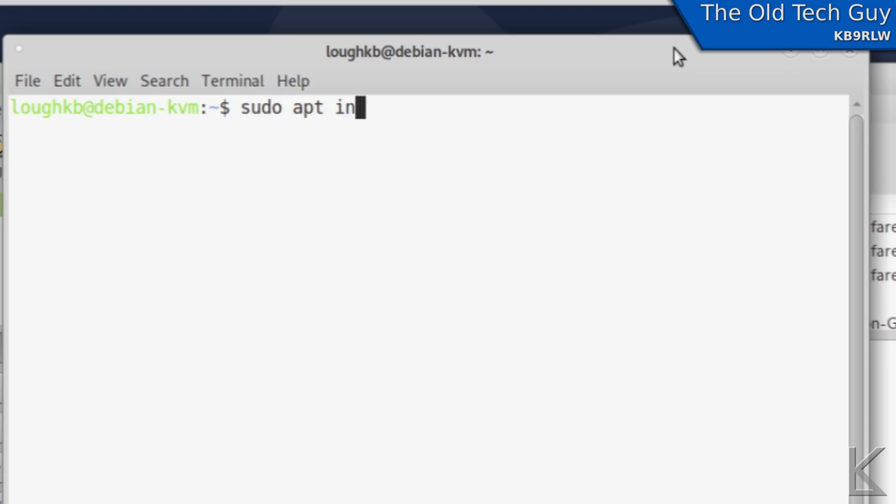
{"action": "type", "text": "stall synapti"}
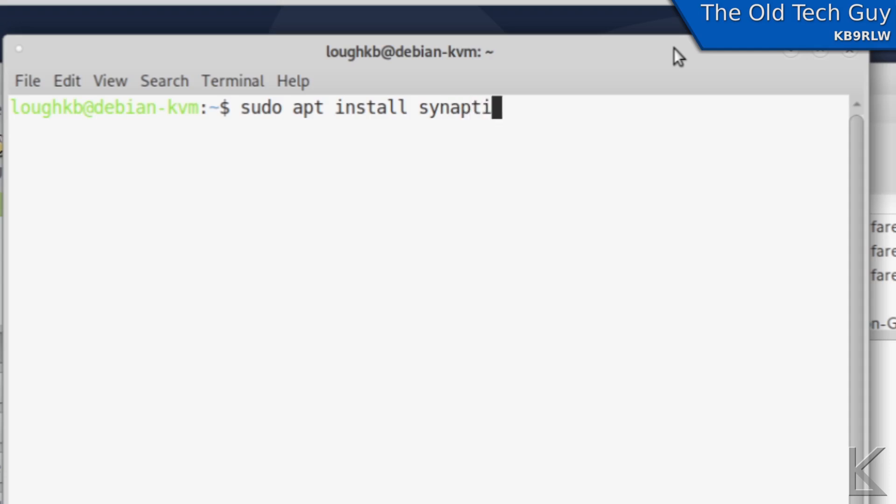
{"action": "type", "text": "c"}
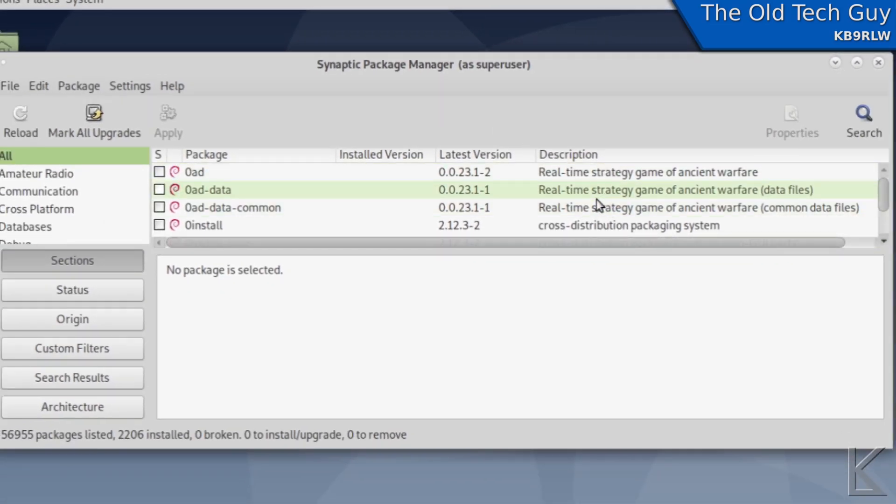
Step: View the 0ad-data package details in the Synaptic package list
{"action": "left_click", "coordinate": [209, 190]}
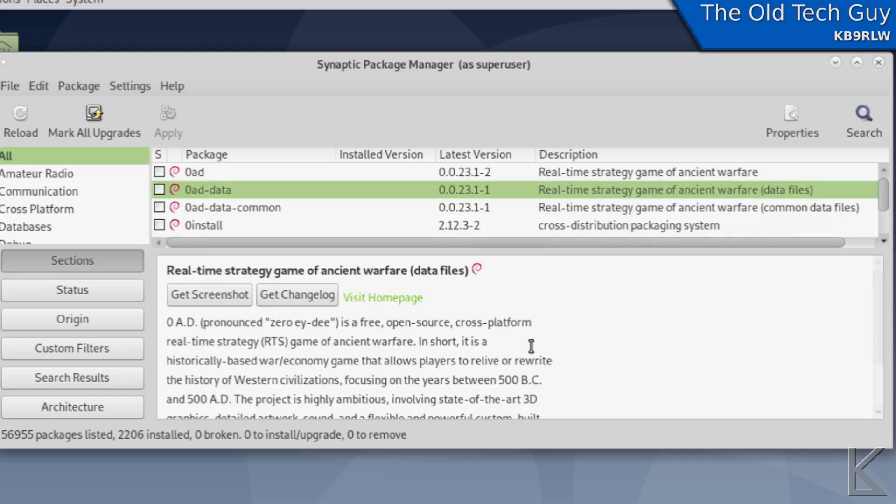
{"action": "scroll", "scroll_direction": "down", "scroll_amount": 3}
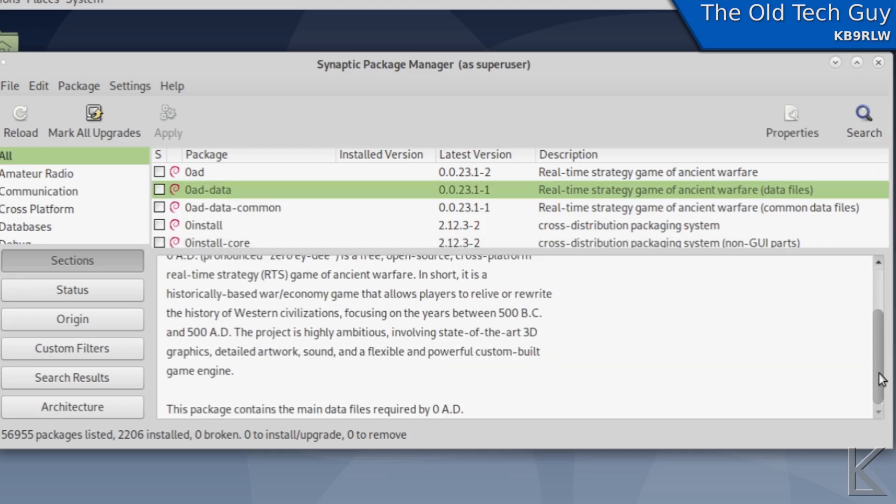
{"action": "scroll", "scroll_direction": "up", "scroll_amount": 3}
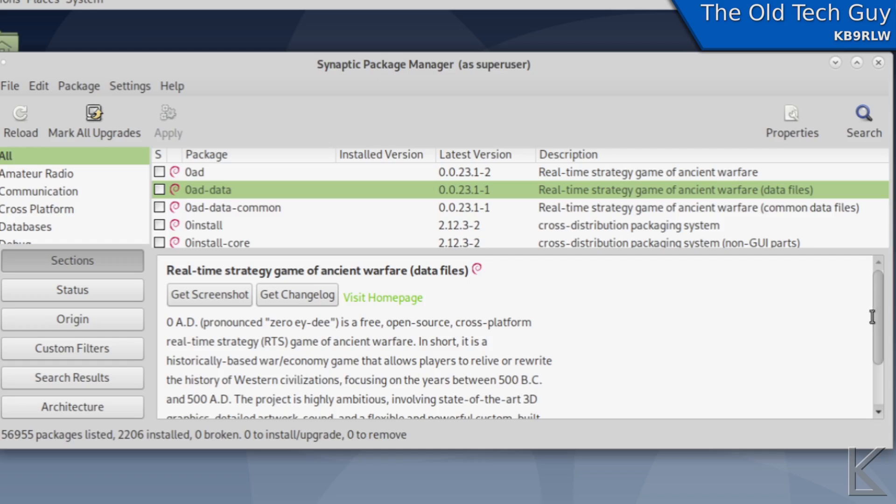
Step: Search Synaptic for 'virt-manager' and view the virt-manager package description
{"action": "left_click", "coordinate": [863, 114]}
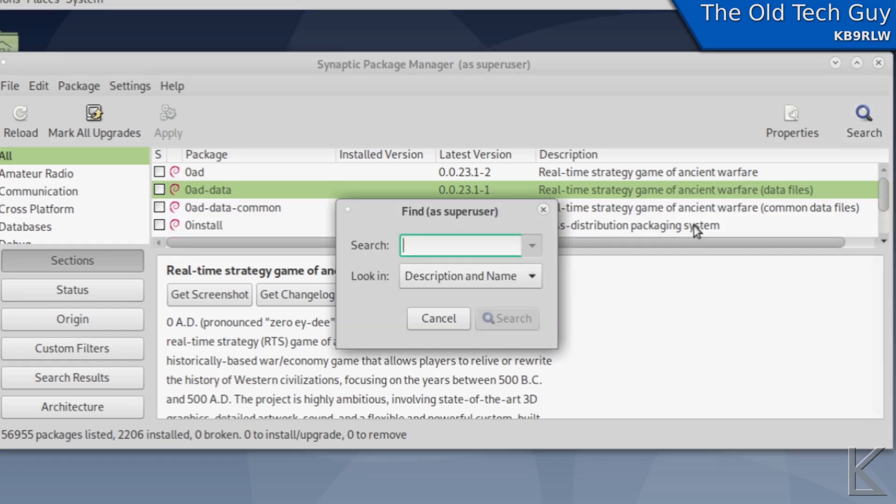
{"action": "type", "text": "virt"}
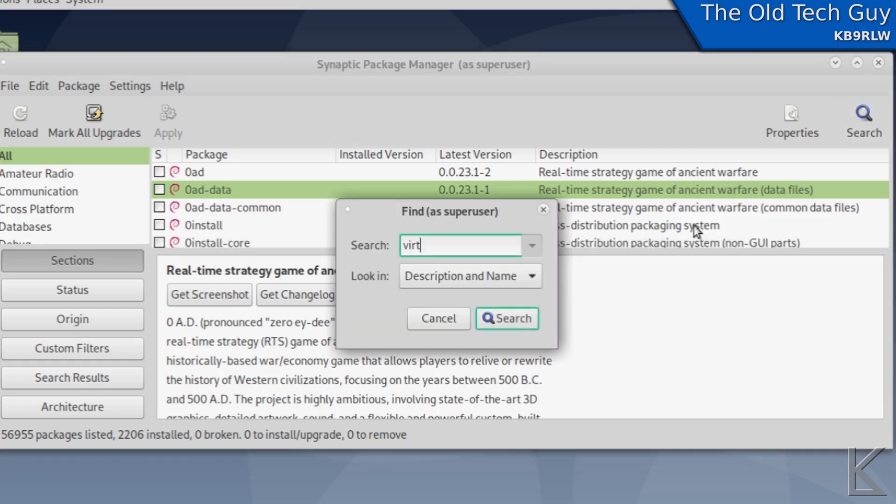
{"action": "type", "text": "-manager"}
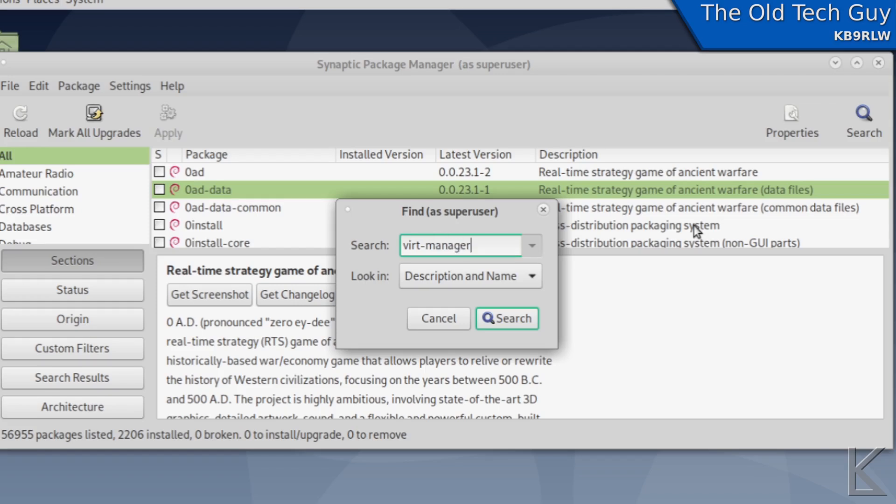
{"action": "left_click", "coordinate": [506, 318]}
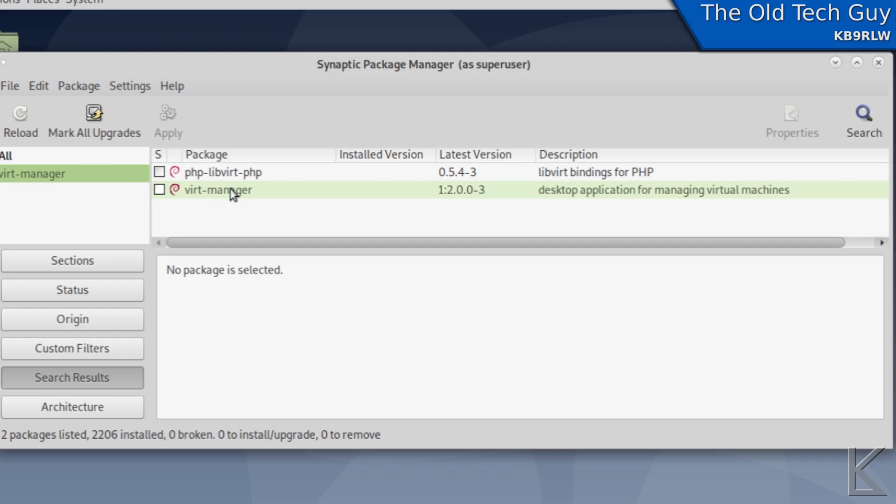
{"action": "mouse_move", "coordinate": [556, 203]}
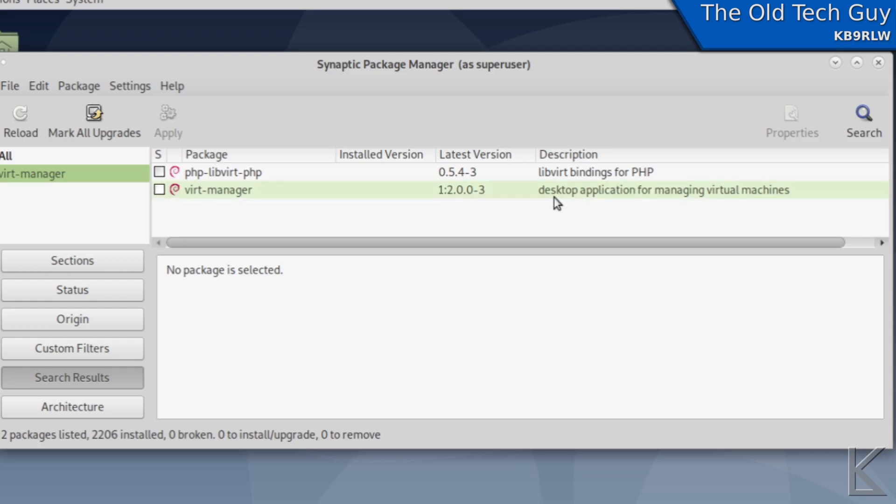
{"action": "mouse_move", "coordinate": [638, 202]}
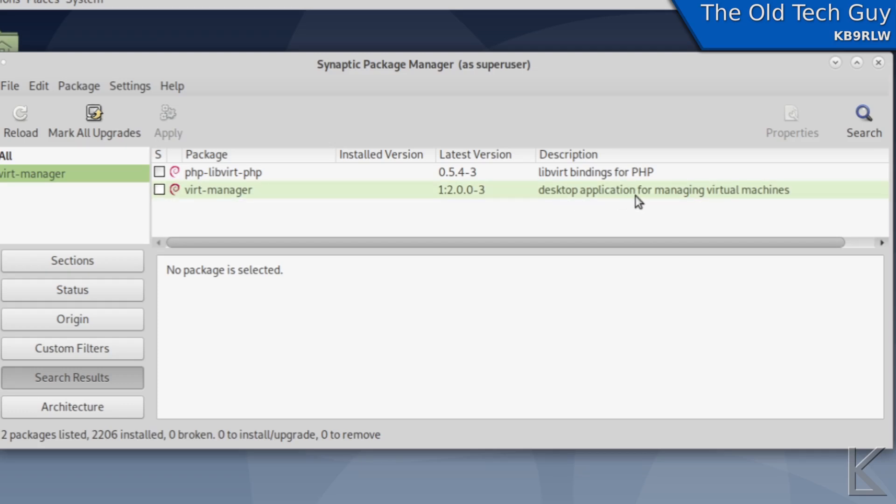
{"action": "left_click", "coordinate": [218, 190]}
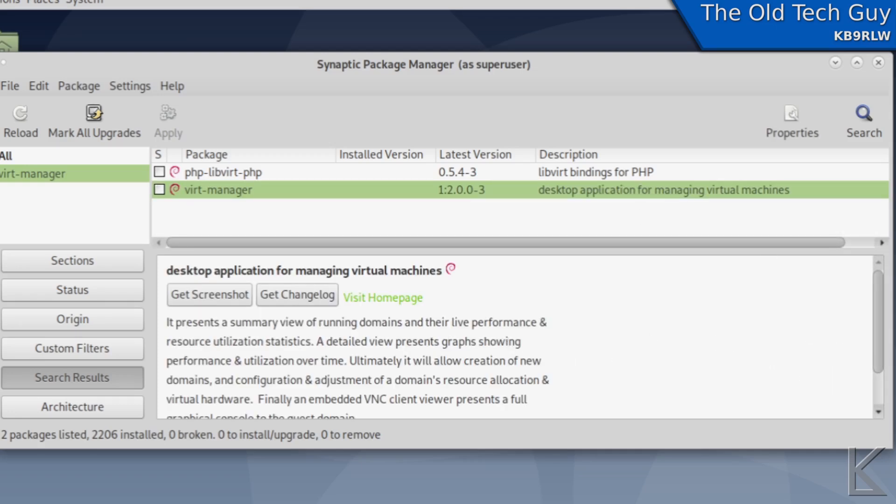
{"action": "scroll", "scroll_direction": "down", "scroll_amount": 3}
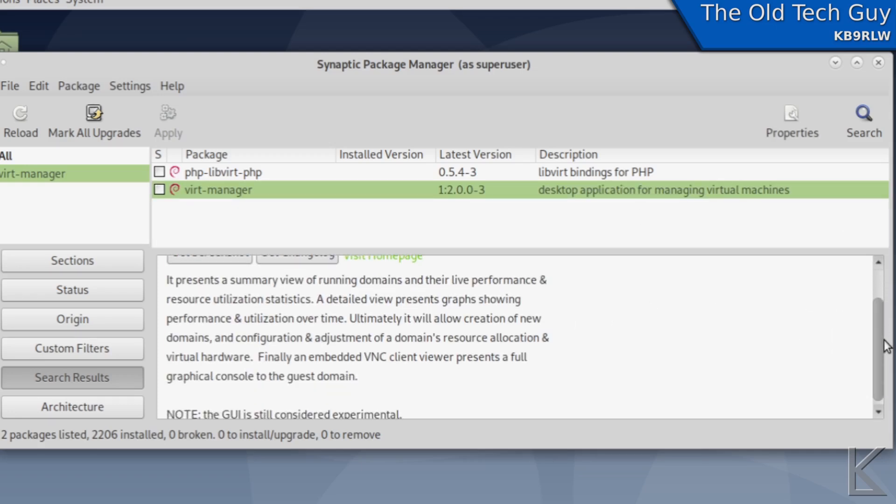
{"action": "scroll", "scroll_direction": "up", "scroll_amount": 3}
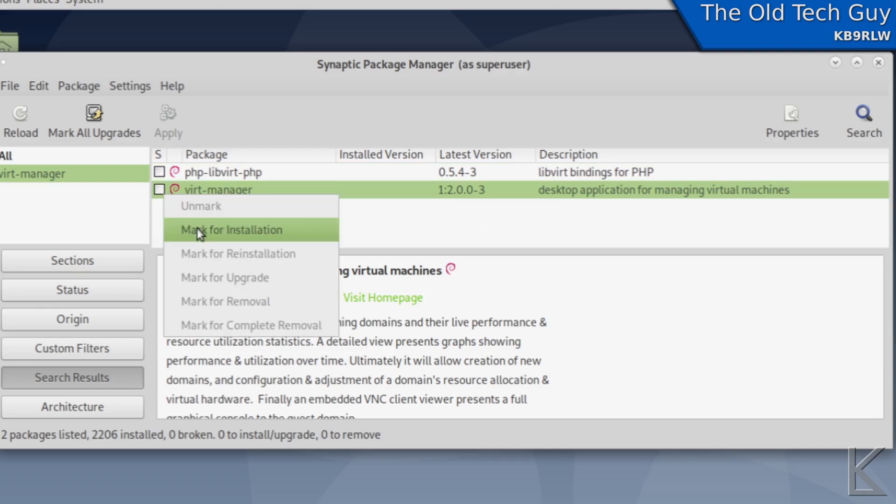
Step: Mark virt-manager for installation, accepting its additional required packages (85 total)
{"action": "left_click", "coordinate": [230, 230]}
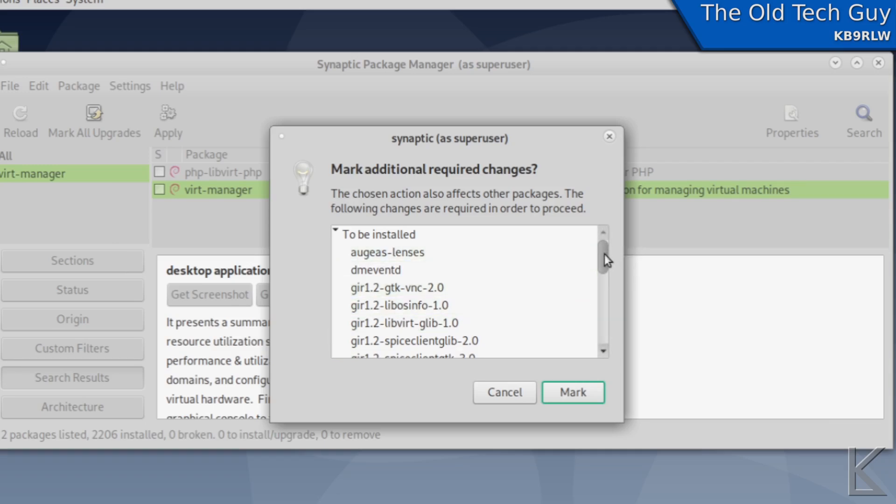
{"action": "scroll", "scroll_direction": "down", "scroll_amount": 3}
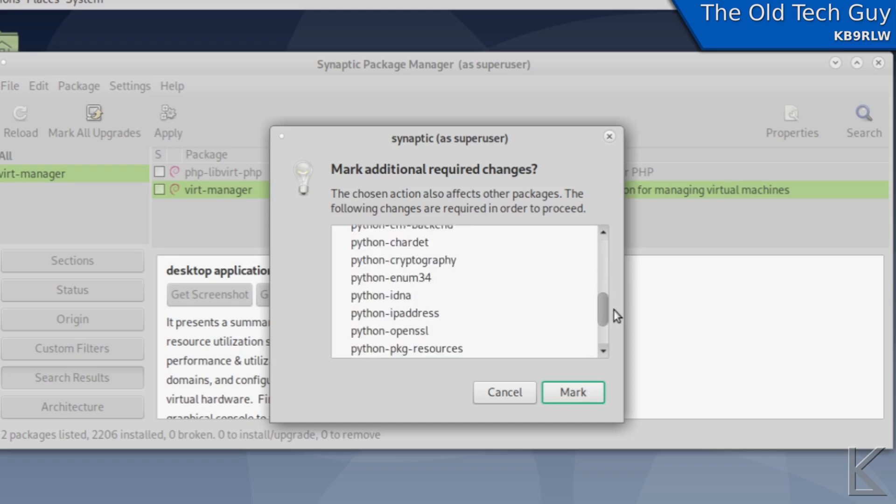
{"action": "scroll", "scroll_direction": "down", "scroll_amount": 3}
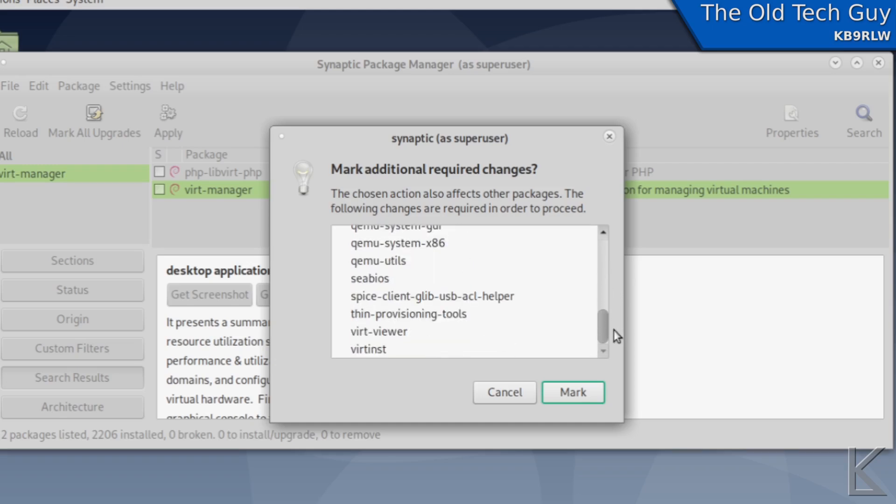
{"action": "left_click", "coordinate": [572, 392]}
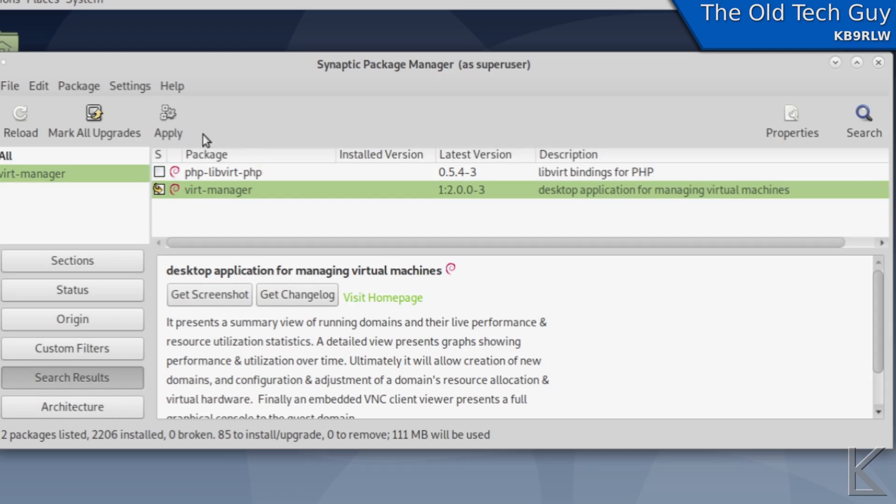
{"action": "mouse_move", "coordinate": [168, 114]}
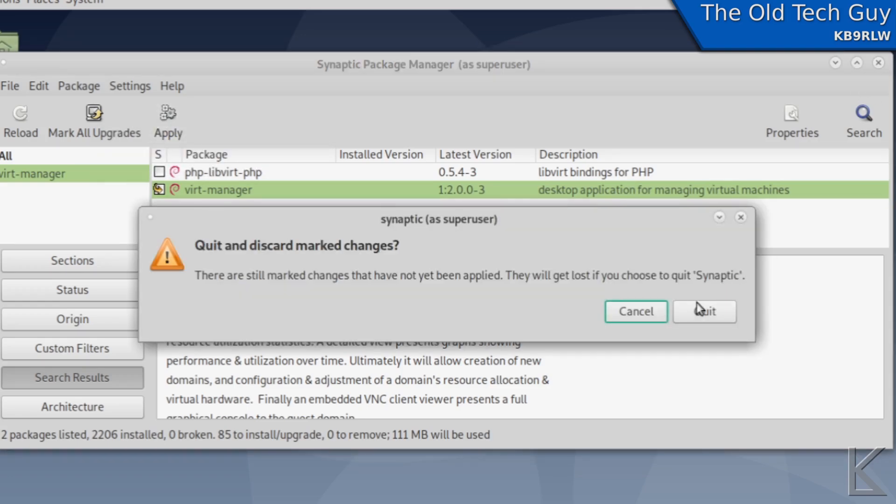
Step: Quit Synaptic discarding the marked changes, then shut down the debian10 guest
{"action": "left_click", "coordinate": [704, 311]}
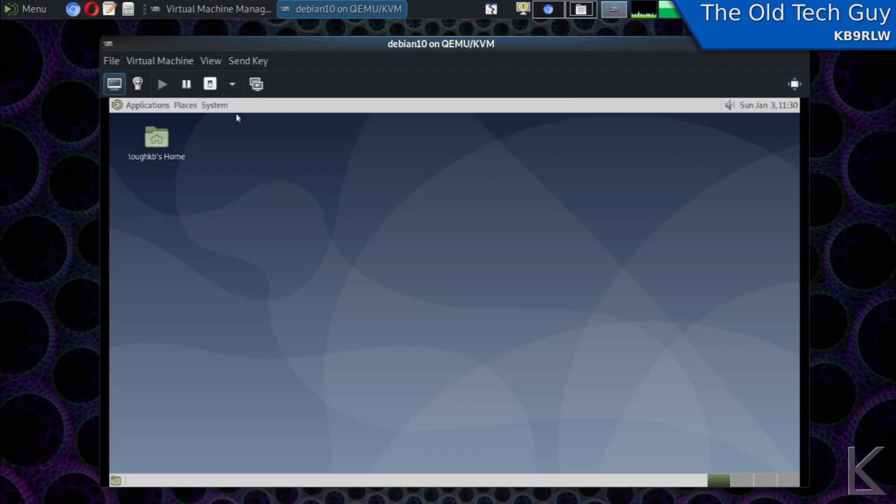
{"action": "left_click", "coordinate": [214, 105]}
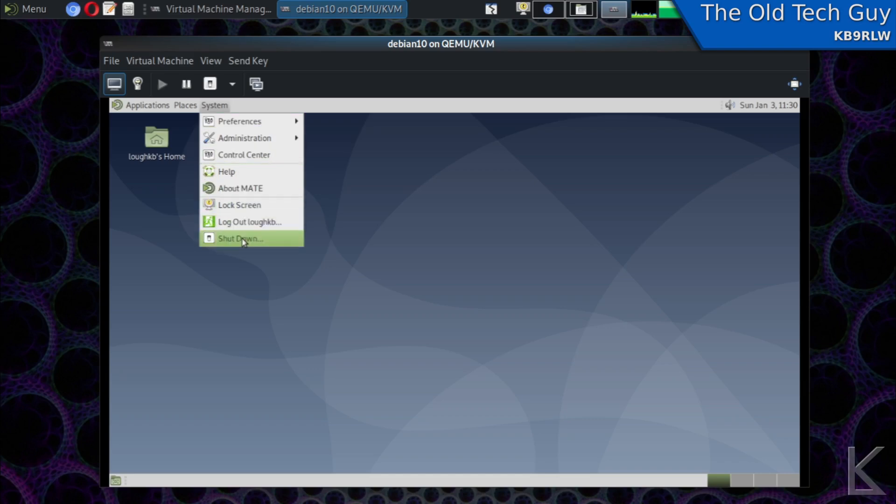
{"action": "left_click", "coordinate": [240, 238]}
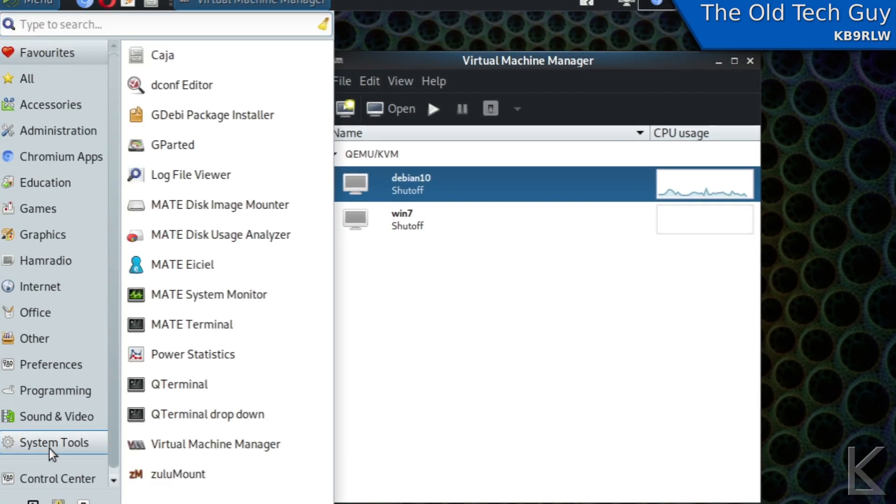
{"action": "mouse_move", "coordinate": [226, 444]}
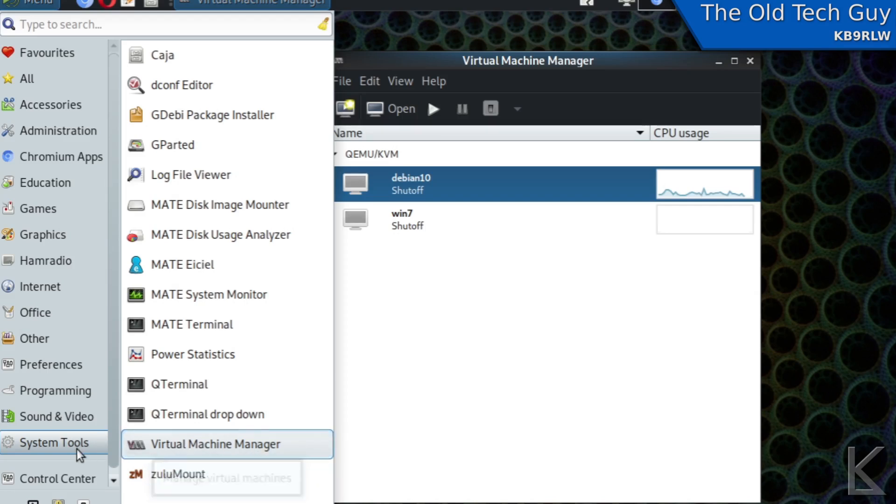
{"action": "mouse_move", "coordinate": [308, 463]}
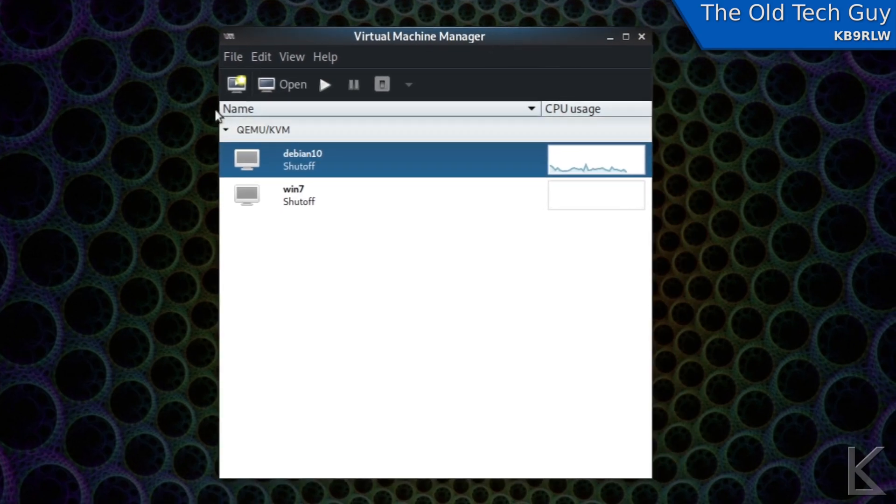
{"action": "mouse_move", "coordinate": [235, 84]}
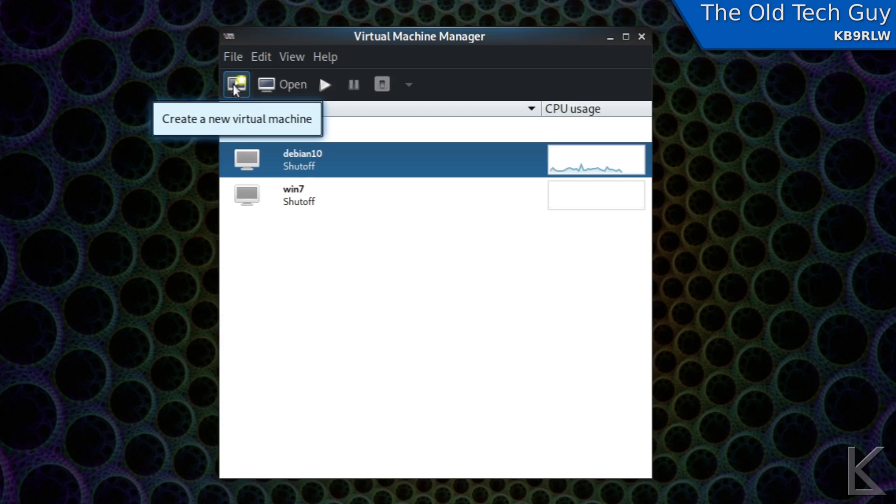
Step: Begin a new VM using Local install media and advance to step 2
{"action": "left_click", "coordinate": [235, 84]}
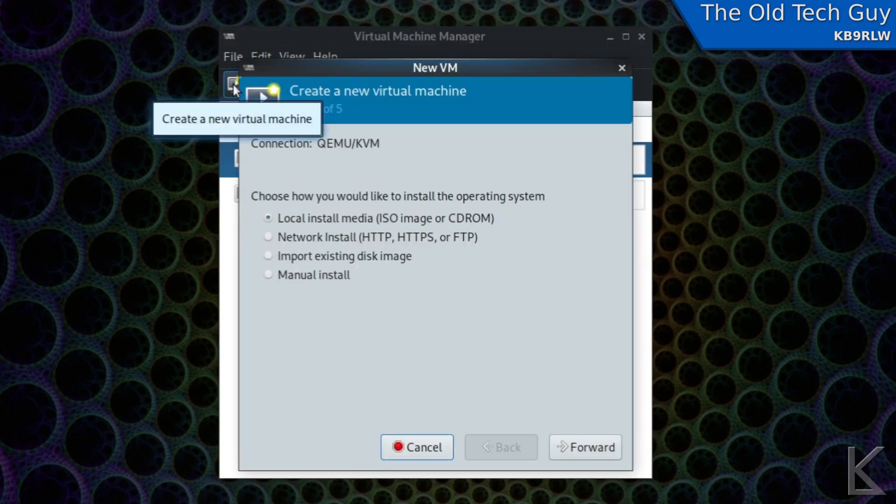
{"action": "mouse_move", "coordinate": [349, 163]}
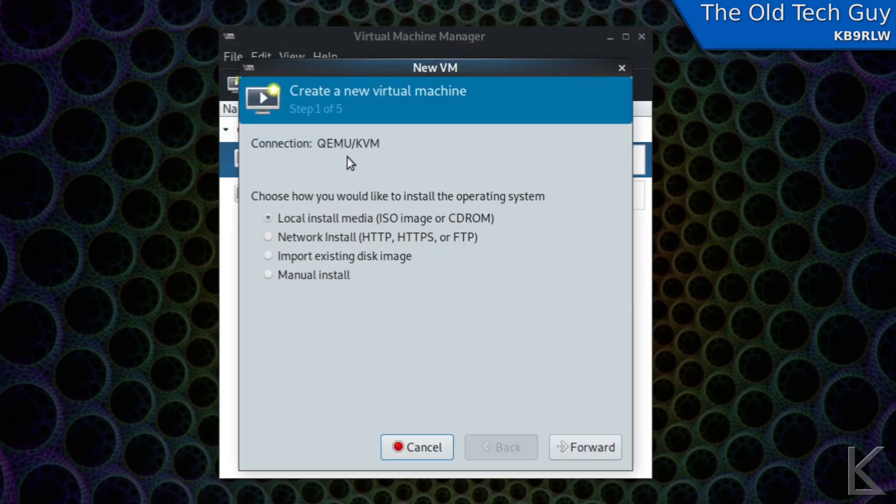
{"action": "mouse_move", "coordinate": [291, 232]}
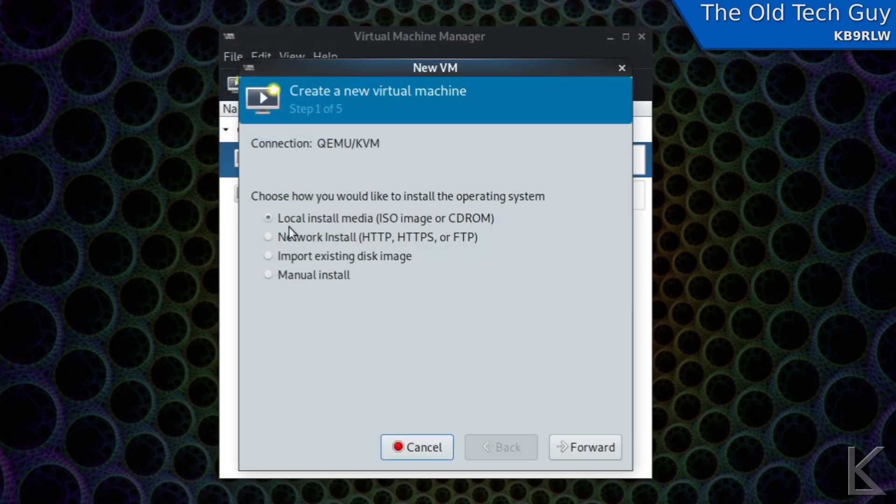
{"action": "mouse_move", "coordinate": [570, 438]}
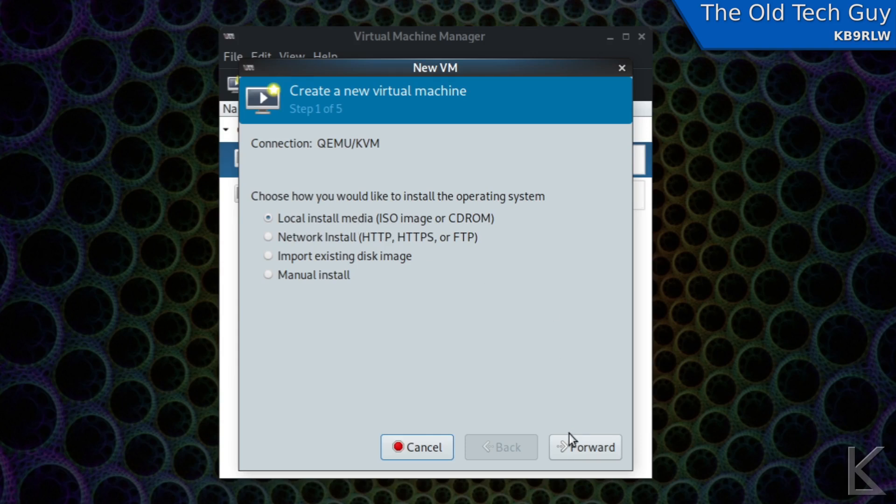
{"action": "left_click", "coordinate": [584, 447]}
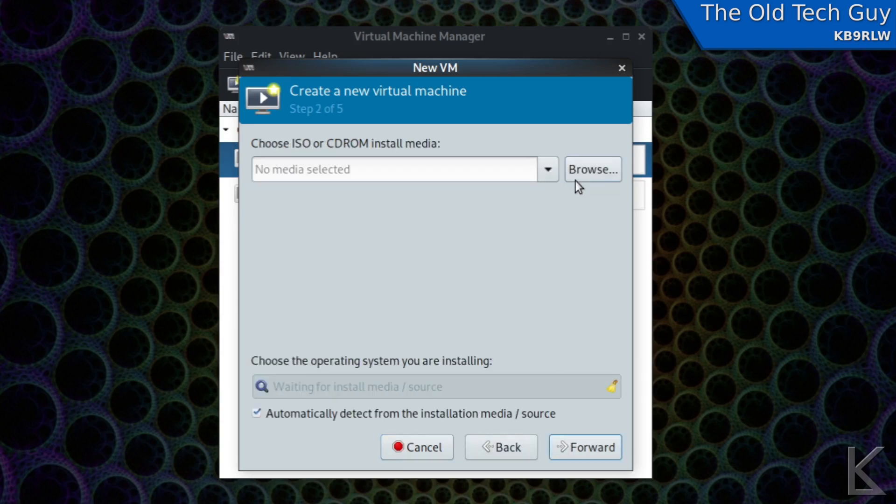
Step: Choose ubuntu-mate-20.04-desktop-amd64.iso from the Downloads pool as install media
{"action": "left_click", "coordinate": [592, 168]}
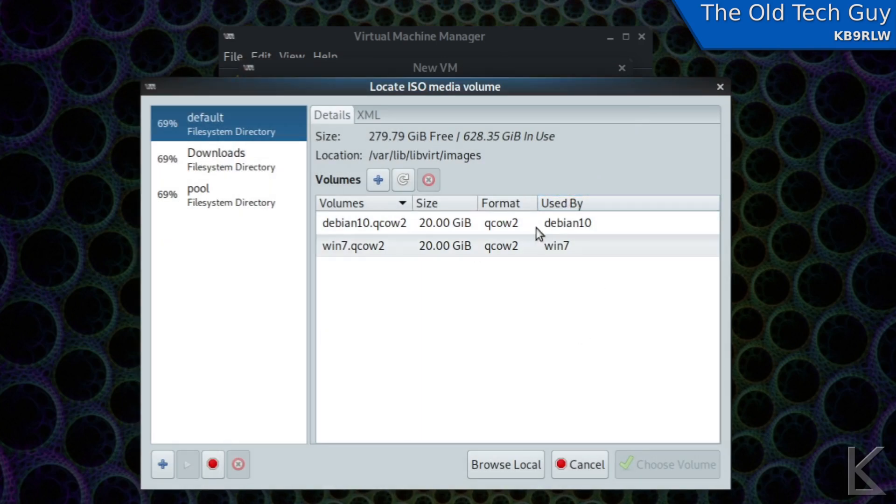
{"action": "mouse_move", "coordinate": [196, 253]}
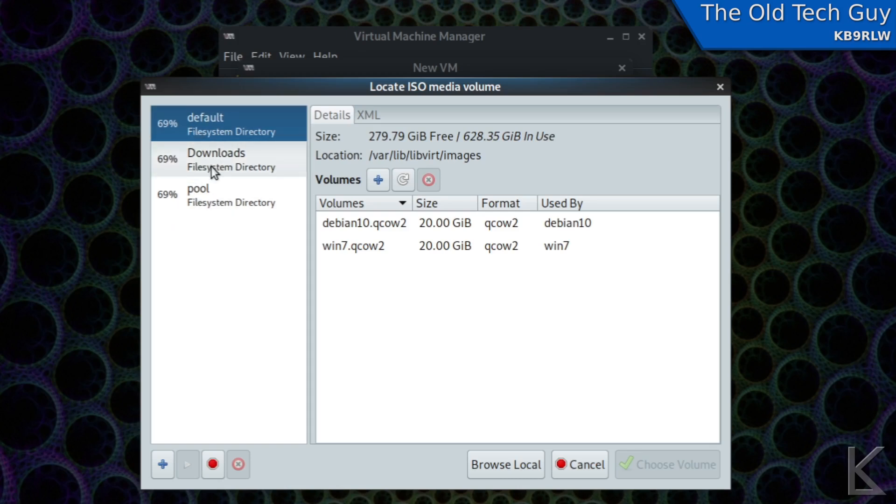
{"action": "mouse_move", "coordinate": [211, 323]}
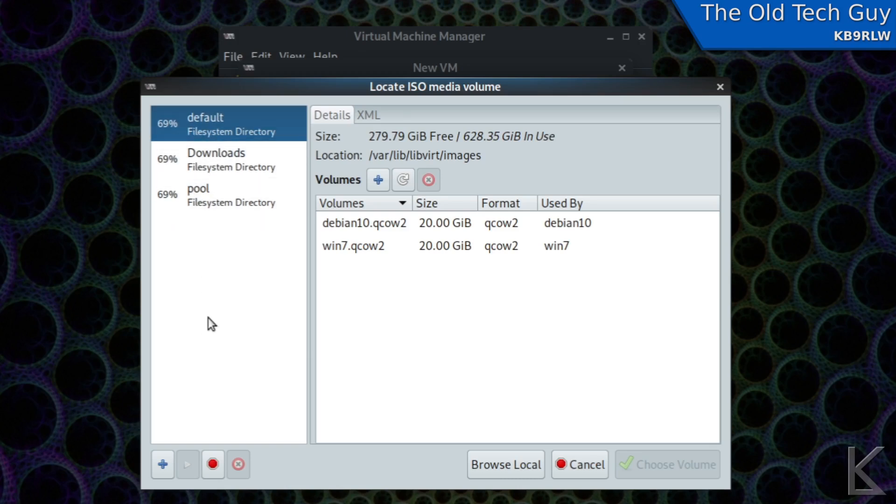
{"action": "mouse_move", "coordinate": [220, 226]}
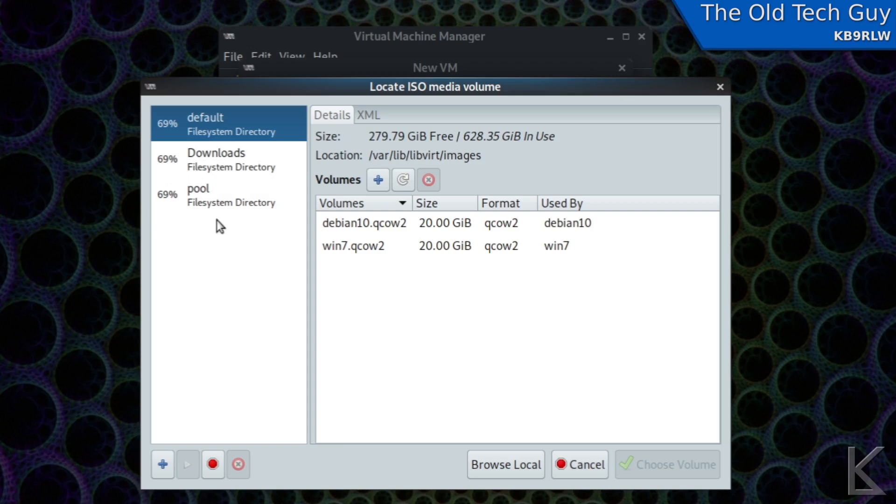
{"action": "mouse_move", "coordinate": [219, 204]}
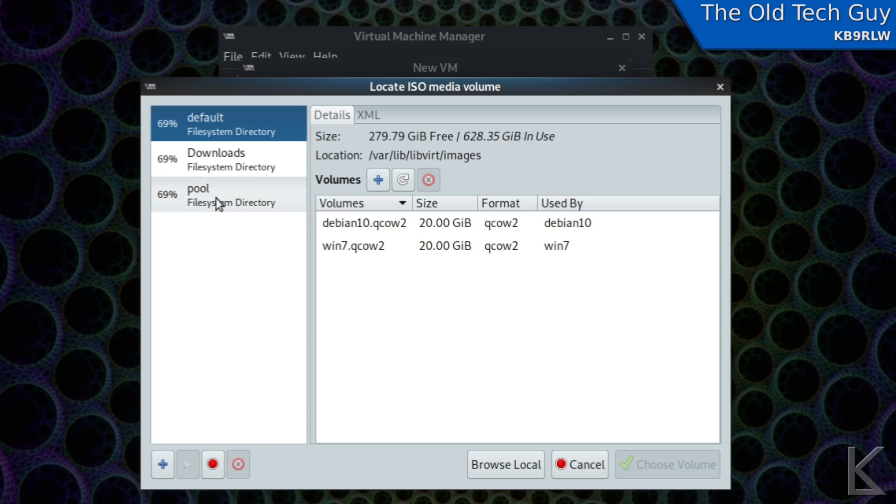
{"action": "mouse_move", "coordinate": [222, 172]}
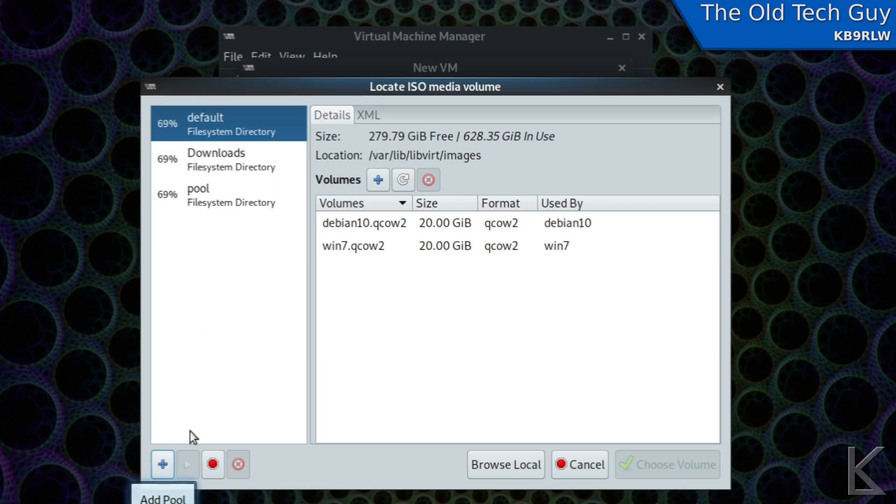
{"action": "left_click", "coordinate": [217, 194]}
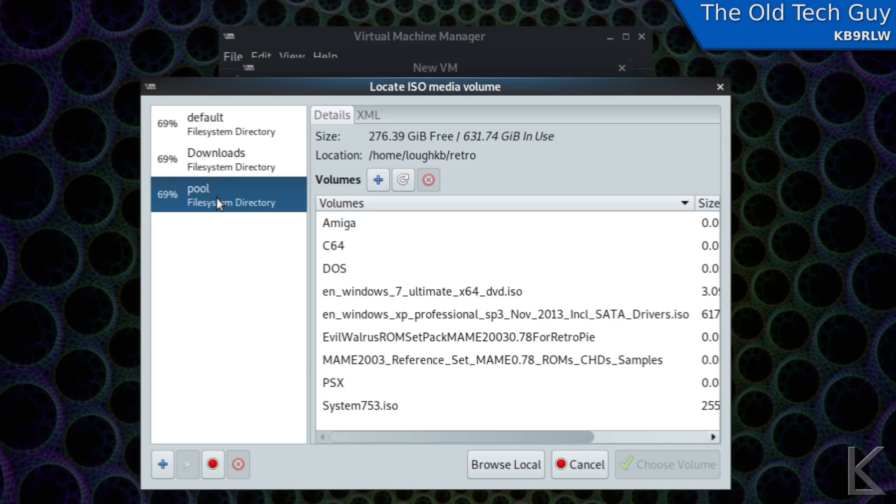
{"action": "mouse_move", "coordinate": [214, 167]}
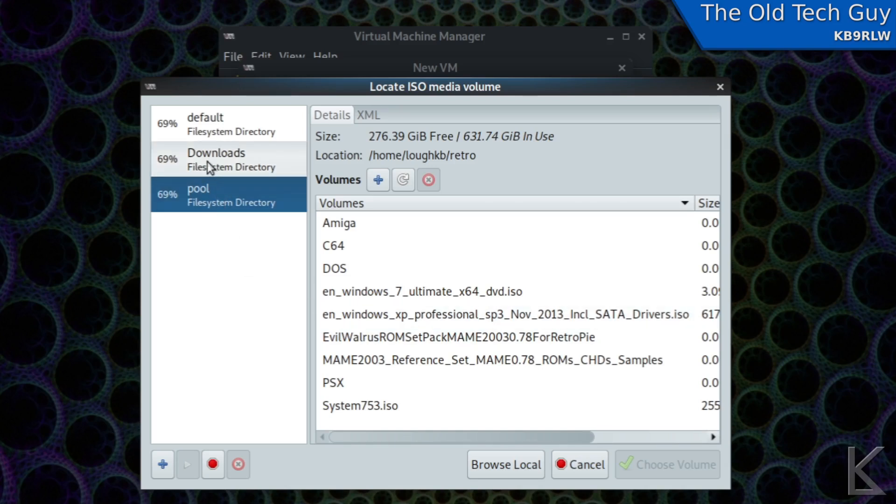
{"action": "left_click", "coordinate": [216, 160]}
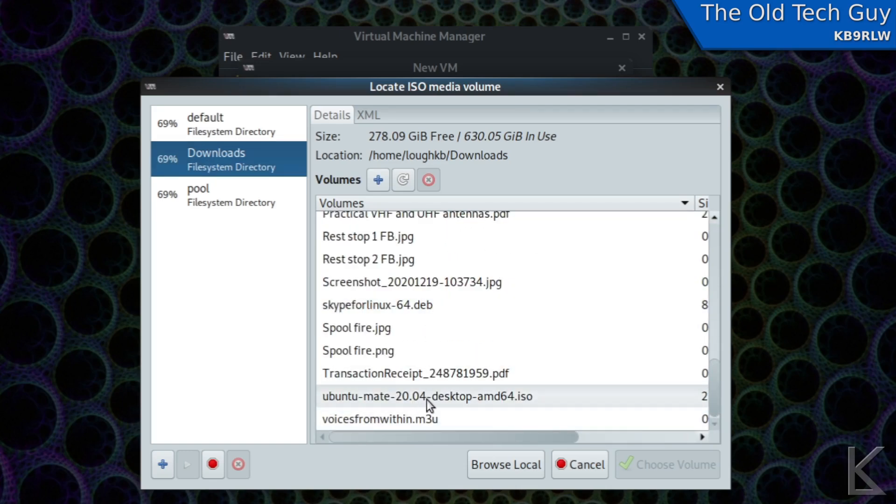
{"action": "left_click", "coordinate": [426, 396]}
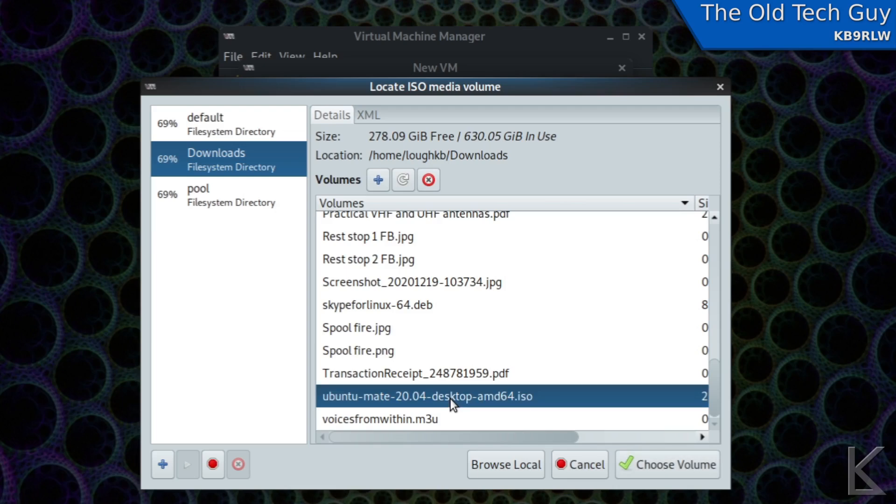
{"action": "left_click", "coordinate": [667, 464]}
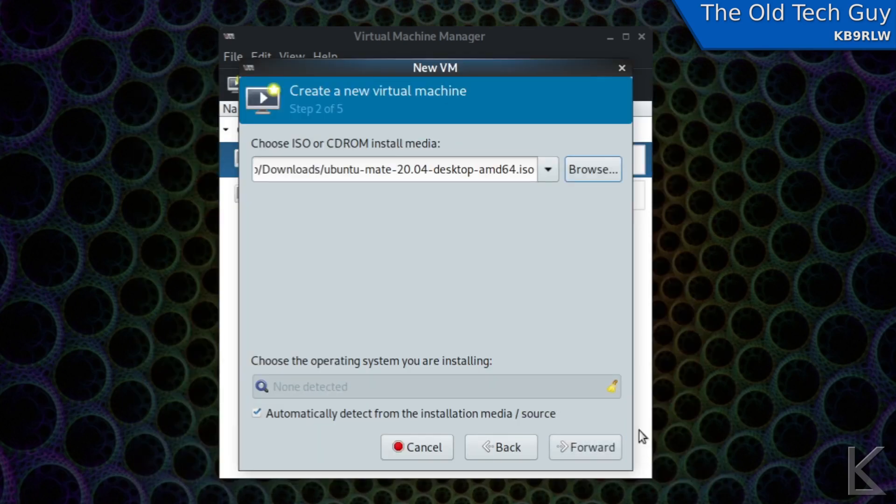
{"action": "mouse_move", "coordinate": [321, 392]}
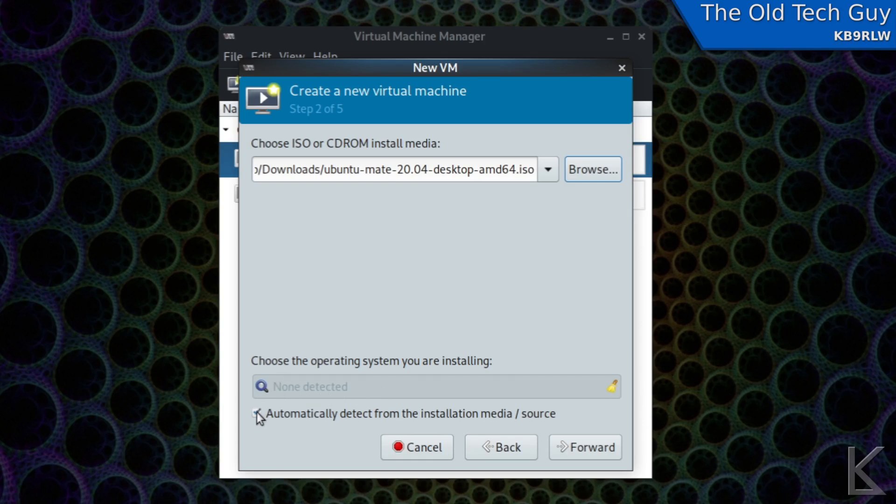
Step: Disable automatic OS detection, select Ubuntu 20.04, and continue to memory settings
{"action": "left_click", "coordinate": [256, 413]}
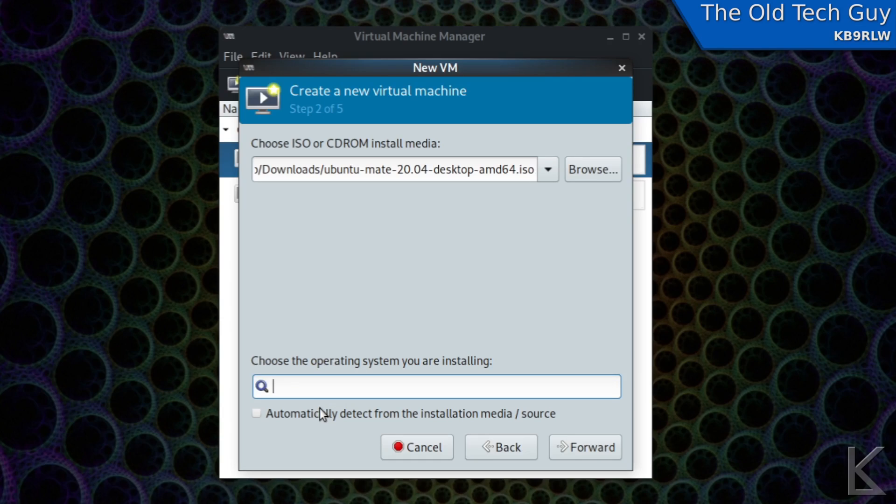
{"action": "type", "text": "ubu"}
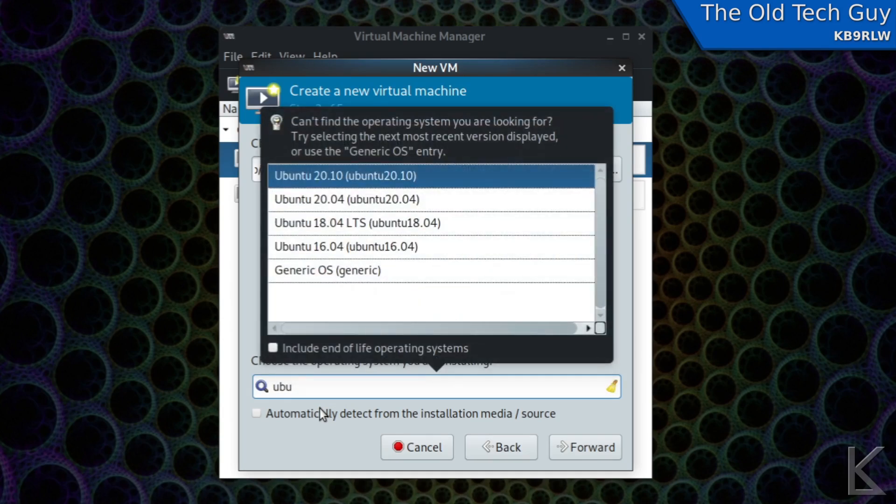
{"action": "left_click", "coordinate": [365, 199]}
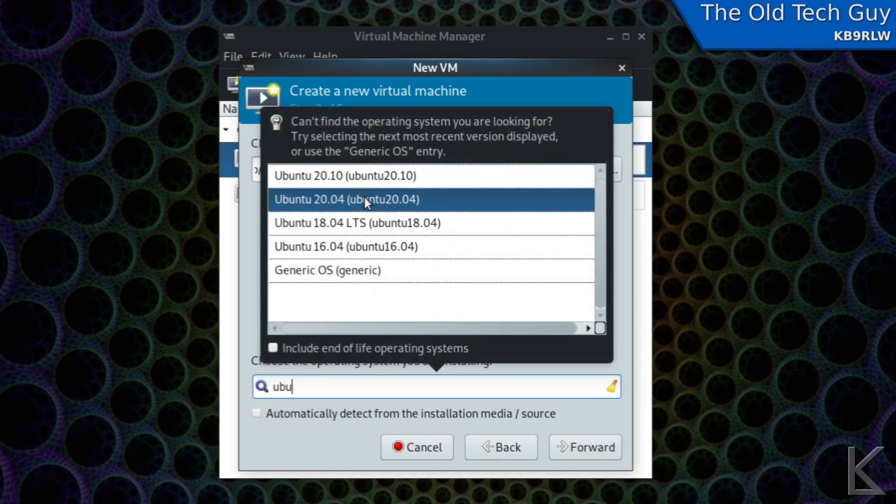
{"action": "left_click", "coordinate": [346, 199]}
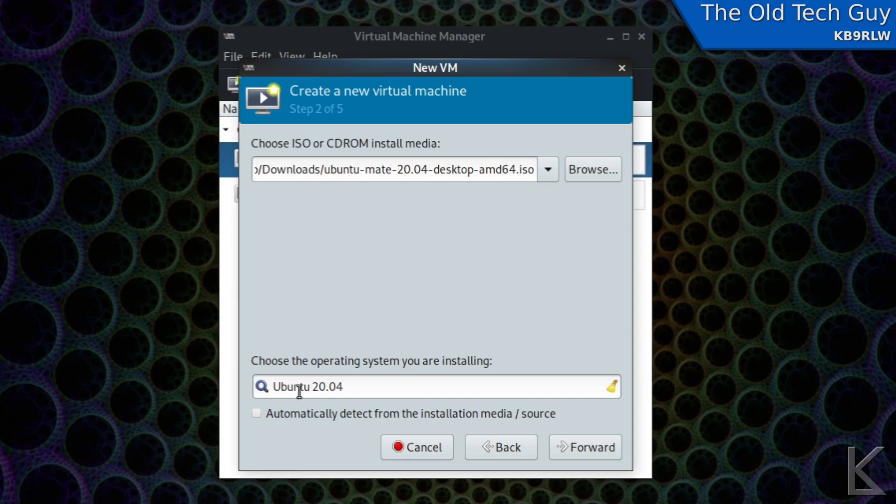
{"action": "mouse_move", "coordinate": [369, 189]}
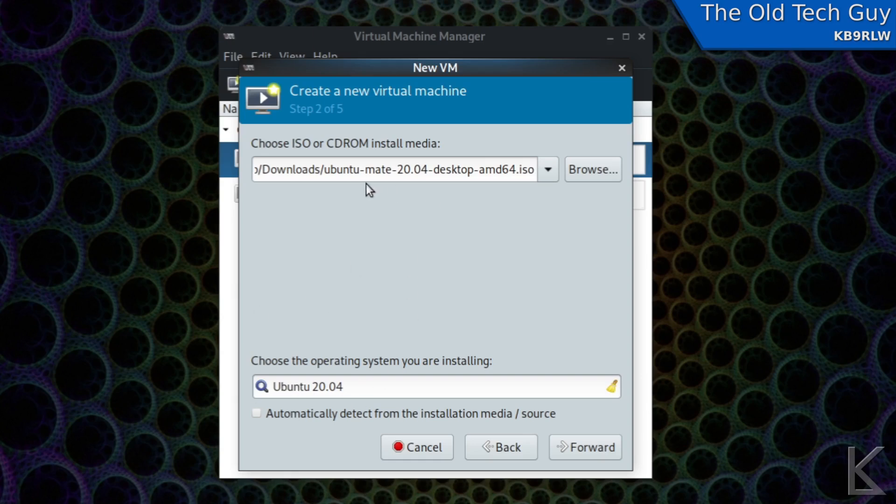
{"action": "mouse_move", "coordinate": [382, 174]}
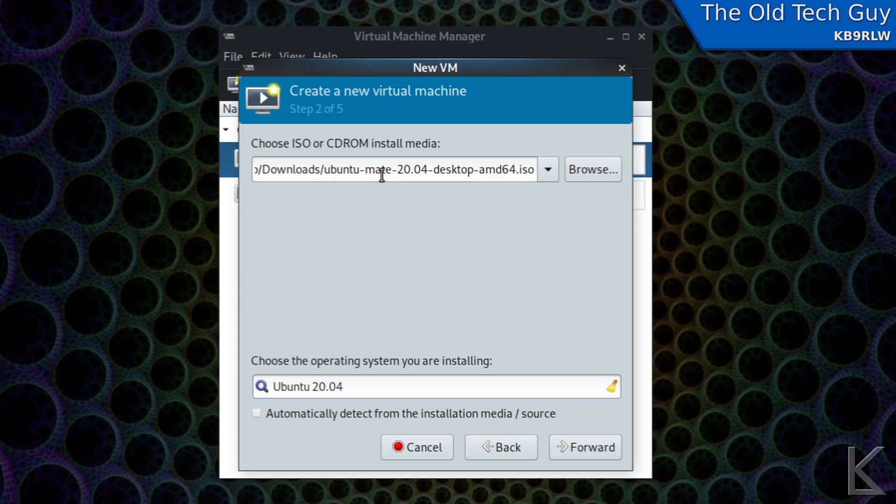
{"action": "mouse_move", "coordinate": [409, 436]}
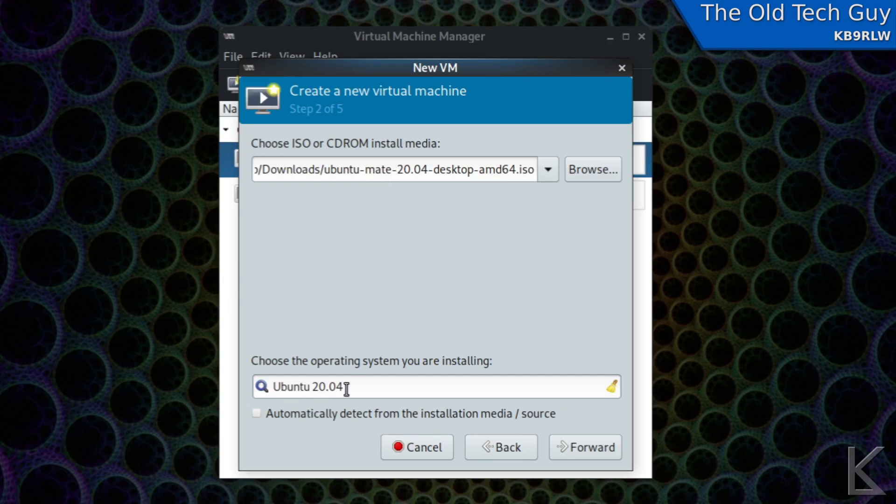
{"action": "mouse_move", "coordinate": [364, 386]}
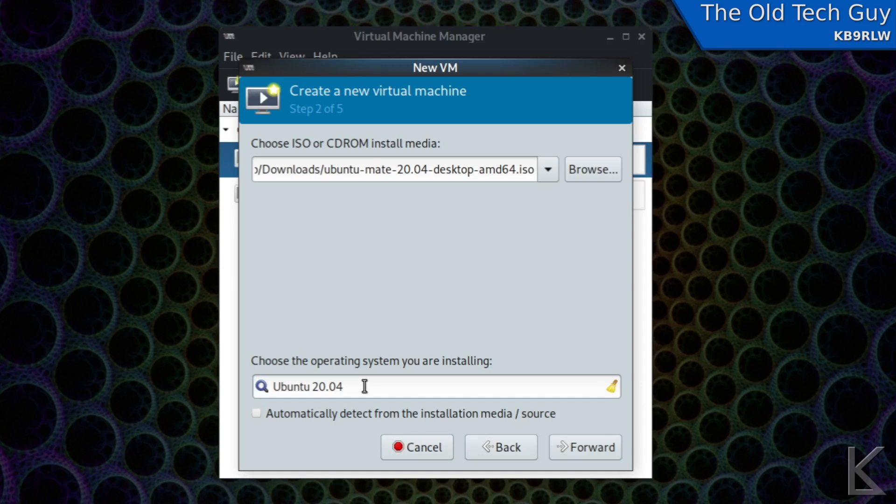
{"action": "mouse_move", "coordinate": [574, 427]}
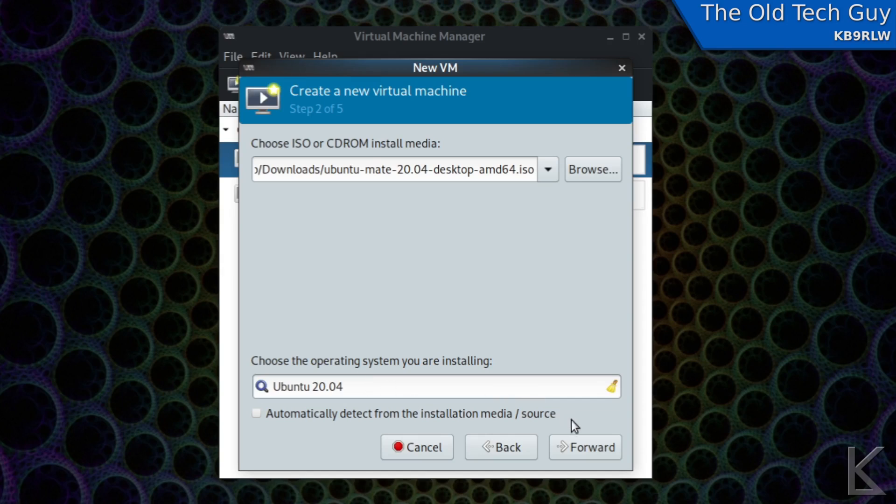
{"action": "left_click", "coordinate": [585, 447]}
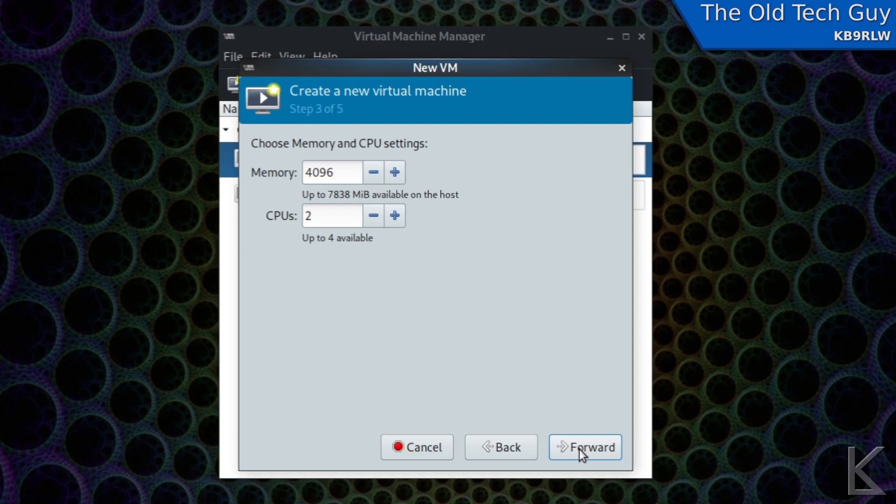
{"action": "mouse_move", "coordinate": [444, 135]}
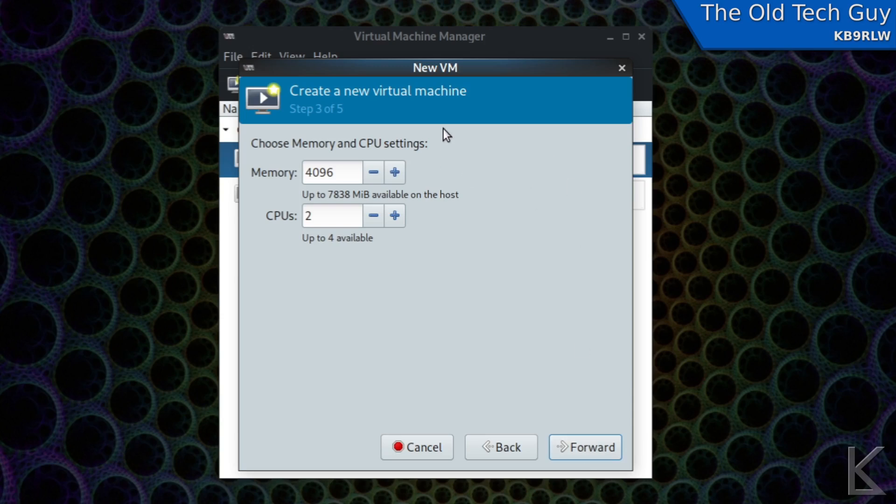
{"action": "mouse_move", "coordinate": [372, 173]}
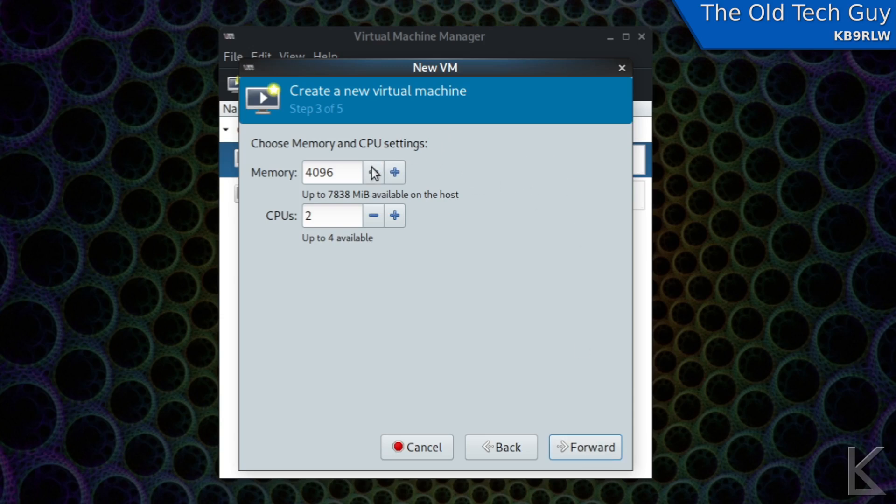
Step: Reduce memory from 4096 to 2048 MiB, keeping 2 CPUs, and continue
{"action": "left_click", "coordinate": [333, 172]}
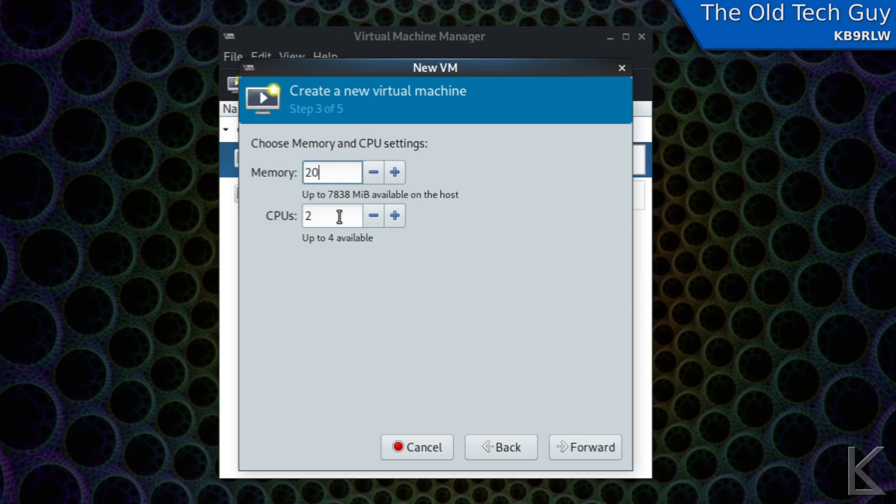
{"action": "type", "text": "48"}
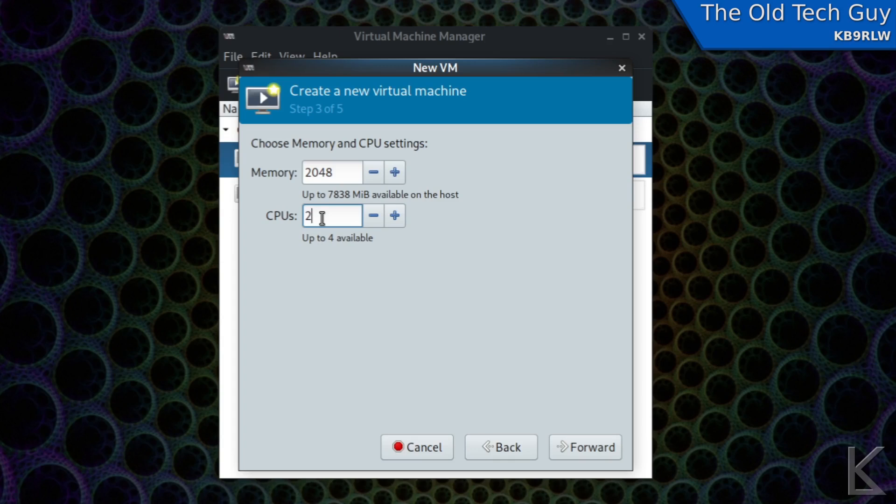
{"action": "mouse_move", "coordinate": [436, 304]}
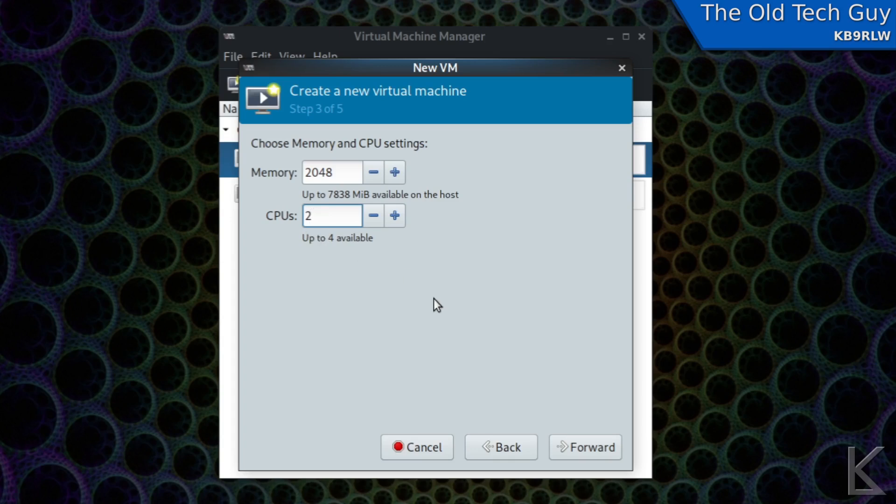
{"action": "mouse_move", "coordinate": [585, 447]}
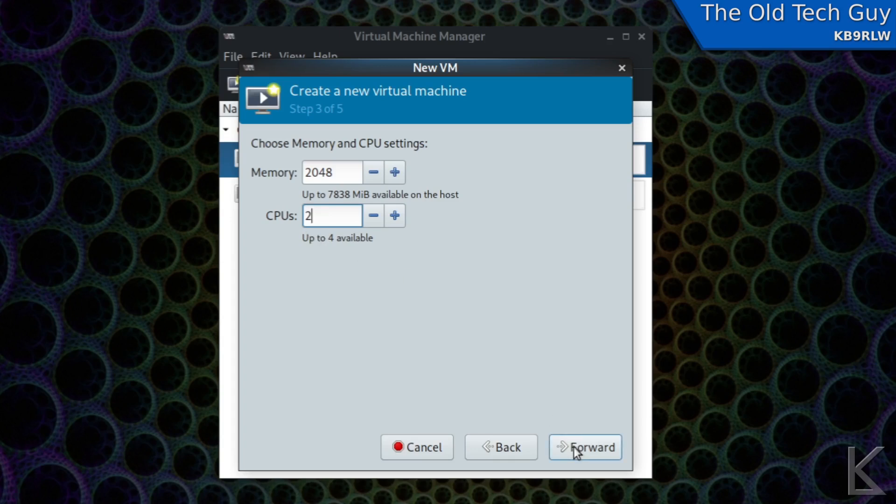
{"action": "left_click", "coordinate": [585, 447]}
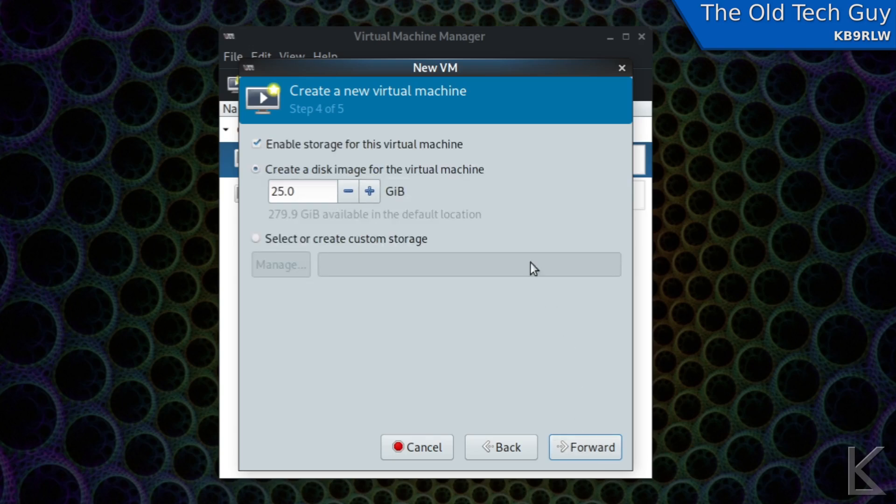
{"action": "mouse_move", "coordinate": [507, 202]}
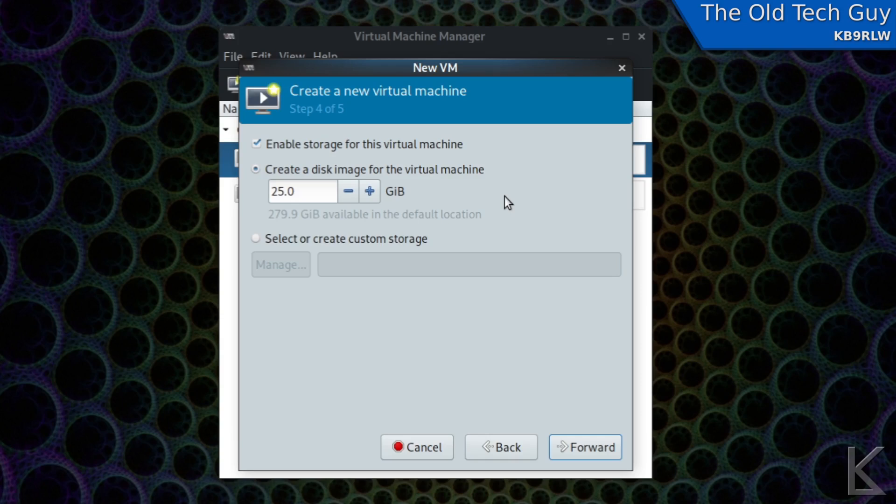
{"action": "mouse_move", "coordinate": [294, 206]}
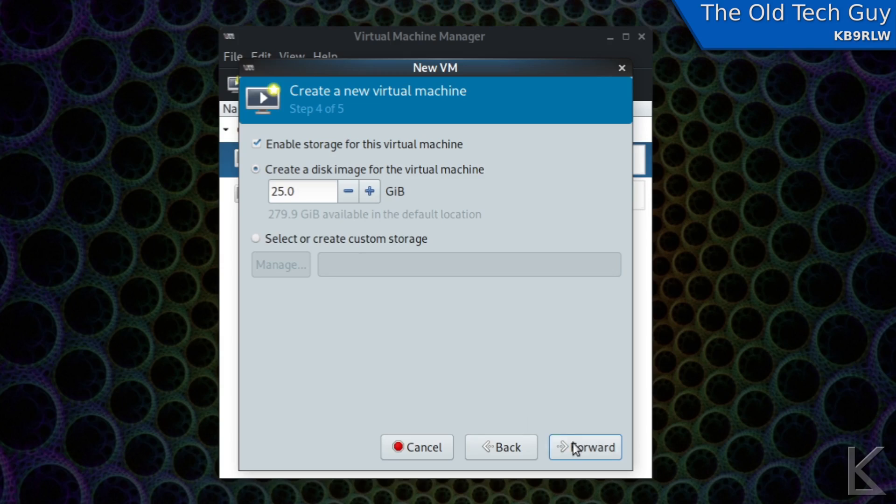
Step: Keep the 25.0 GiB disk image and move on to the wizard's summary step
{"action": "left_click", "coordinate": [585, 447]}
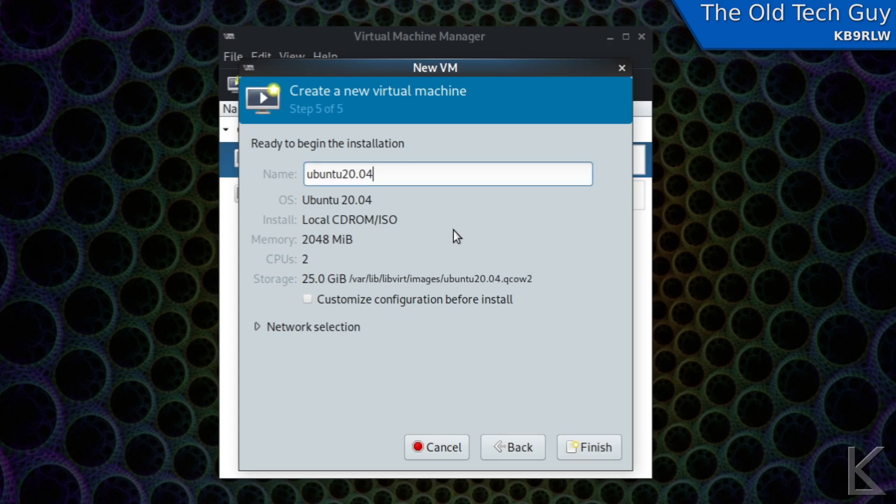
Step: Name the machine ubuntu20.04-test, replacing the space with a hyphen, and finish creating it
{"action": "type", "text": "test"}
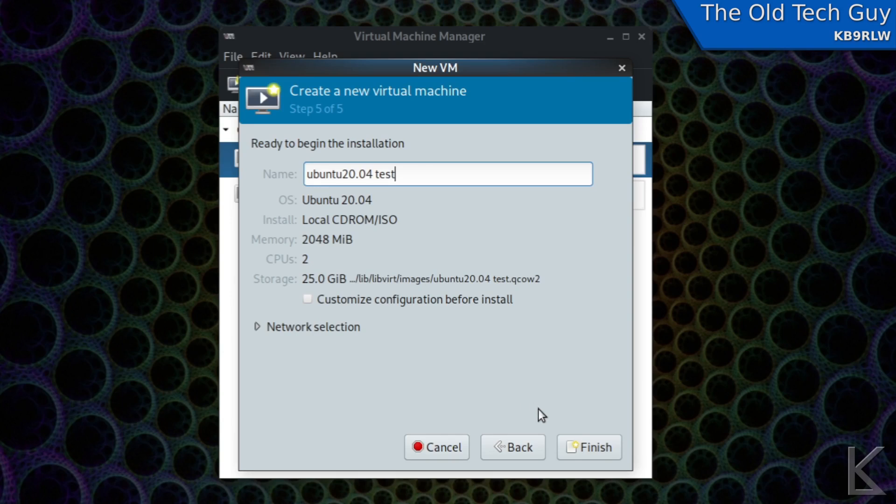
{"action": "left_click", "coordinate": [588, 447]}
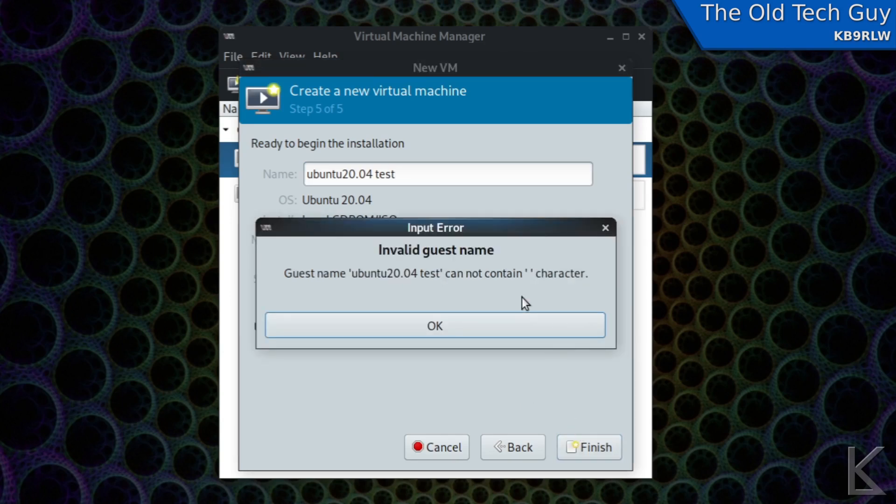
{"action": "left_click", "coordinate": [434, 325]}
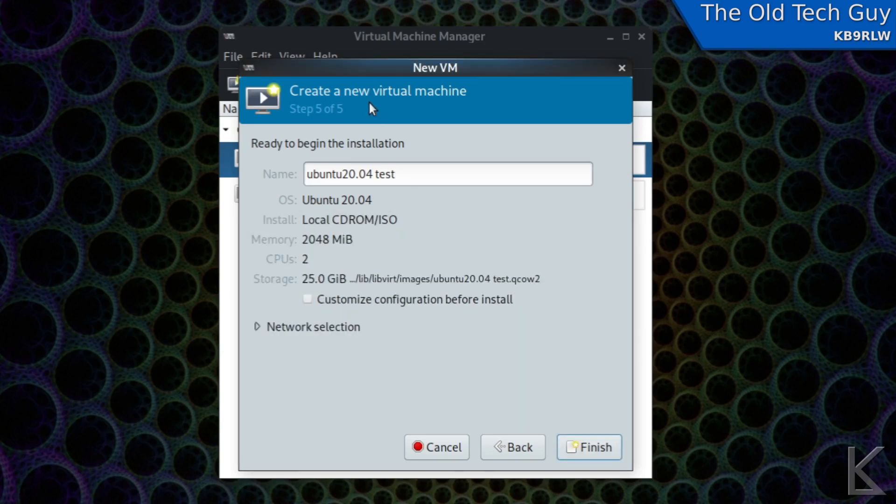
{"action": "key", "text": "BackSpace"}
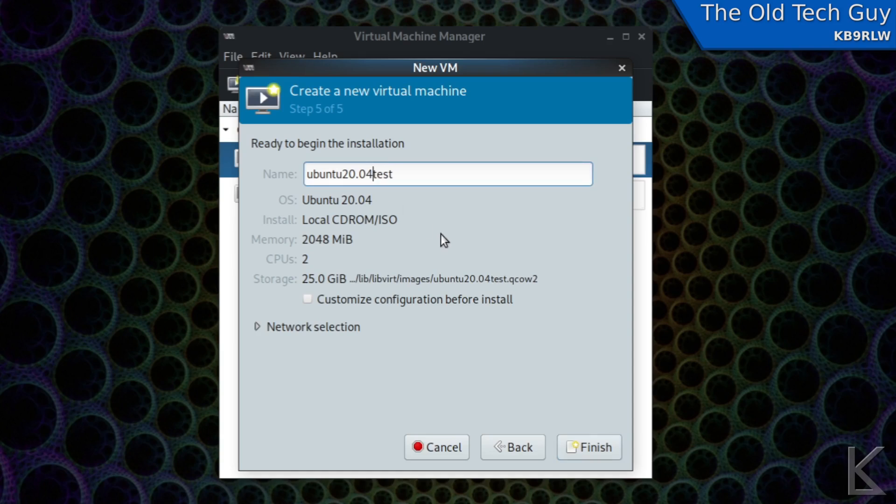
{"action": "type", "text": "-"}
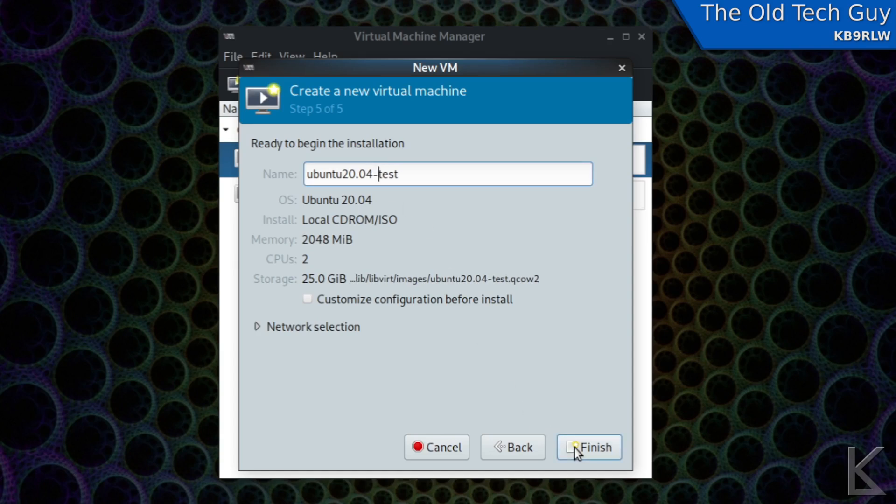
{"action": "left_click", "coordinate": [589, 447]}
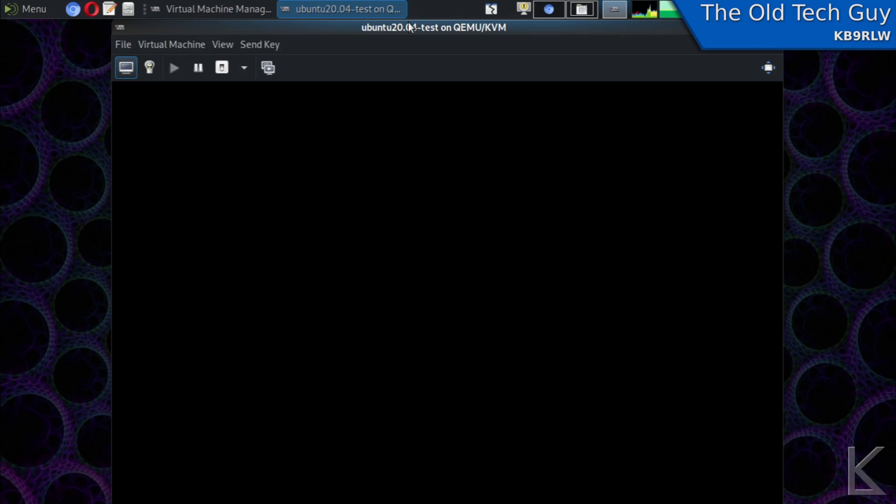
{"action": "mouse_move", "coordinate": [629, 277]}
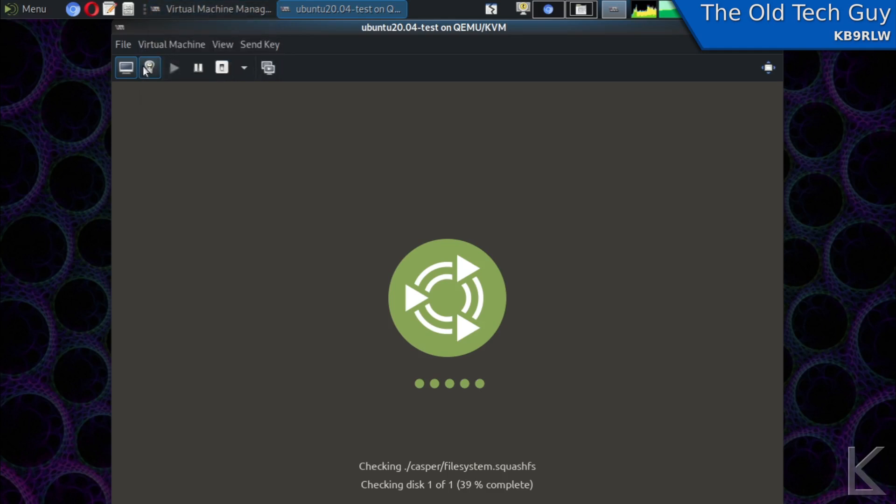
{"action": "mouse_move", "coordinate": [150, 67]}
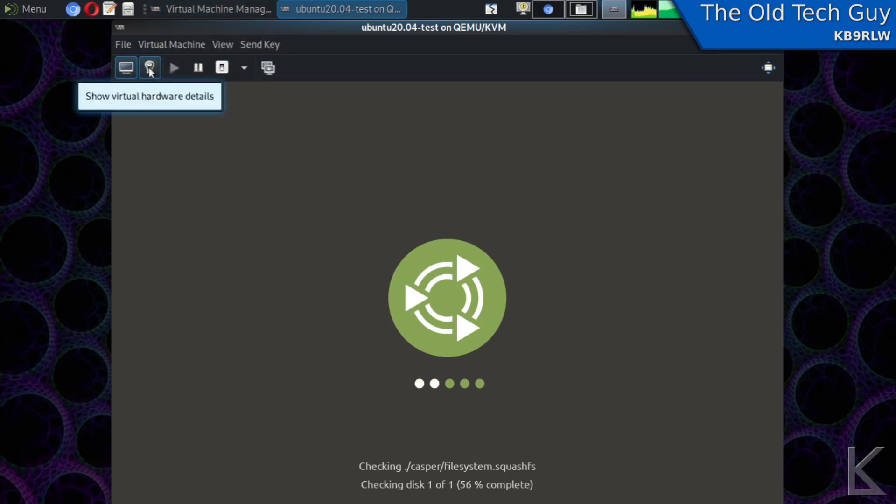
Step: Show ubuntu20.04-test's hardware details and select the Video QXL device
{"action": "left_click", "coordinate": [150, 67]}
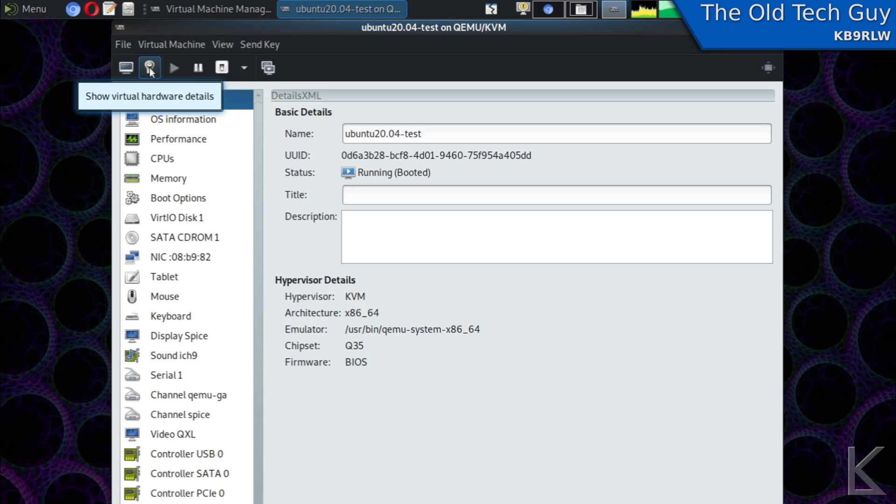
{"action": "mouse_move", "coordinate": [217, 138]}
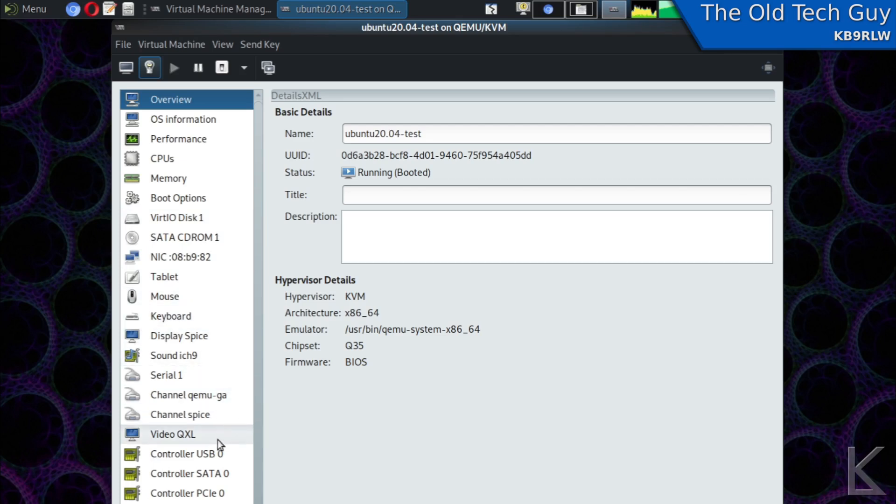
{"action": "scroll", "scroll_direction": "down", "scroll_amount": 3}
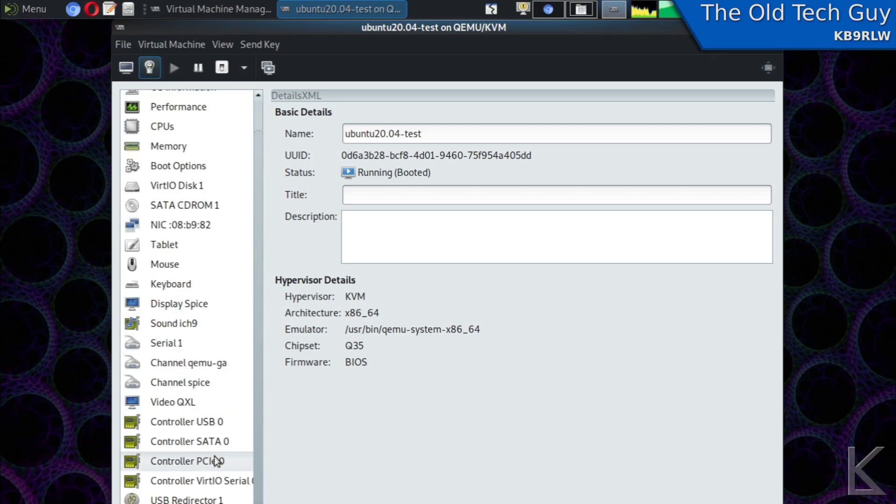
{"action": "left_click", "coordinate": [172, 401]}
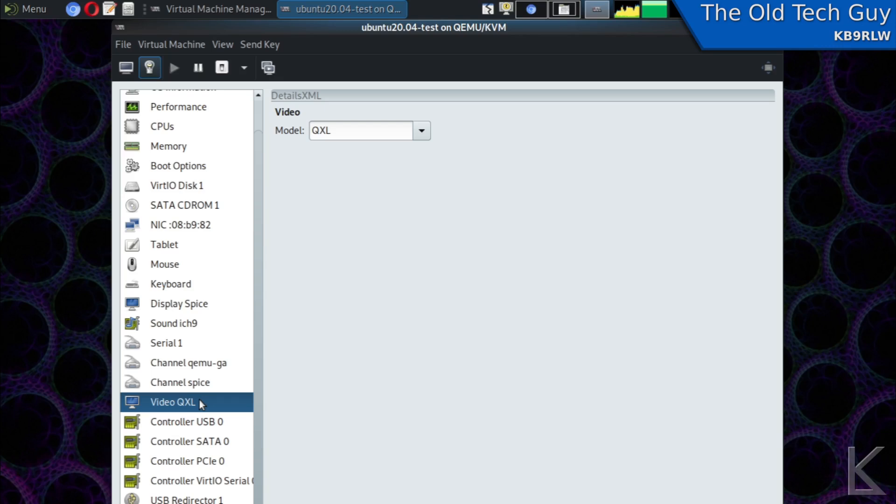
{"action": "mouse_move", "coordinate": [405, 208]}
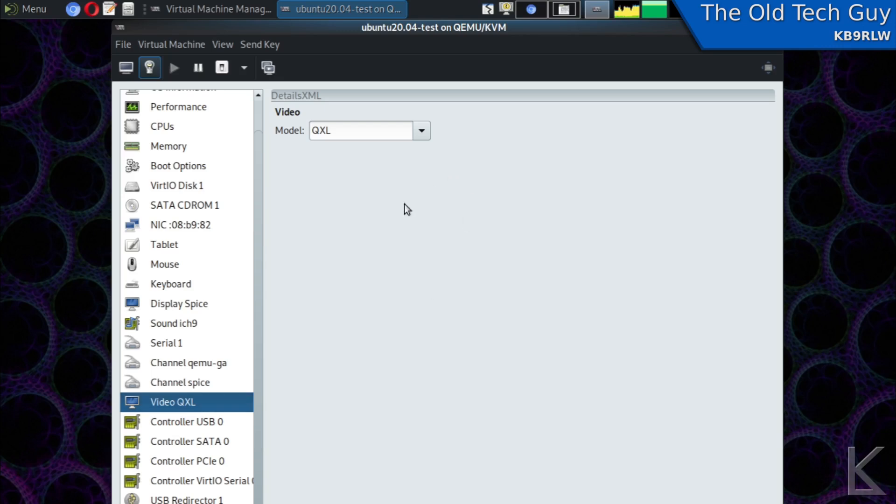
{"action": "mouse_move", "coordinate": [207, 407]}
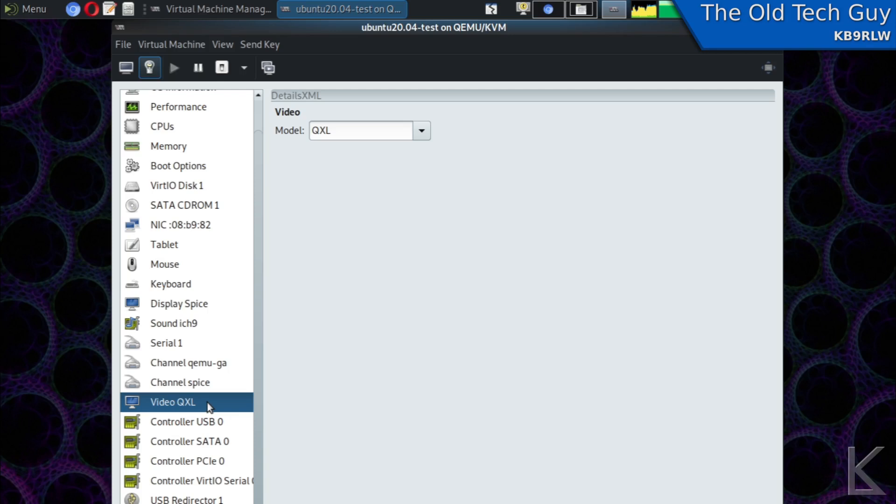
{"action": "mouse_move", "coordinate": [225, 407]}
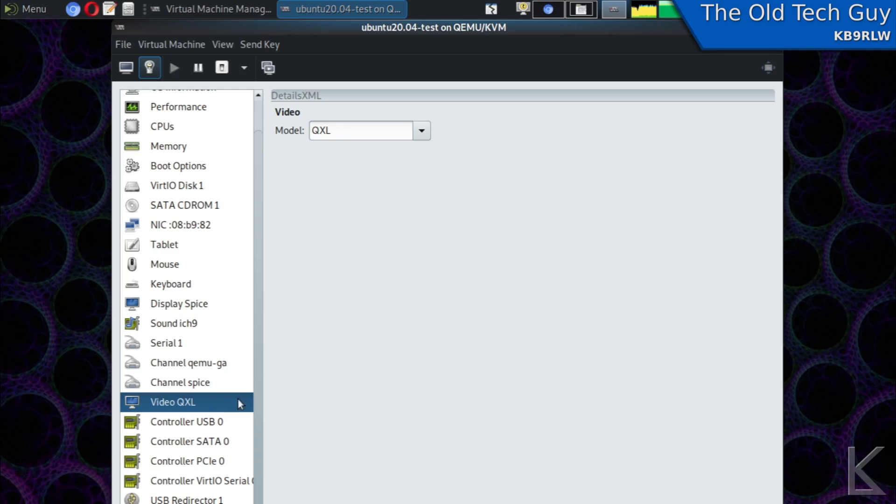
{"action": "mouse_move", "coordinate": [175, 405]}
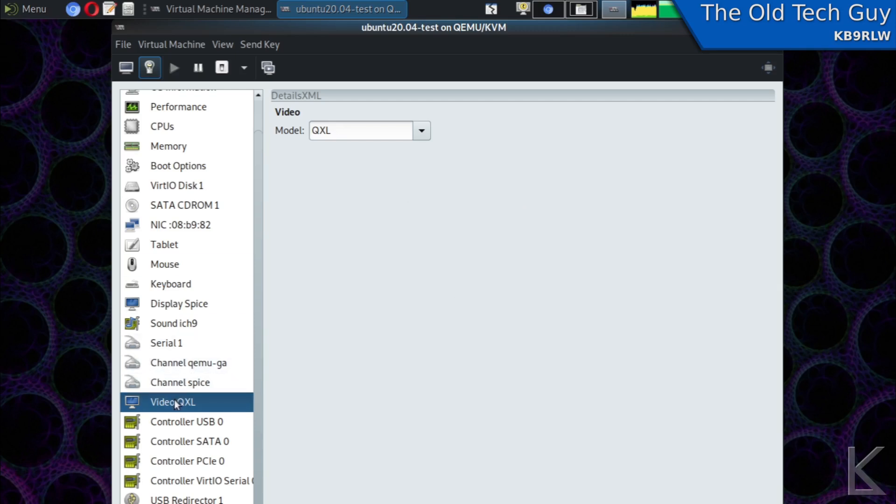
{"action": "mouse_move", "coordinate": [197, 403]}
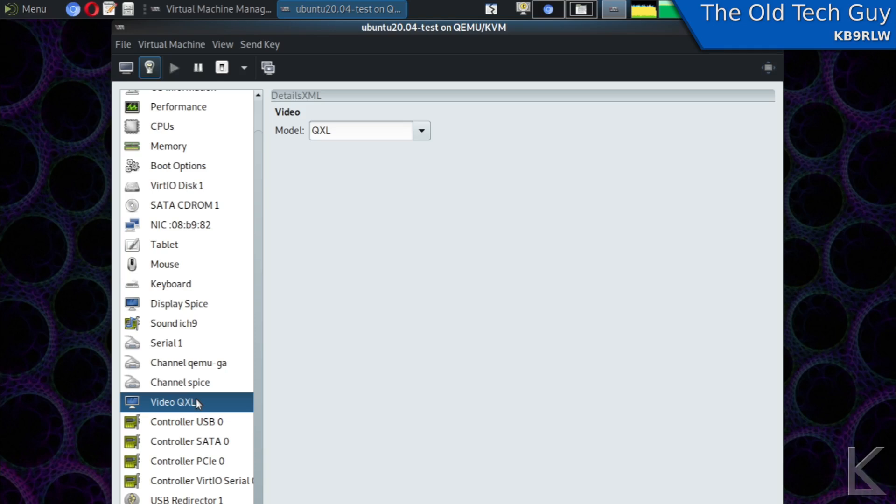
{"action": "mouse_move", "coordinate": [203, 404]}
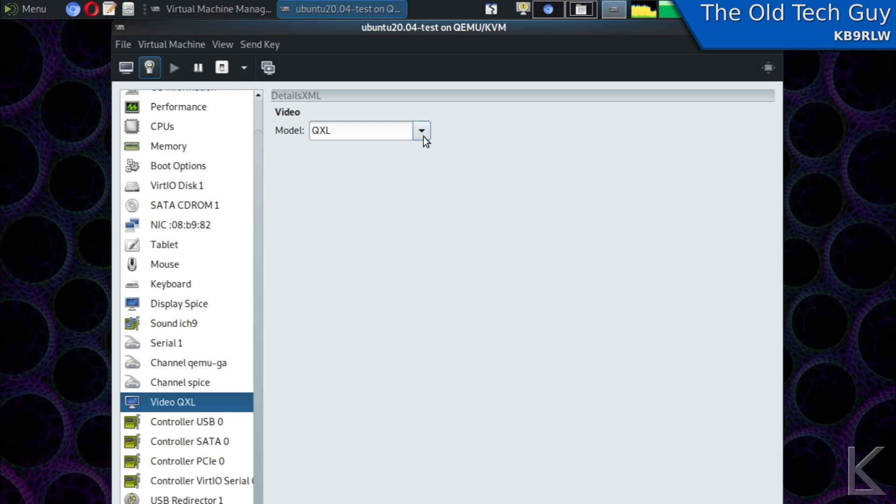
Step: Switch the video model from QXL to Virtio and enable 3D acceleration
{"action": "left_click", "coordinate": [421, 130]}
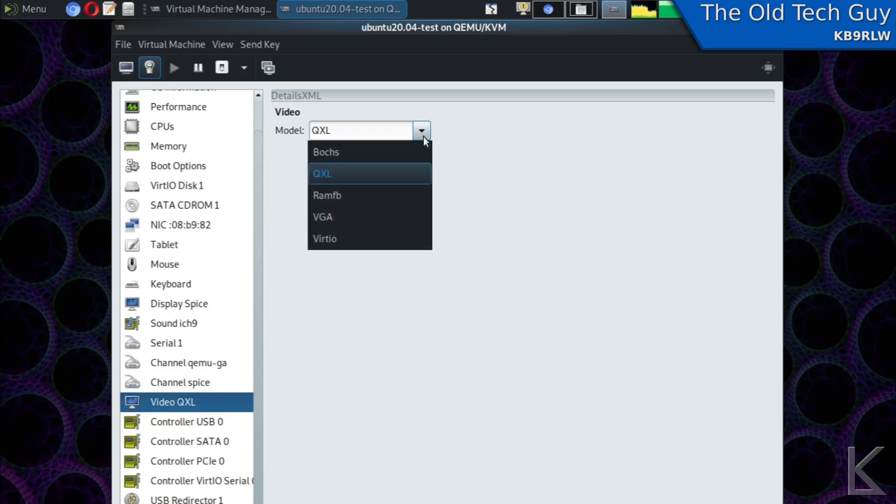
{"action": "mouse_move", "coordinate": [171, 418]}
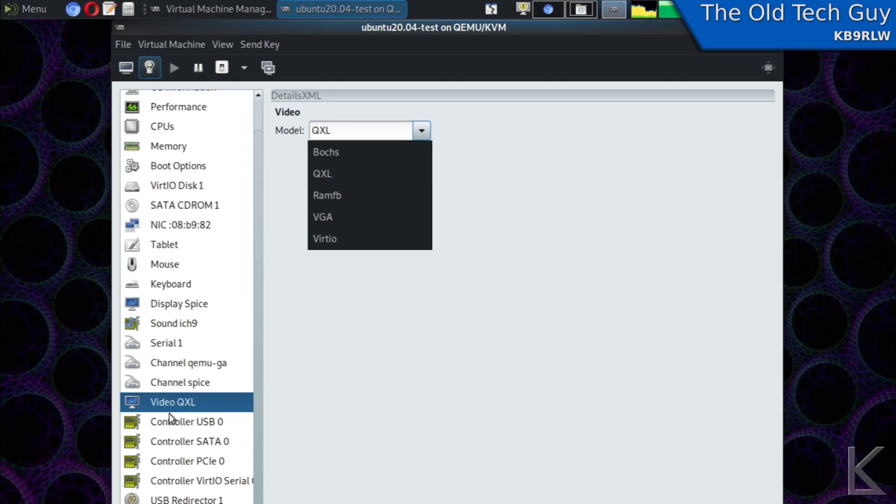
{"action": "left_click", "coordinate": [323, 238]}
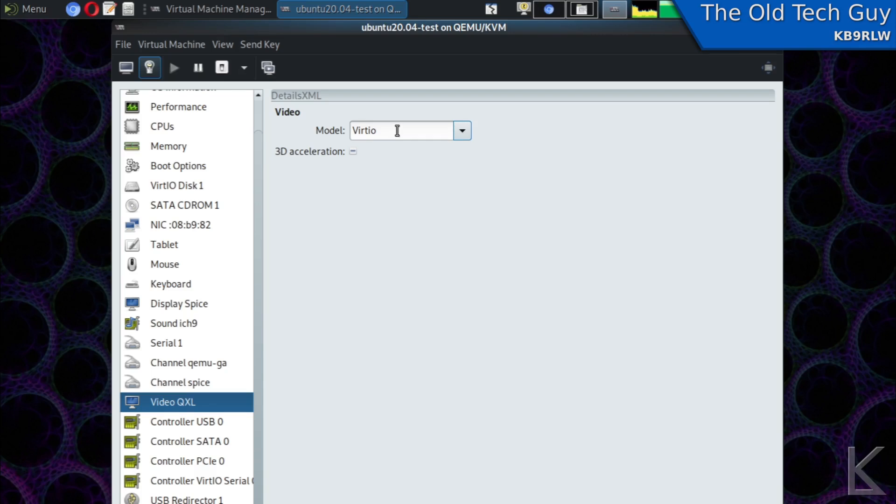
{"action": "mouse_move", "coordinate": [409, 151]}
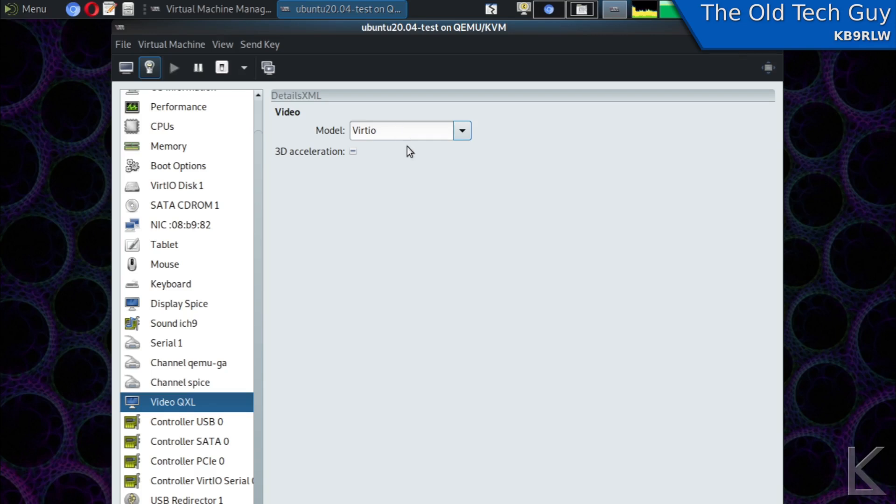
{"action": "left_click", "coordinate": [353, 151]}
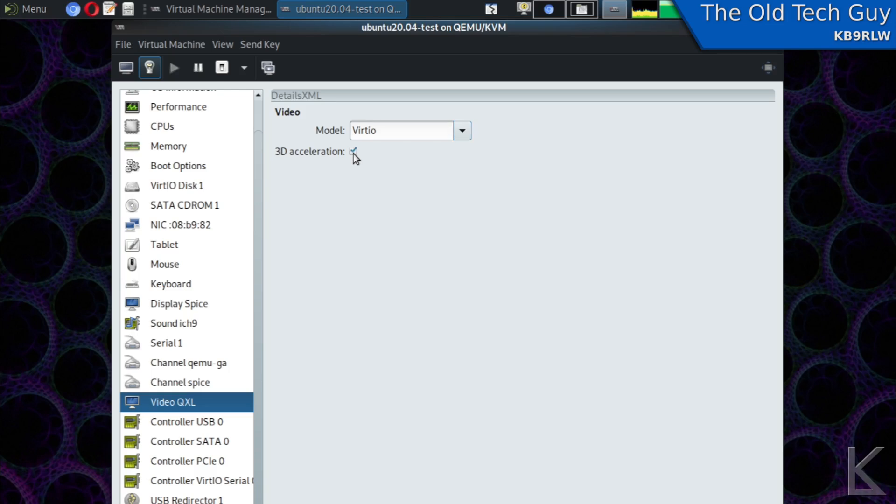
{"action": "left_click", "coordinate": [353, 150]}
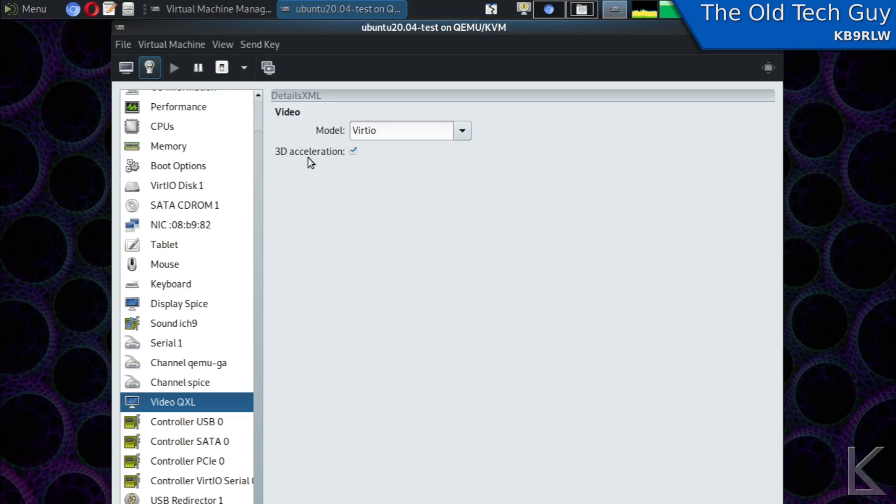
{"action": "mouse_move", "coordinate": [409, 155]}
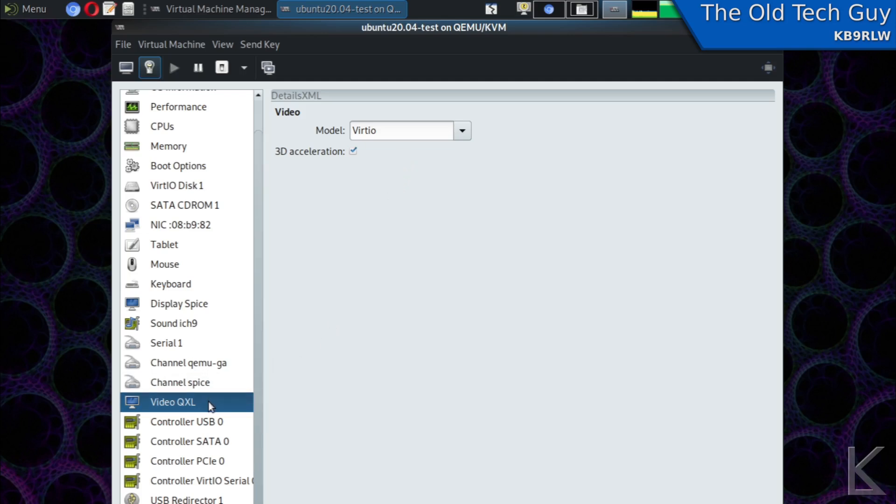
{"action": "scroll", "scroll_direction": "up", "scroll_amount": 3}
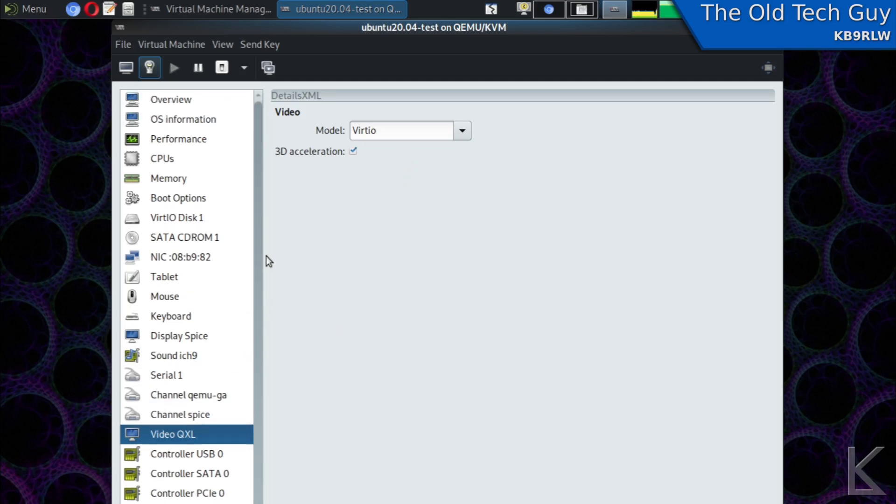
{"action": "mouse_move", "coordinate": [186, 256]}
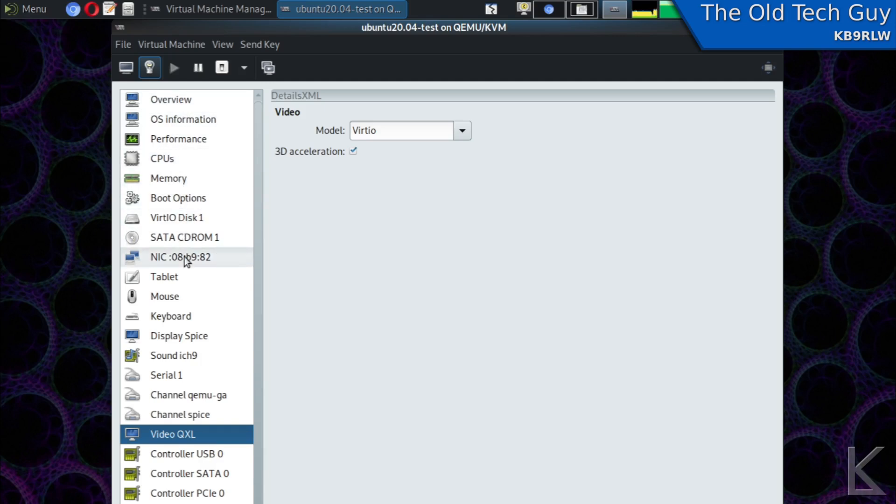
{"action": "mouse_move", "coordinate": [165, 119]}
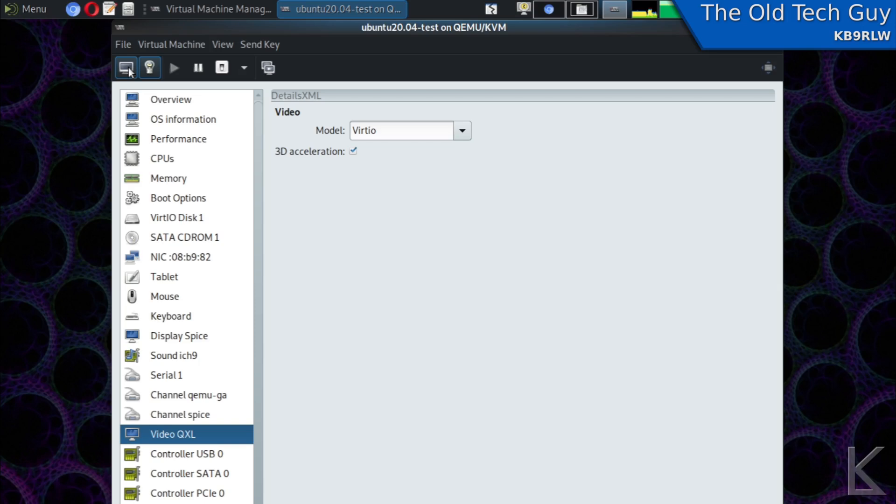
{"action": "left_click", "coordinate": [125, 67]}
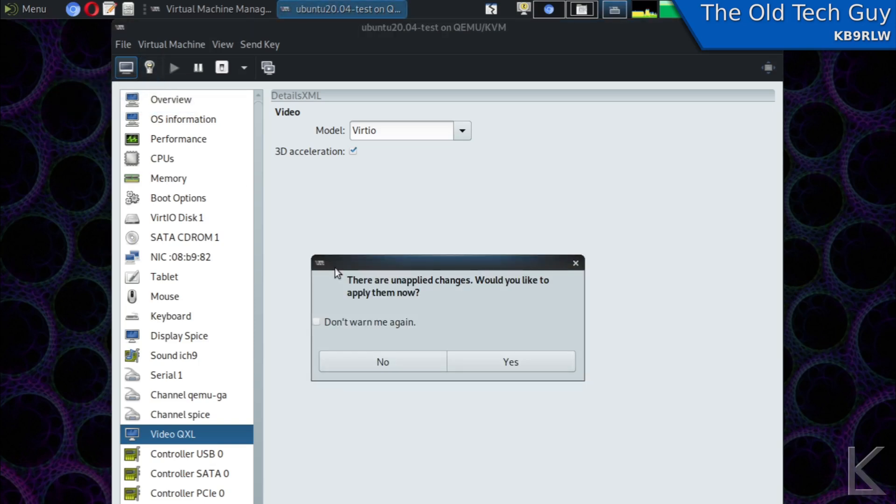
{"action": "mouse_move", "coordinate": [509, 362]}
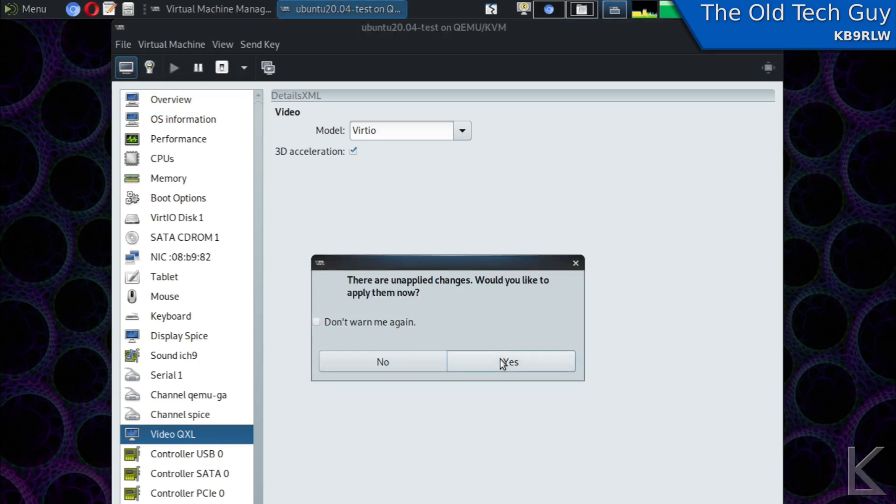
{"action": "left_click", "coordinate": [508, 361]}
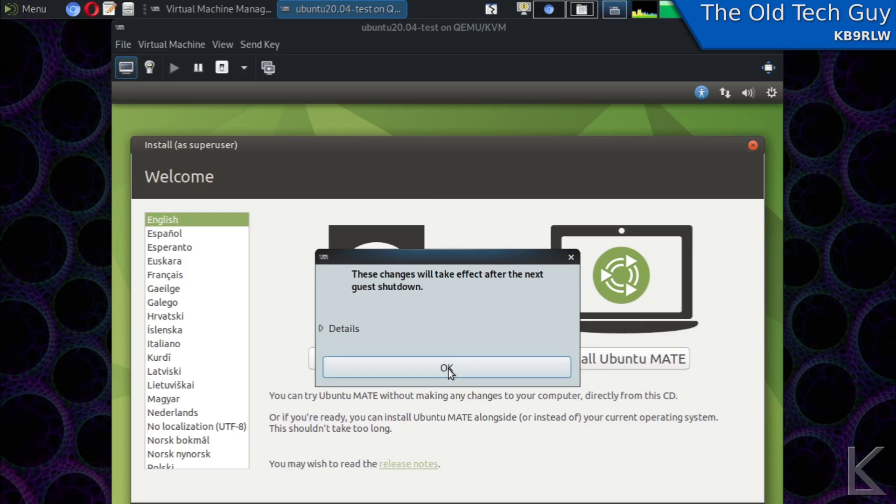
{"action": "left_click", "coordinate": [446, 367]}
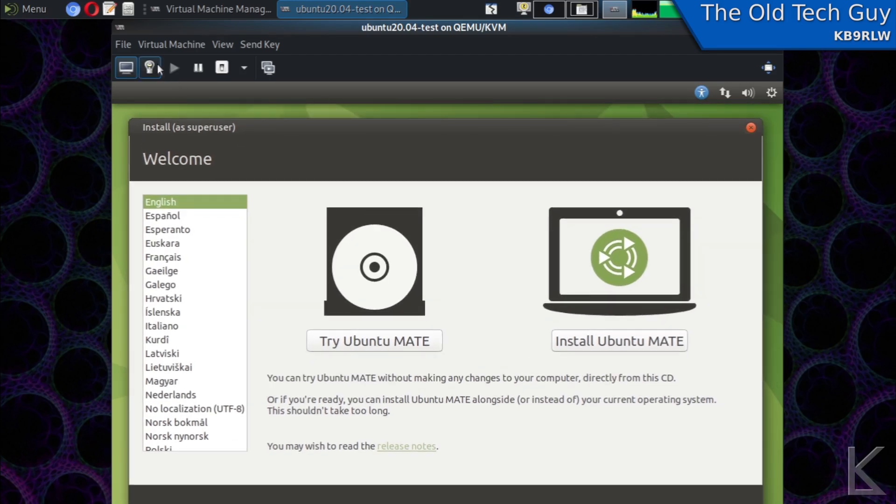
{"action": "mouse_move", "coordinate": [150, 68]}
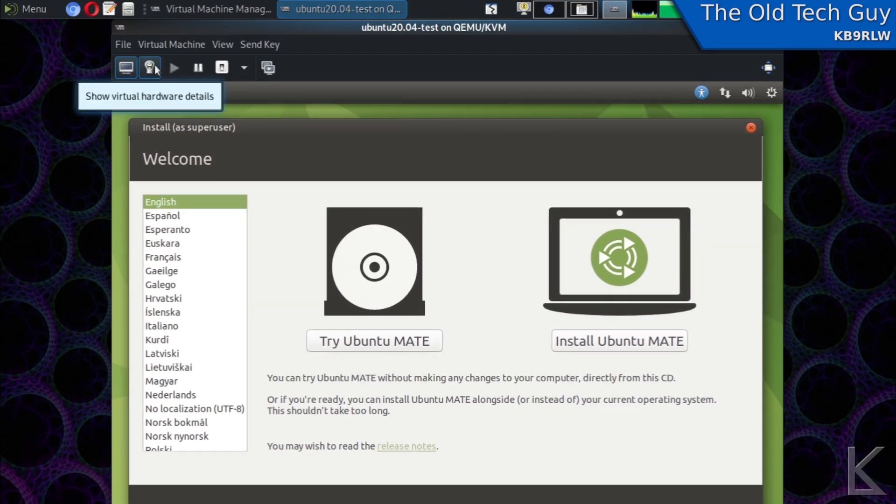
{"action": "mouse_move", "coordinate": [562, 169]}
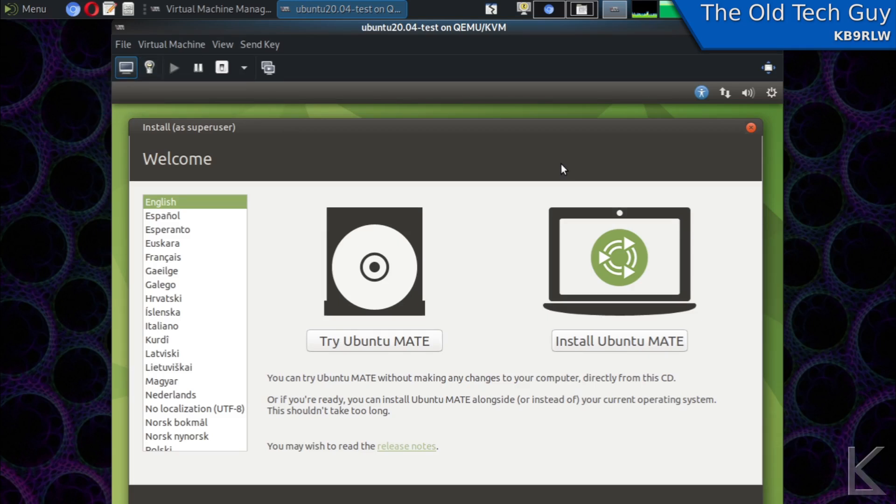
{"action": "mouse_move", "coordinate": [771, 99]}
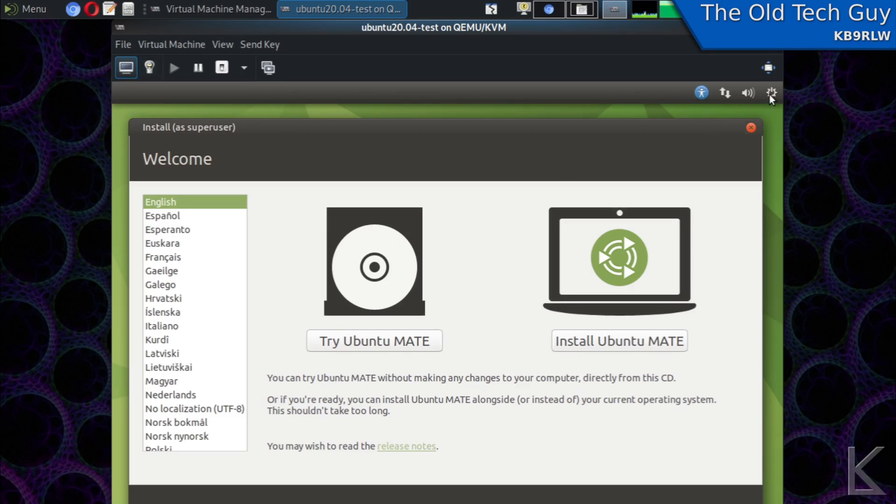
Step: Close the Ubuntu MATE installer and answer the Shut Down confirmation prompt
{"action": "left_click", "coordinate": [750, 127]}
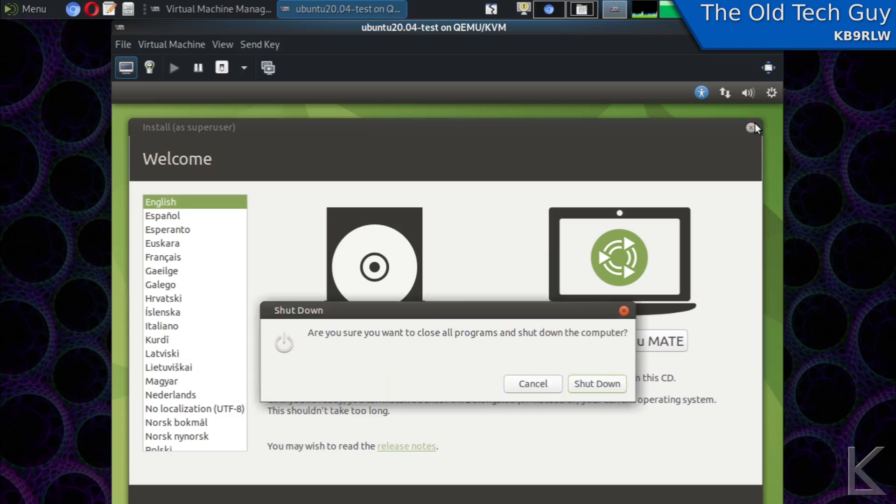
{"action": "left_click", "coordinate": [596, 384]}
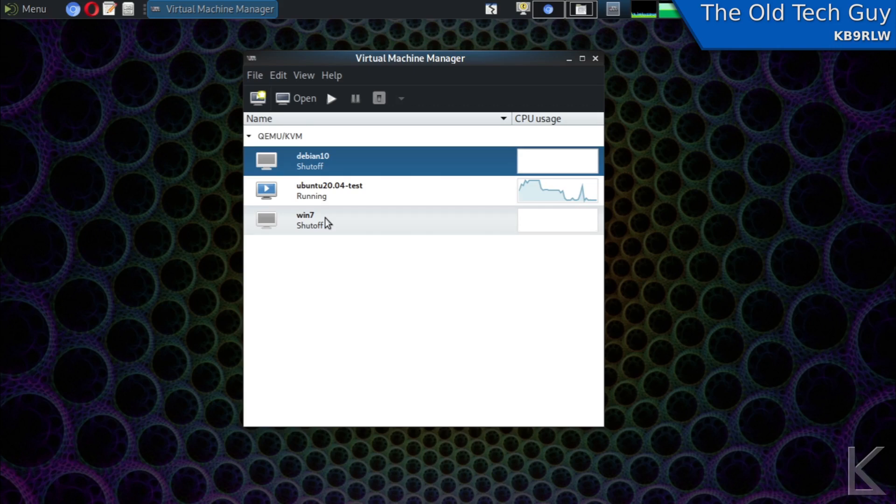
{"action": "mouse_move", "coordinate": [337, 226]}
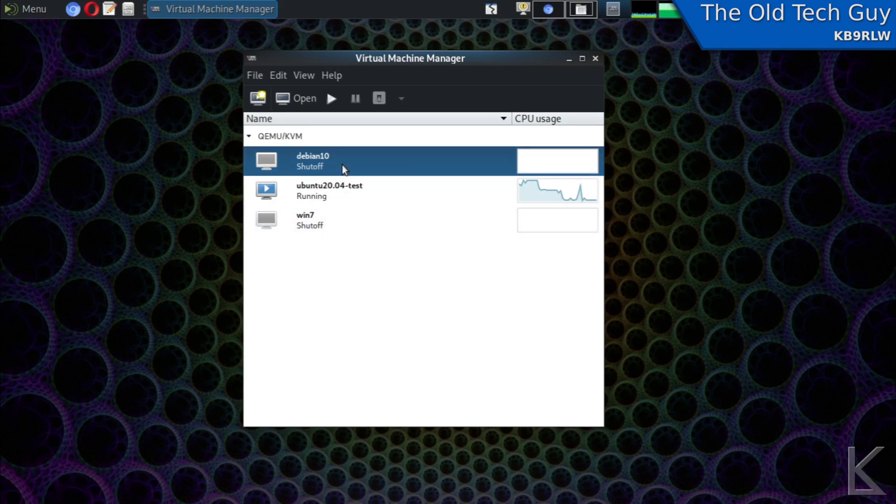
Step: Run the selected debian10 machine from the toolbar until its status reads Running
{"action": "left_click", "coordinate": [331, 99]}
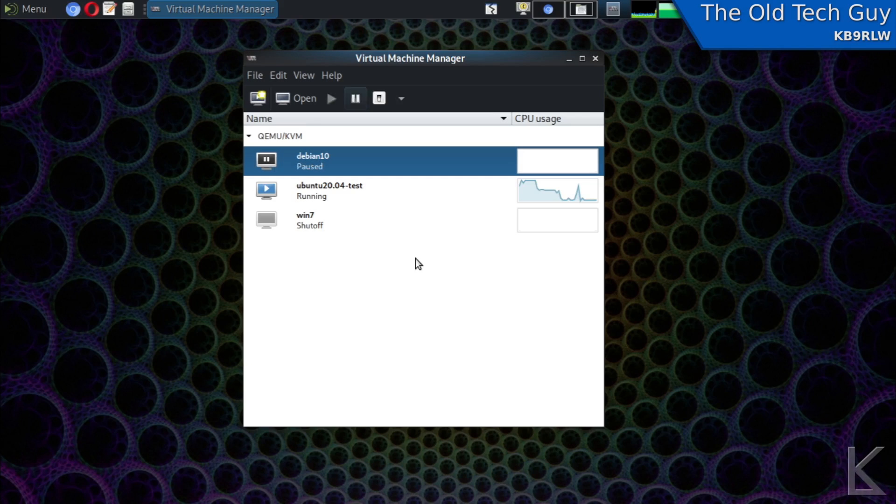
{"action": "left_click", "coordinate": [331, 97]}
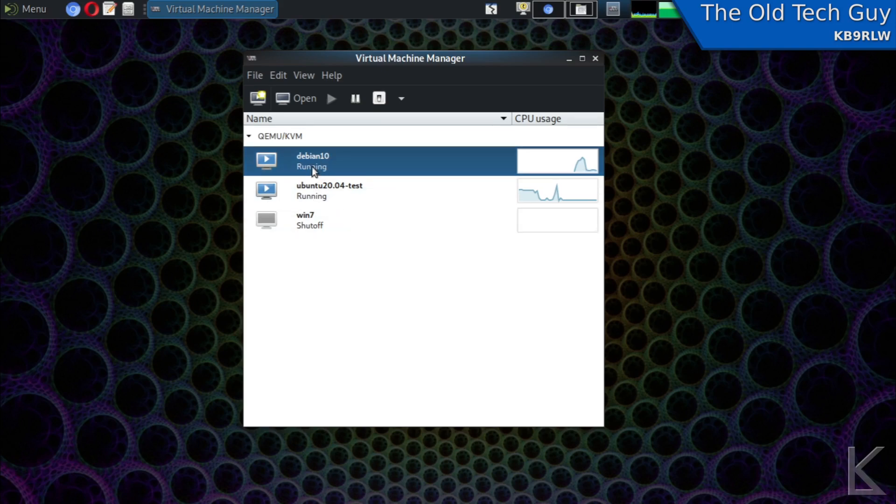
{"action": "mouse_move", "coordinate": [417, 172]}
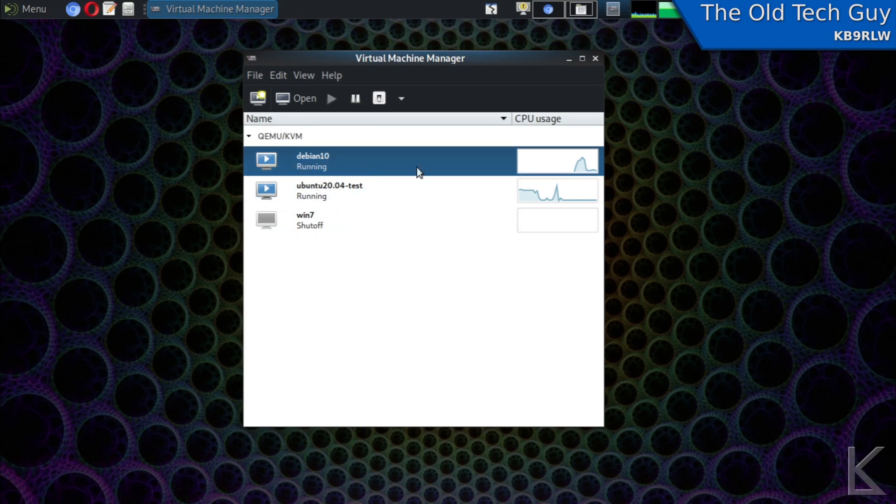
{"action": "mouse_move", "coordinate": [374, 166]}
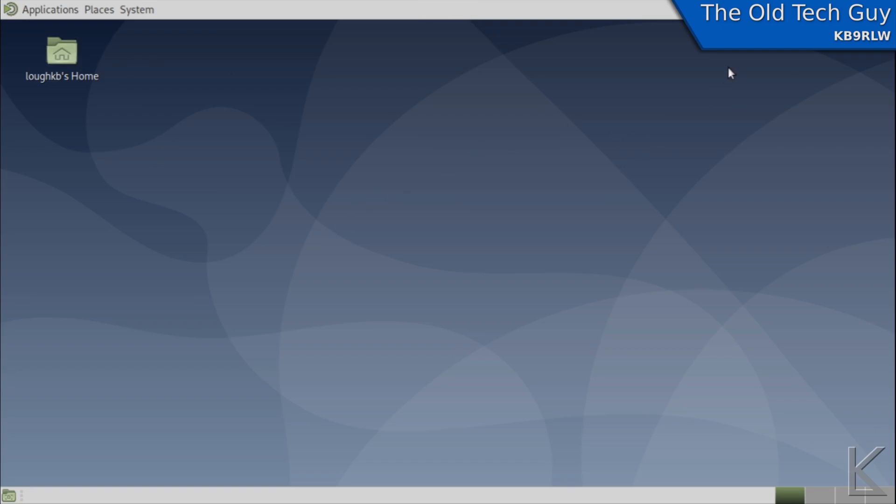
{"action": "mouse_move", "coordinate": [408, 6]}
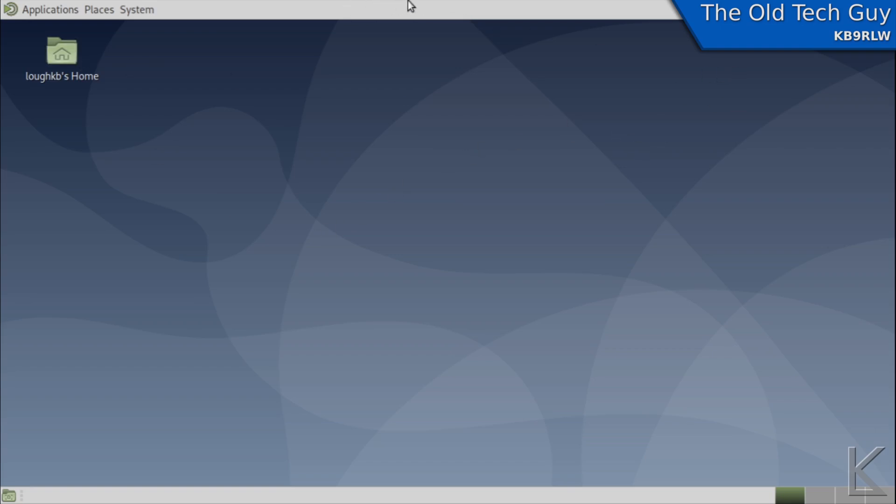
{"action": "mouse_move", "coordinate": [450, 11]}
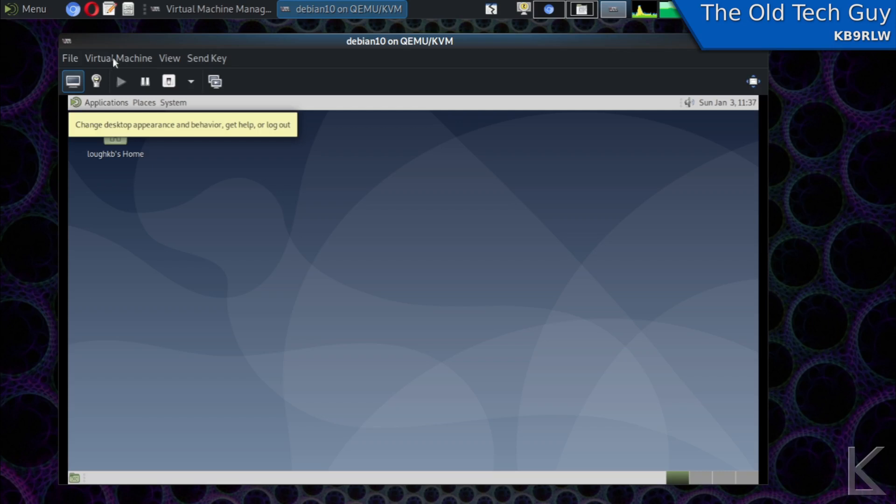
Step: Tick the Icom Inc. IC-705 entry under Virtual Machine > Redirect USB device for debian10
{"action": "left_click", "coordinate": [118, 58]}
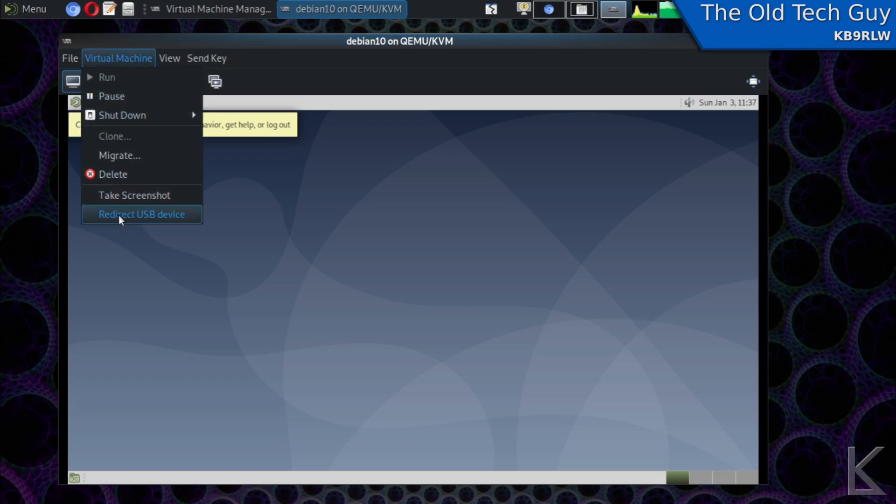
{"action": "left_click", "coordinate": [140, 213]}
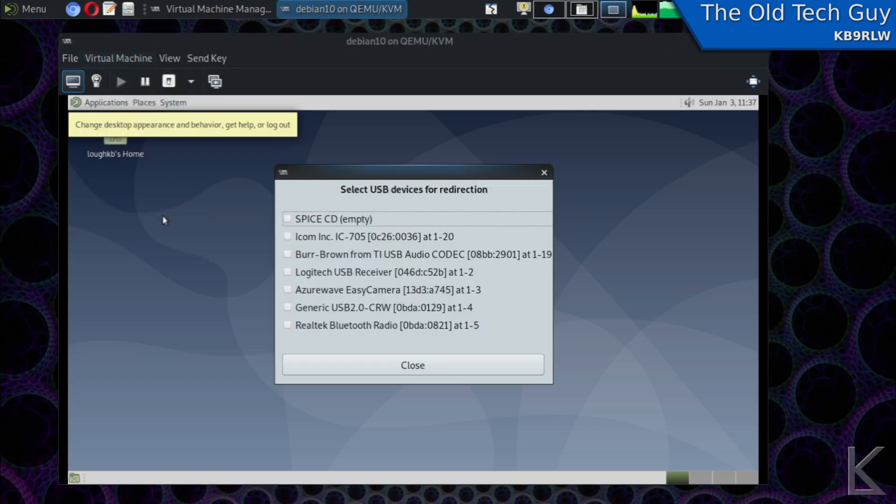
{"action": "mouse_move", "coordinate": [123, 257]}
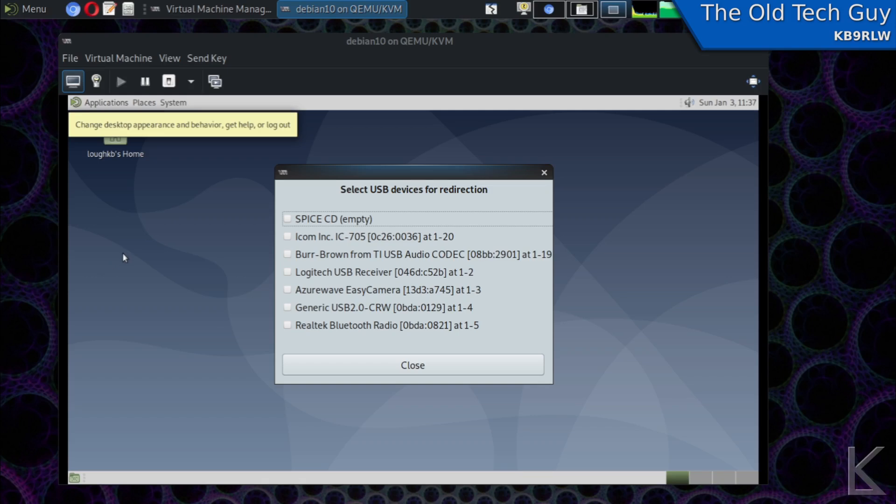
{"action": "mouse_move", "coordinate": [387, 203]}
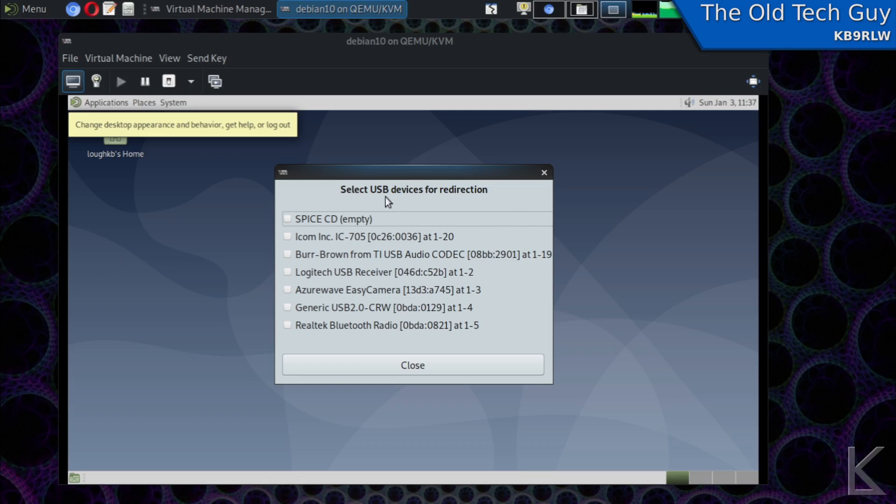
{"action": "mouse_move", "coordinate": [491, 198]}
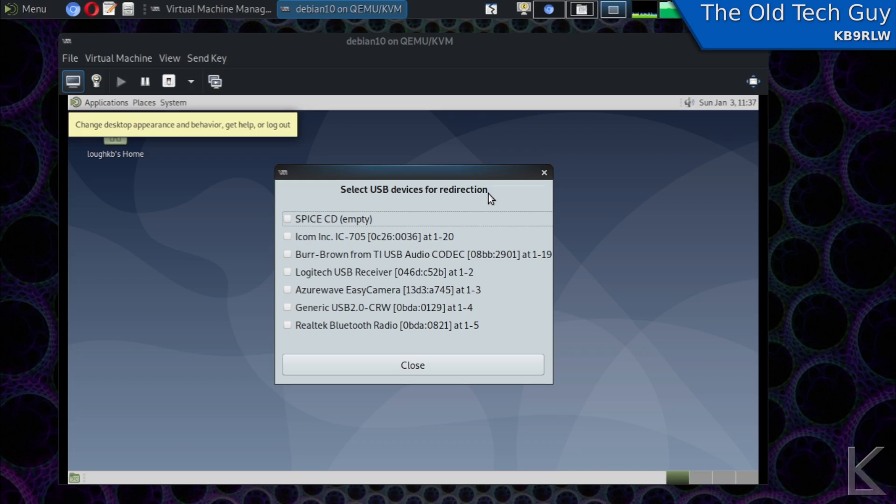
{"action": "mouse_move", "coordinate": [358, 240]}
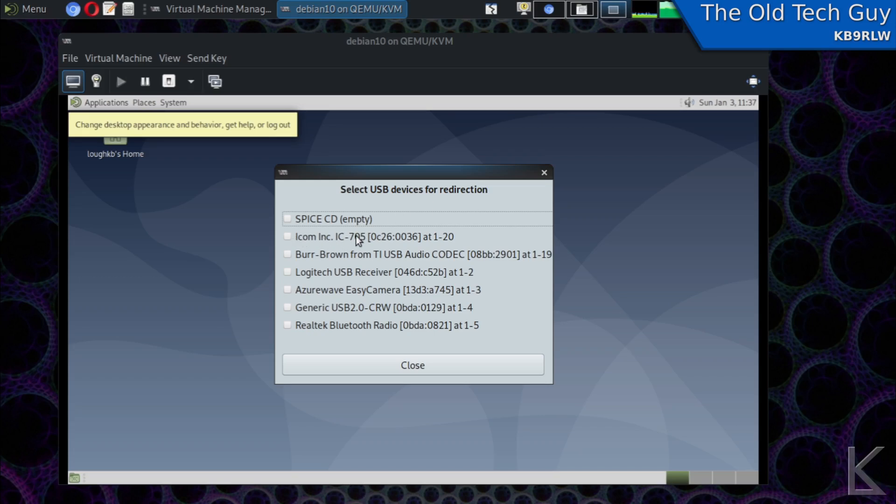
{"action": "mouse_move", "coordinate": [392, 239]}
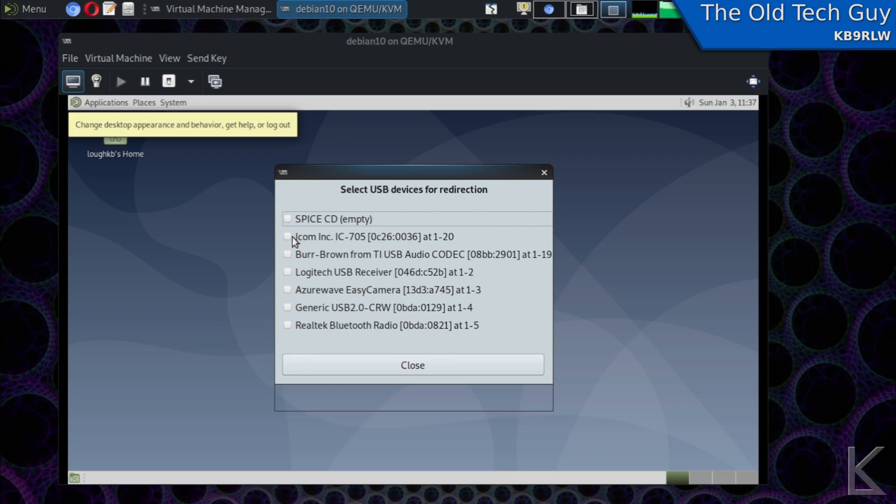
{"action": "left_click", "coordinate": [288, 236]}
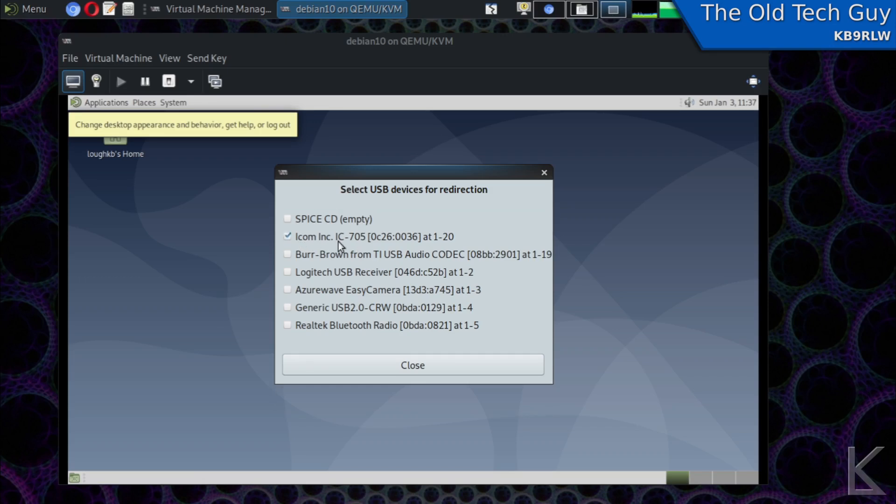
{"action": "mouse_move", "coordinate": [371, 260]}
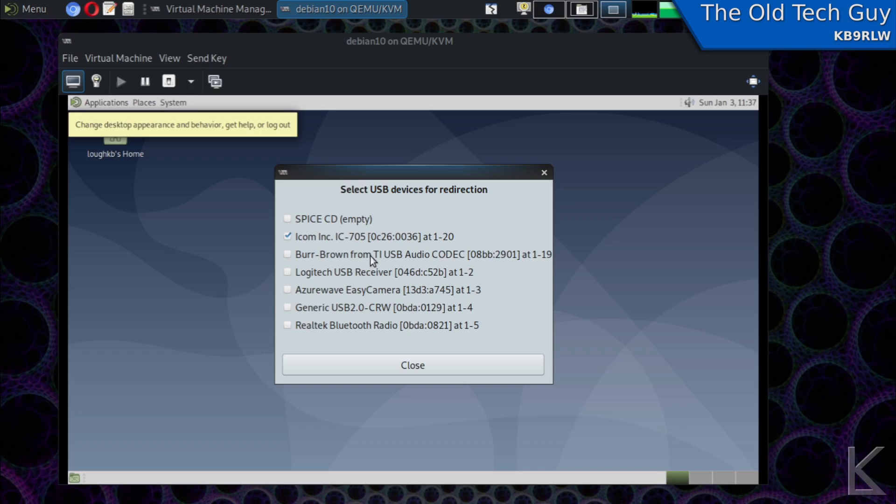
{"action": "mouse_move", "coordinate": [357, 262]}
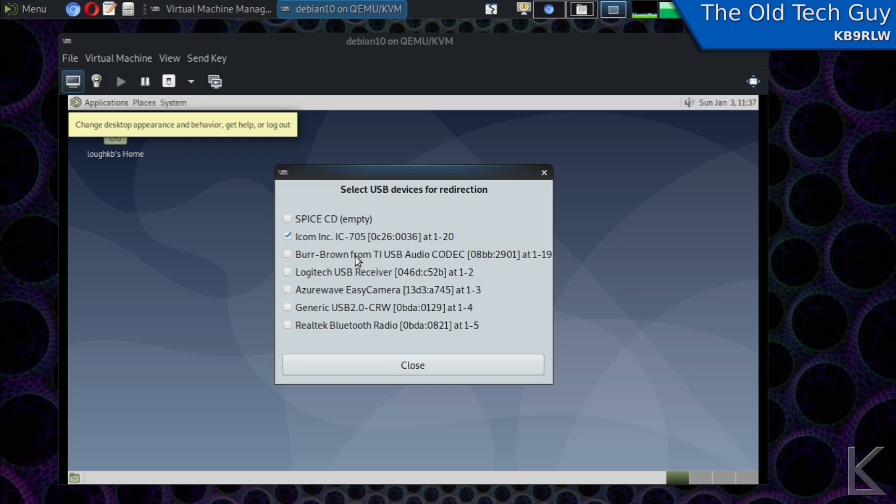
{"action": "mouse_move", "coordinate": [413, 317]}
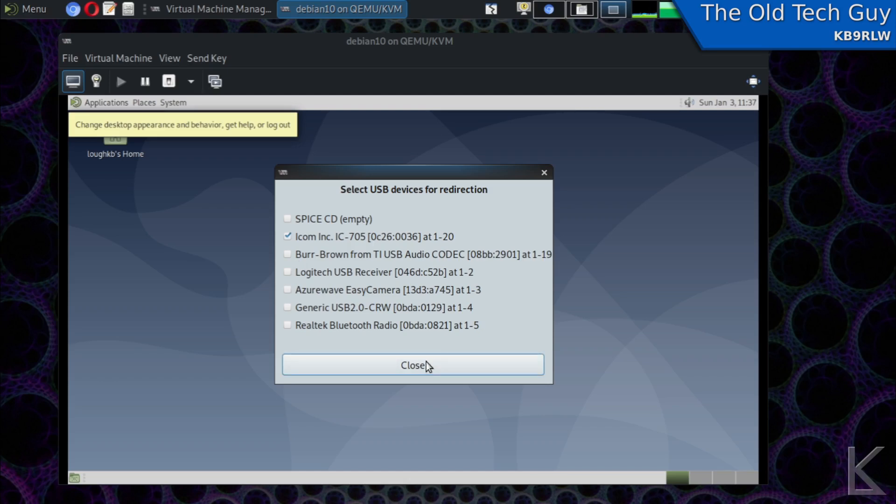
Step: Close the USB redirection dialog and show the debian10 console full screen
{"action": "left_click", "coordinate": [412, 365]}
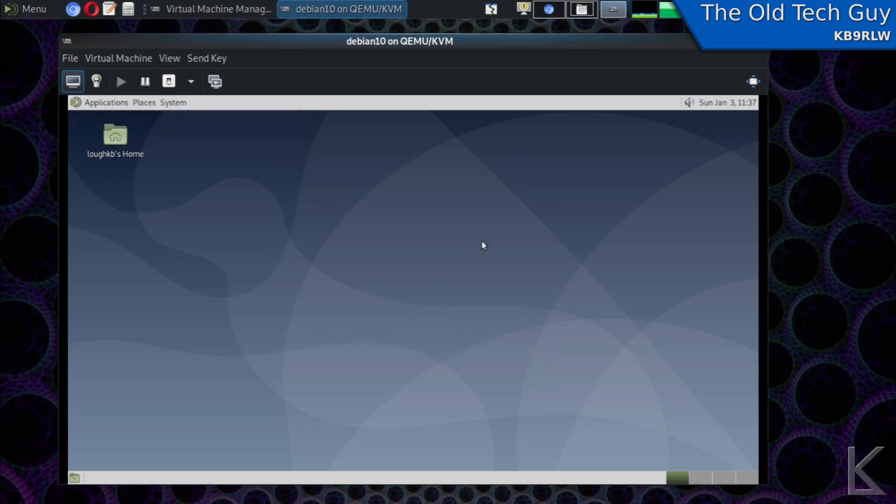
{"action": "mouse_move", "coordinate": [469, 207]}
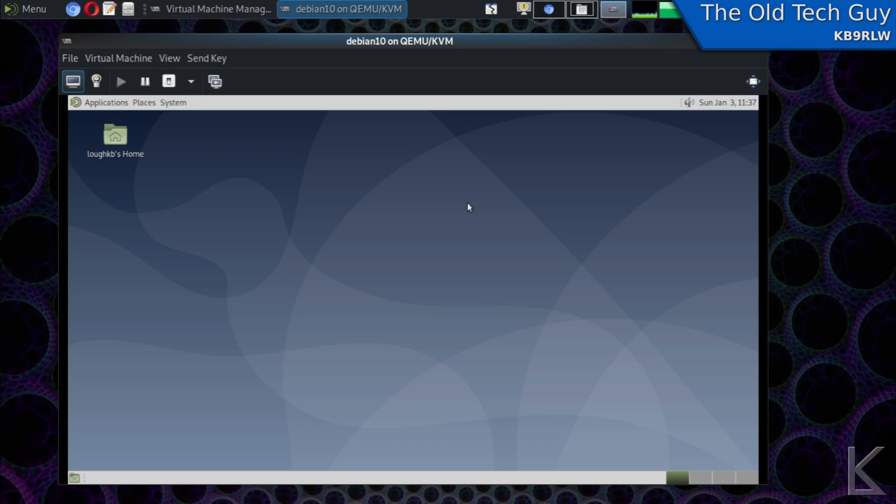
{"action": "mouse_move", "coordinate": [29, 194]}
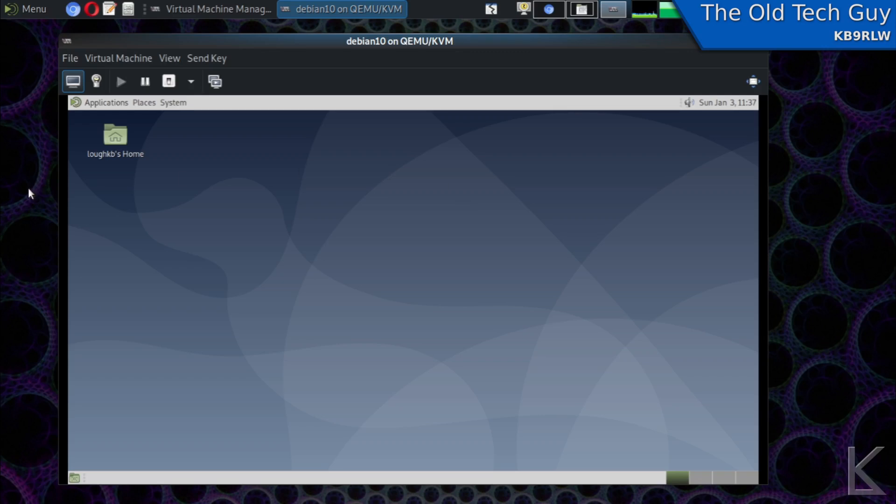
{"action": "mouse_move", "coordinate": [105, 390]}
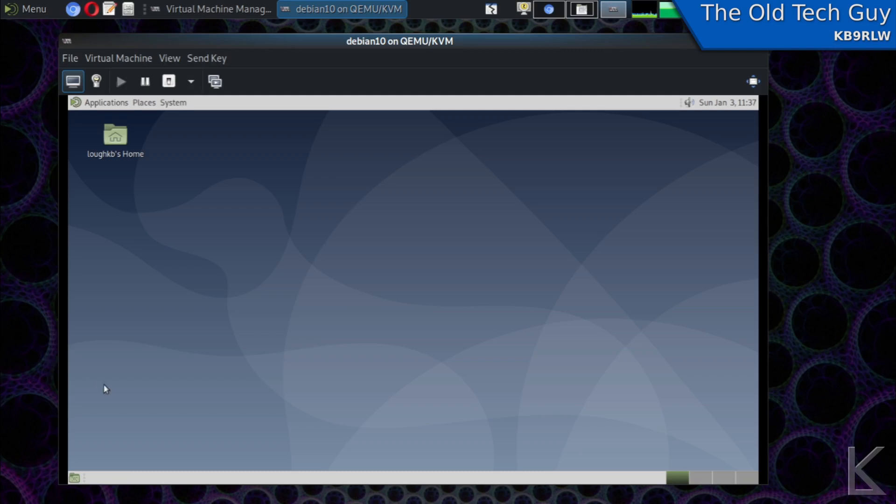
{"action": "mouse_move", "coordinate": [375, 377]}
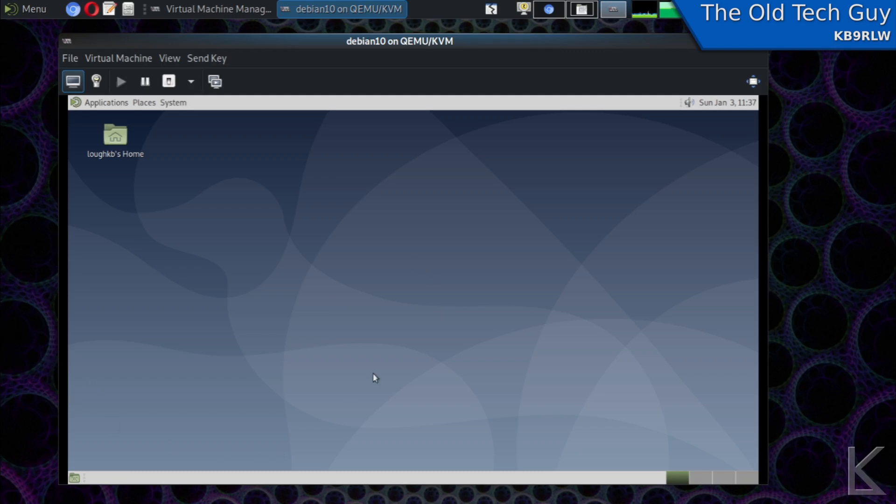
{"action": "mouse_move", "coordinate": [701, 84]}
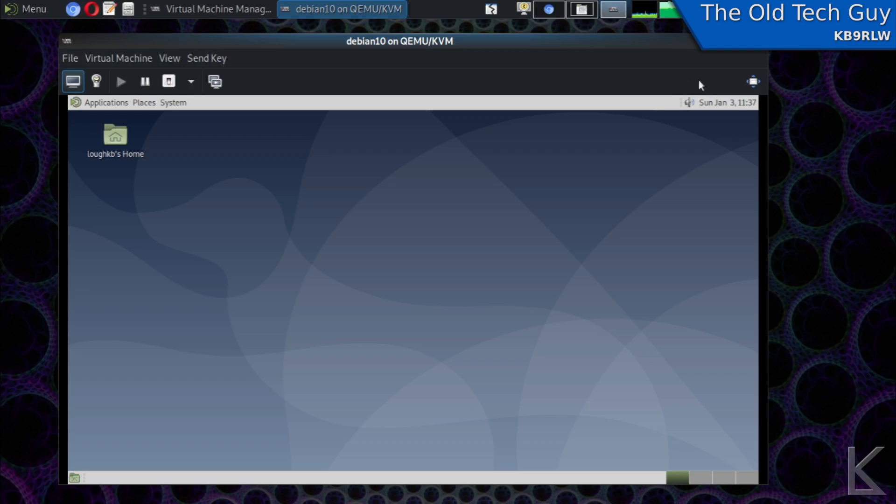
{"action": "left_click", "coordinate": [215, 81]}
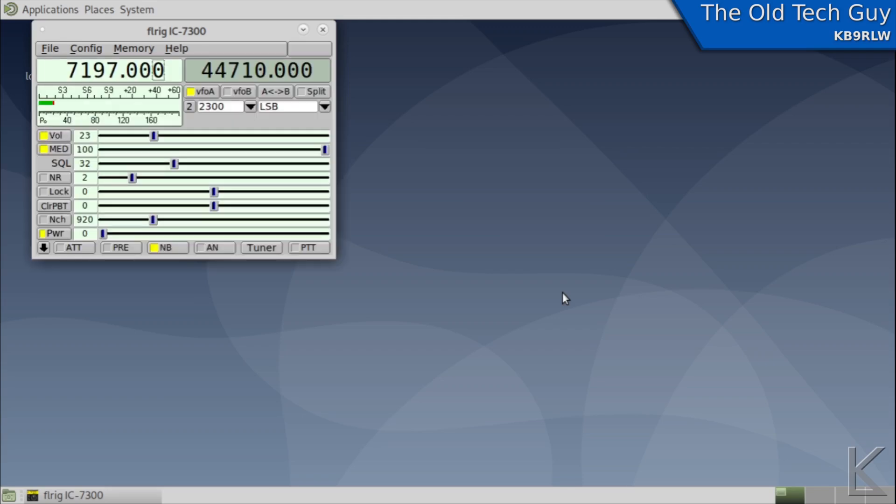
Step: Tune flrig's VFO A to 7197.000 and drag the volume slider down to 9
{"action": "left_click_drag", "start_coordinate": [153, 135], "coordinate": [174, 135]}
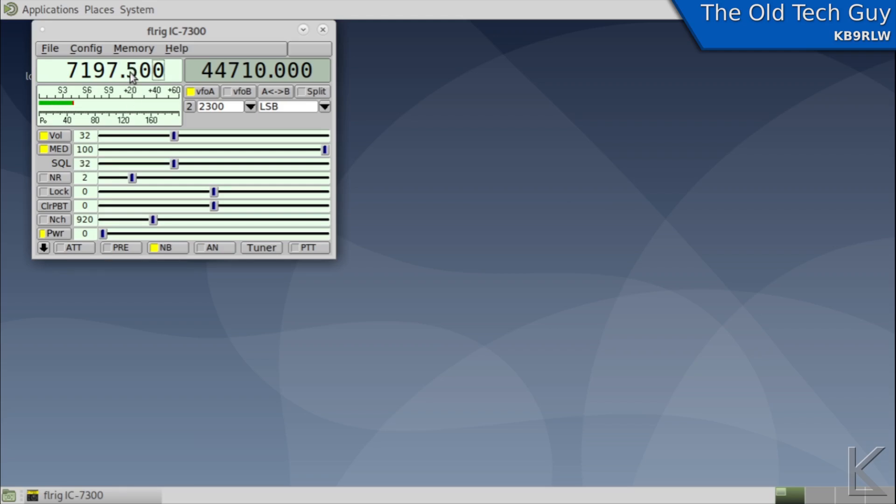
{"action": "scroll", "scroll_direction": "down", "scroll_amount": 3}
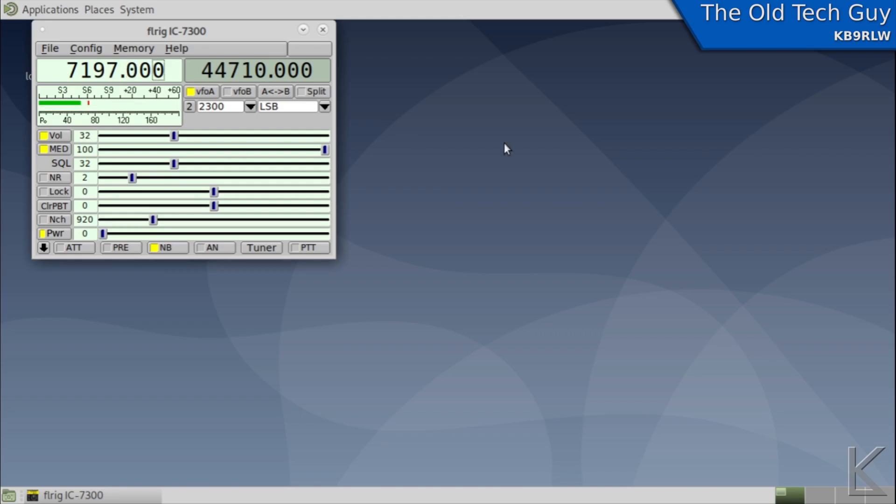
{"action": "left_click_drag", "start_coordinate": [174, 135], "coordinate": [135, 135]}
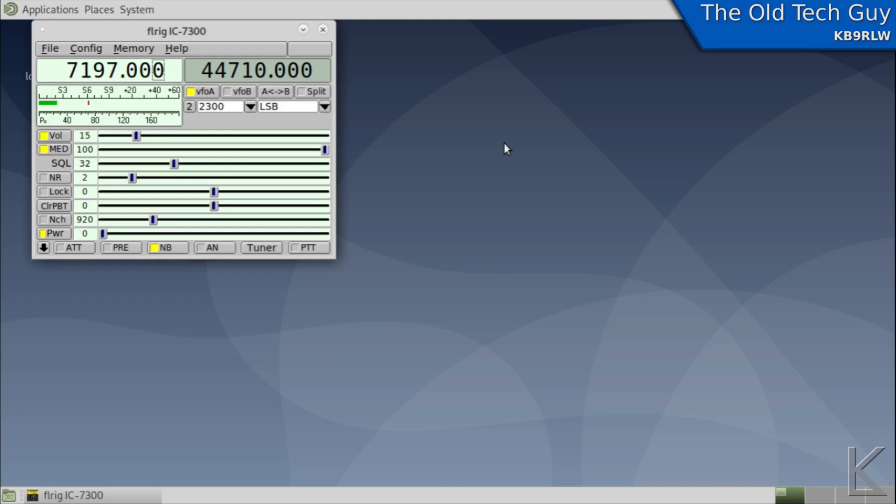
{"action": "left_click_drag", "start_coordinate": [135, 135], "coordinate": [121, 135]}
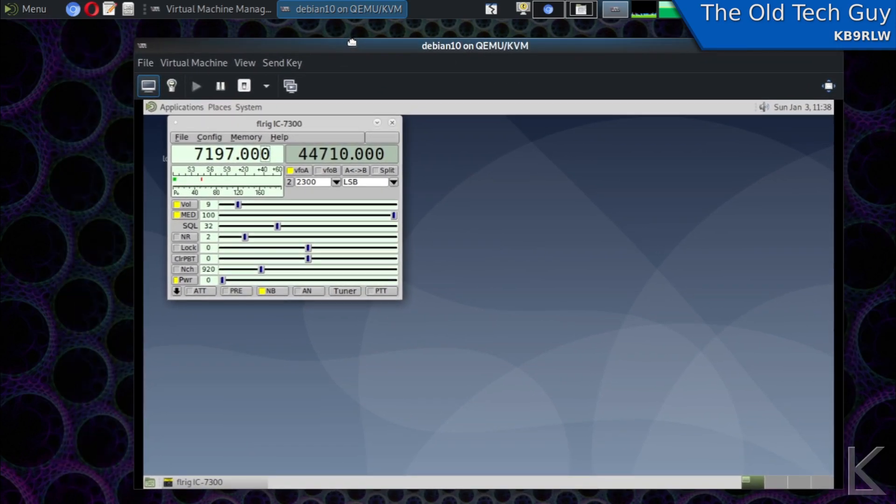
Step: Open the win7 console from the VM list and start the Windows 7 guest
{"action": "left_click", "coordinate": [213, 9]}
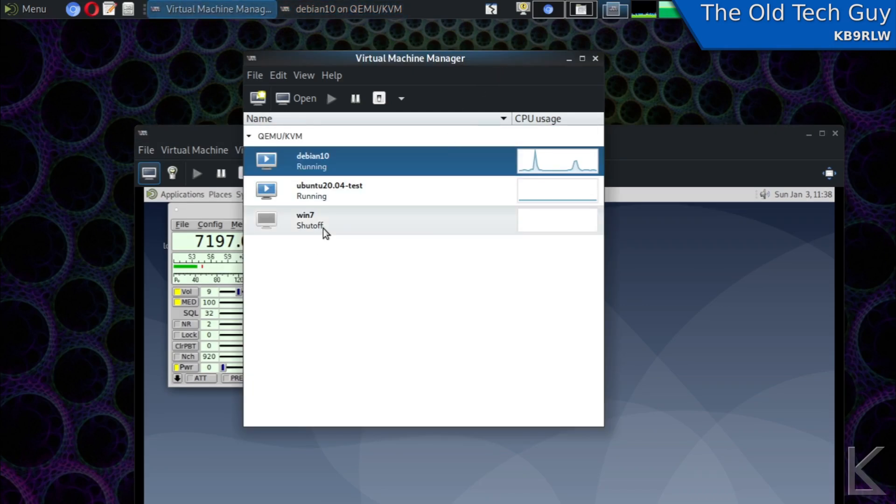
{"action": "mouse_move", "coordinate": [343, 224]}
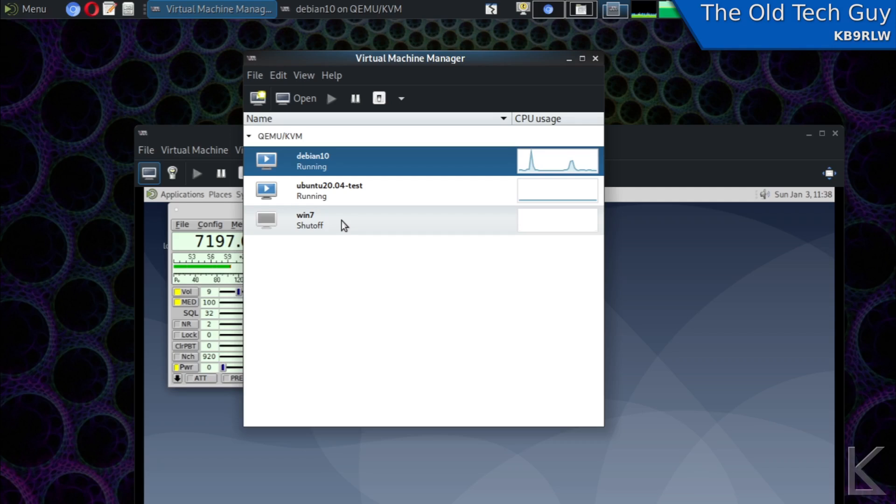
{"action": "double_click", "coordinate": [305, 220]}
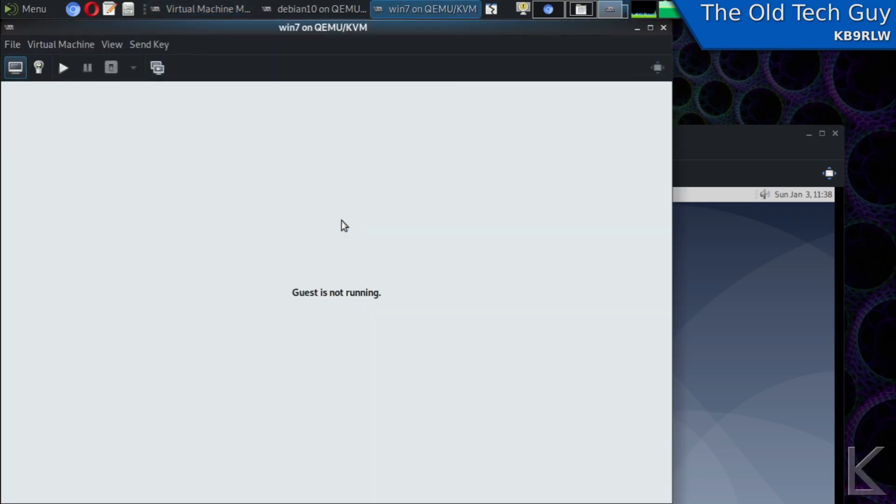
{"action": "mouse_move", "coordinate": [259, 207]}
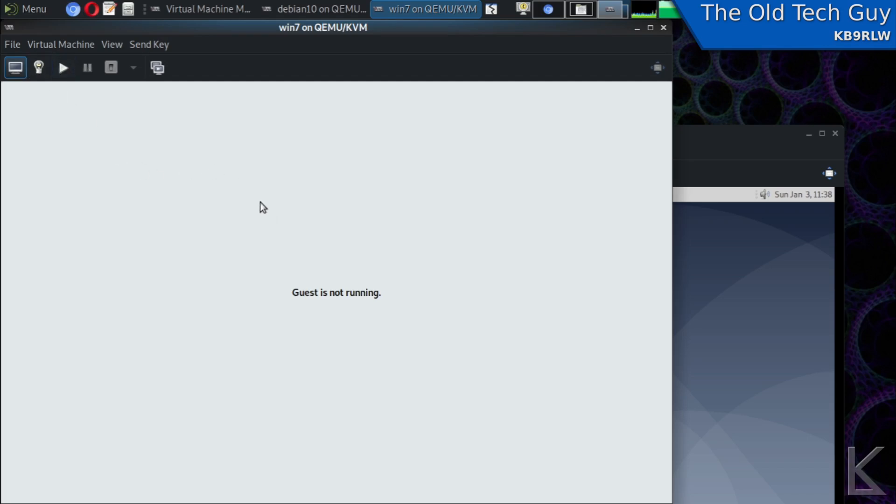
{"action": "left_click", "coordinate": [63, 67]}
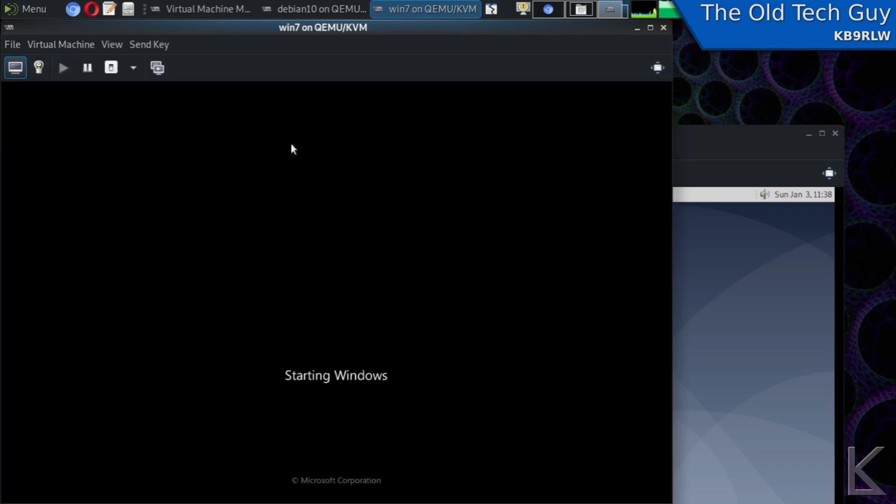
{"action": "mouse_move", "coordinate": [262, 36]}
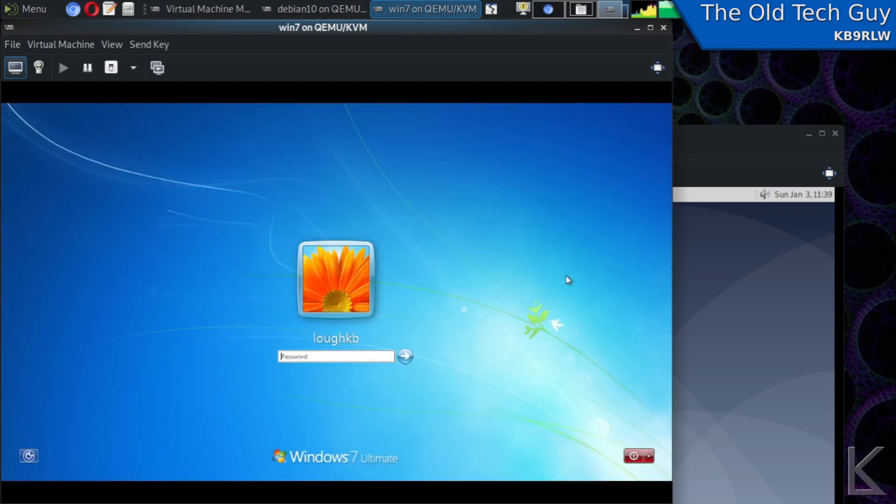
Step: Log into Windows 7, open the Start menu, and switch to the debian10 window
{"action": "left_click", "coordinate": [405, 356]}
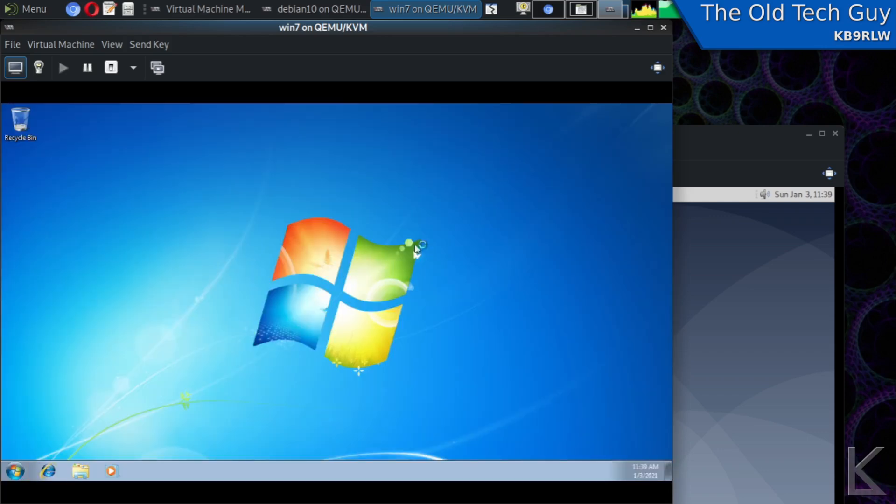
{"action": "mouse_move", "coordinate": [274, 248]}
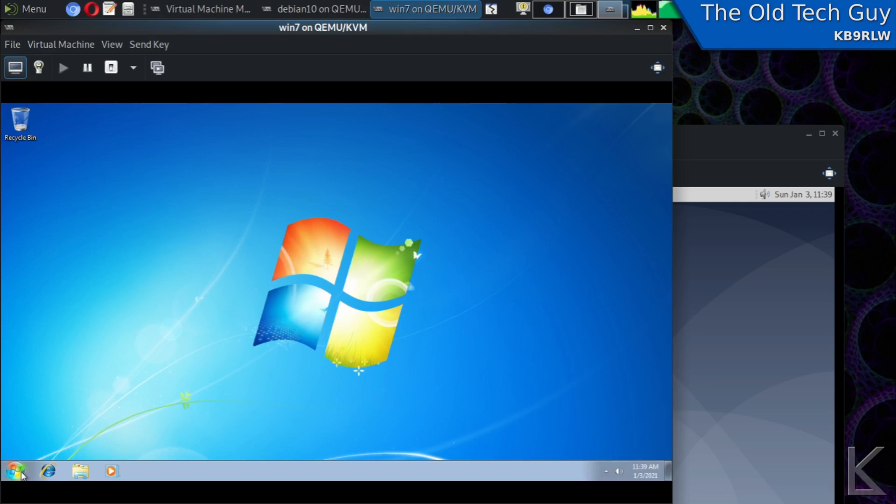
{"action": "left_click", "coordinate": [15, 471]}
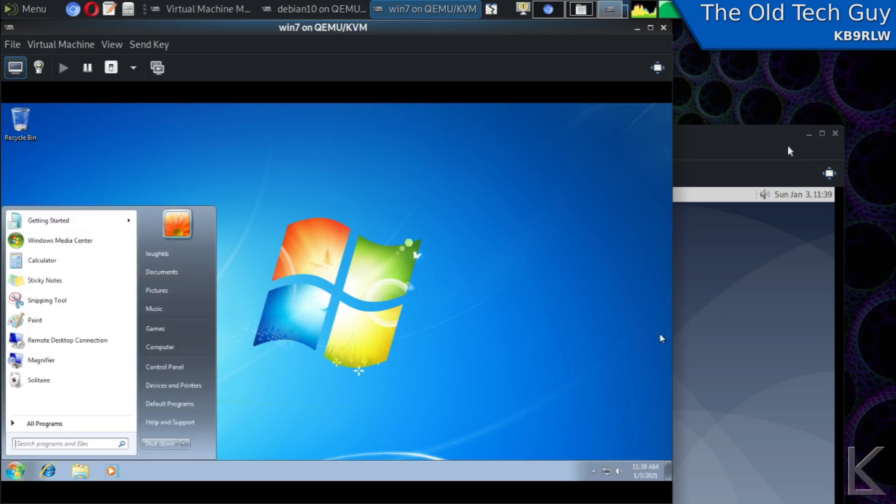
{"action": "left_click", "coordinate": [314, 10]}
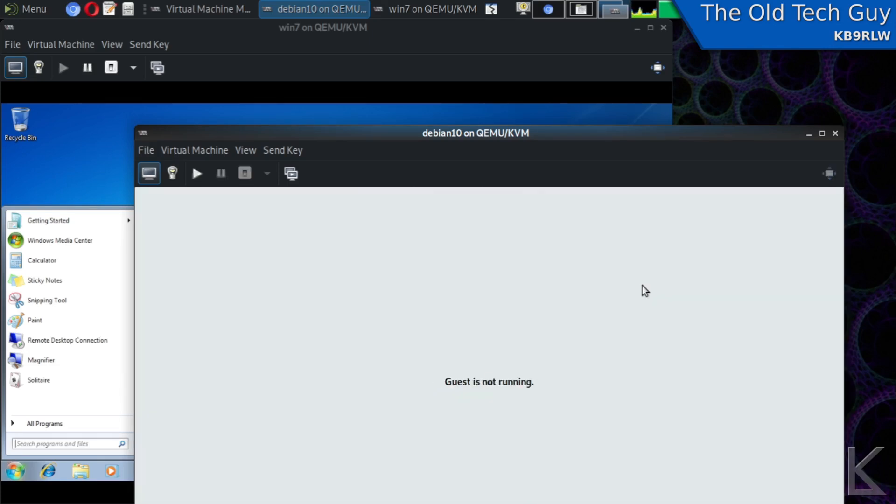
{"action": "mouse_move", "coordinate": [744, 71]}
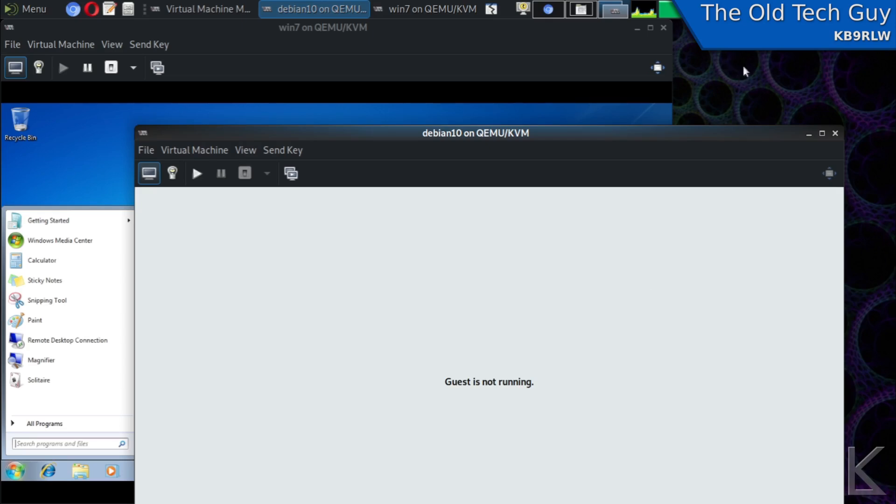
{"action": "mouse_move", "coordinate": [818, 241]}
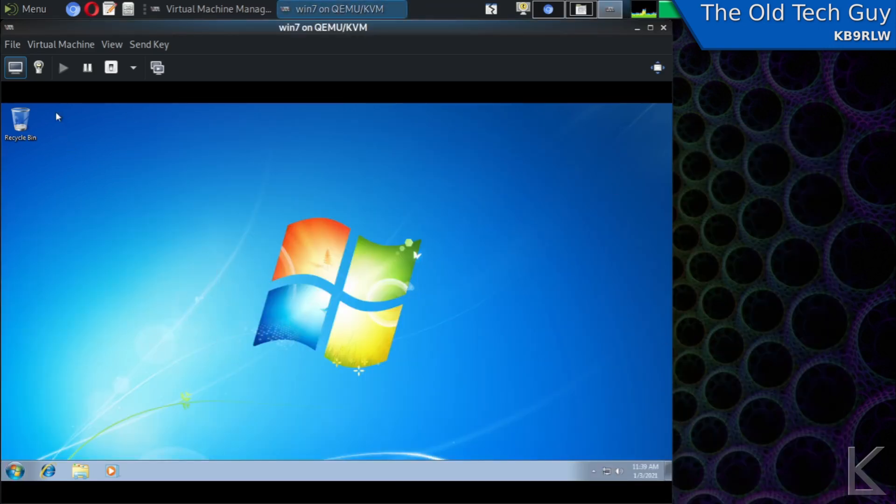
Step: Redirect the Icom IC-705 USB radio to the win7 guest
{"action": "left_click", "coordinate": [60, 44]}
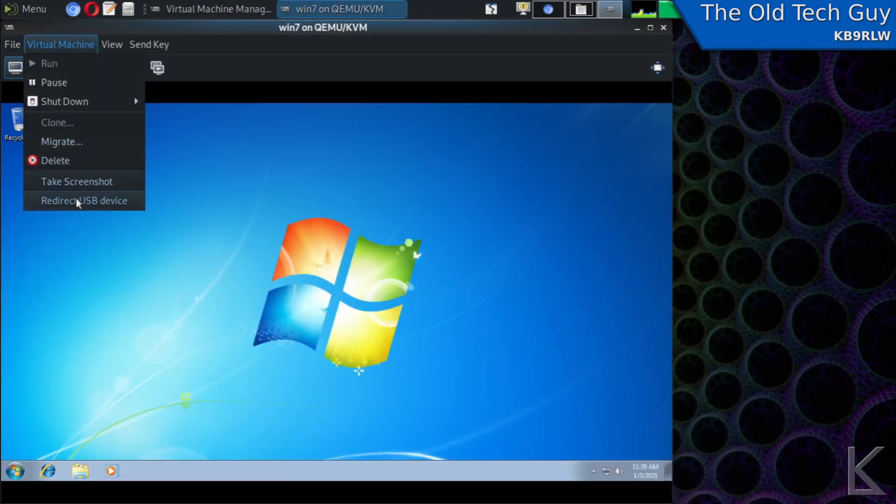
{"action": "left_click", "coordinate": [83, 200]}
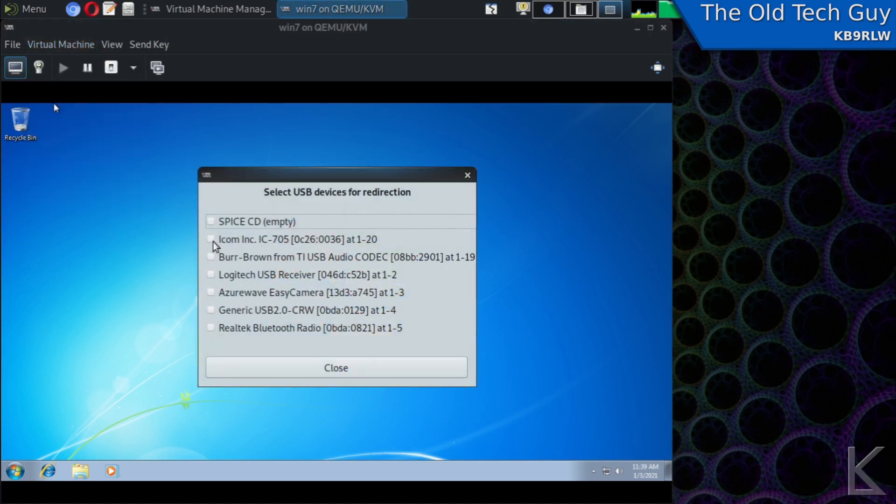
{"action": "left_click", "coordinate": [211, 239]}
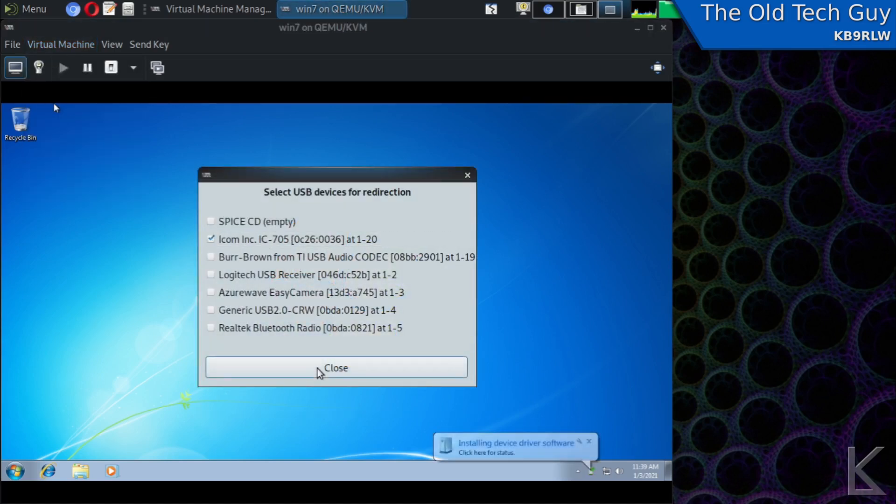
{"action": "left_click", "coordinate": [336, 367]}
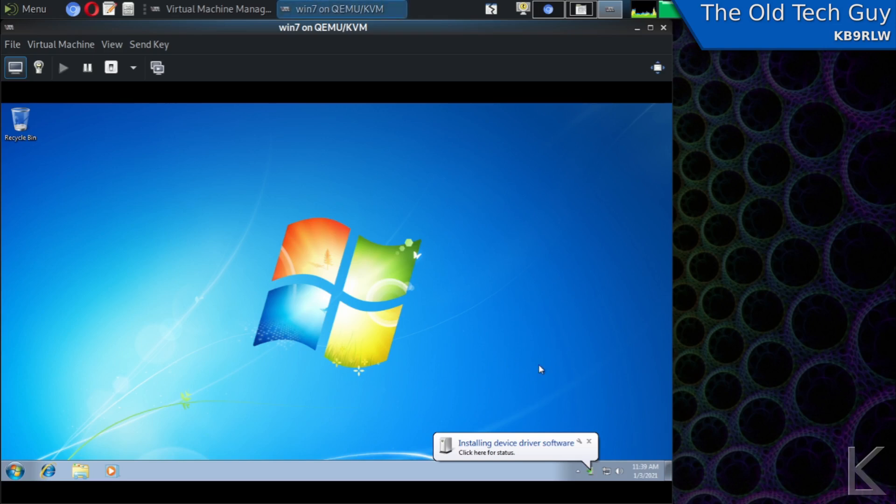
{"action": "mouse_move", "coordinate": [557, 460]}
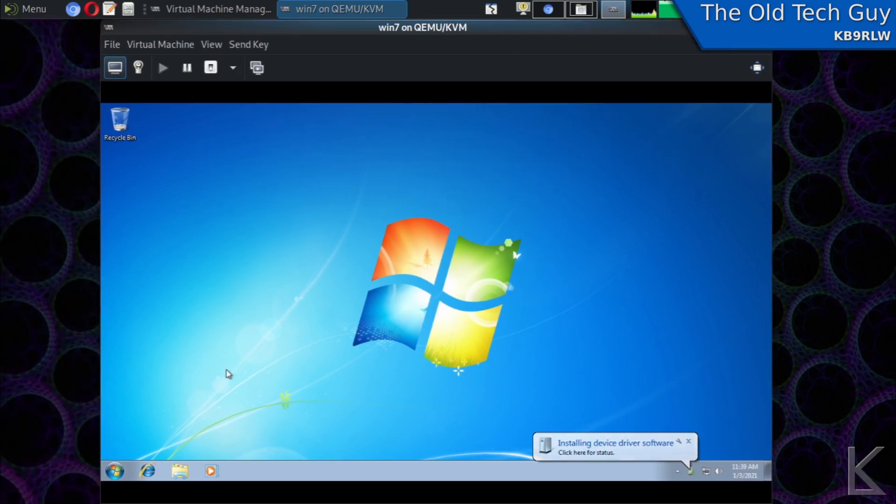
Step: Shut down the win7 guest and reposition the Virtual Machine Manager window
{"action": "left_click", "coordinate": [114, 471]}
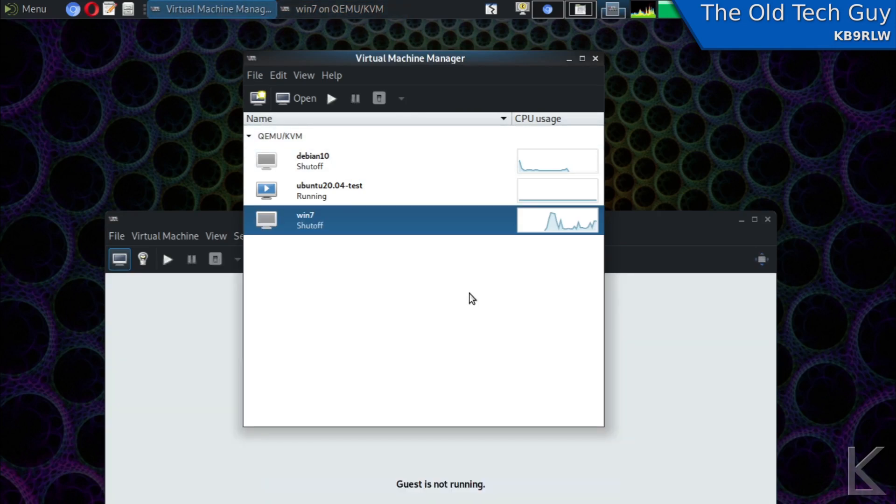
{"action": "mouse_move", "coordinate": [763, 227]}
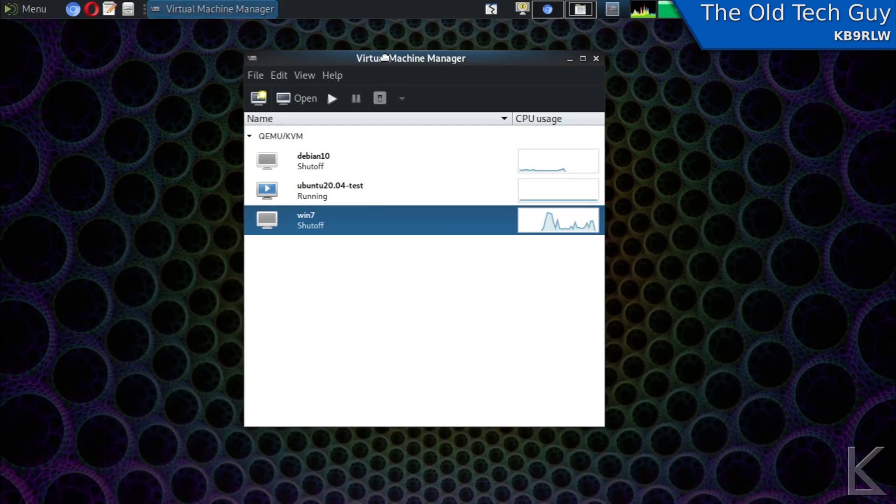
{"action": "left_click_drag", "start_coordinate": [410, 58], "coordinate": [443, 55]}
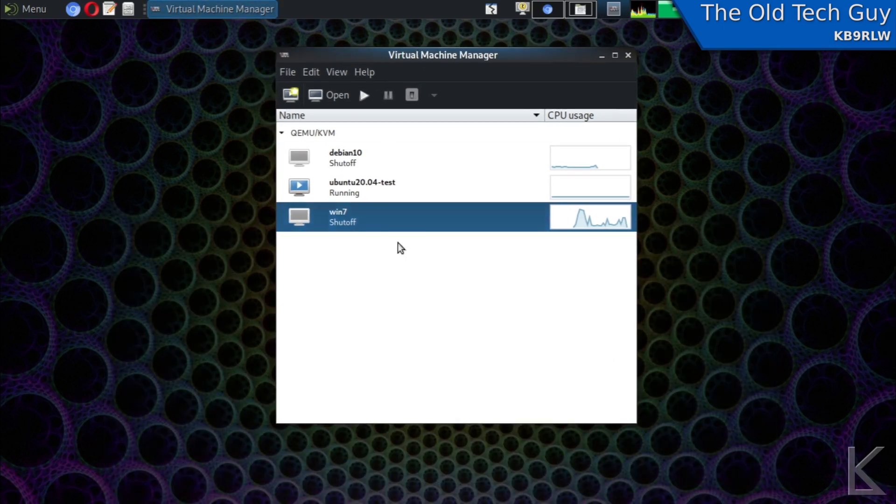
{"action": "mouse_move", "coordinate": [447, 366]}
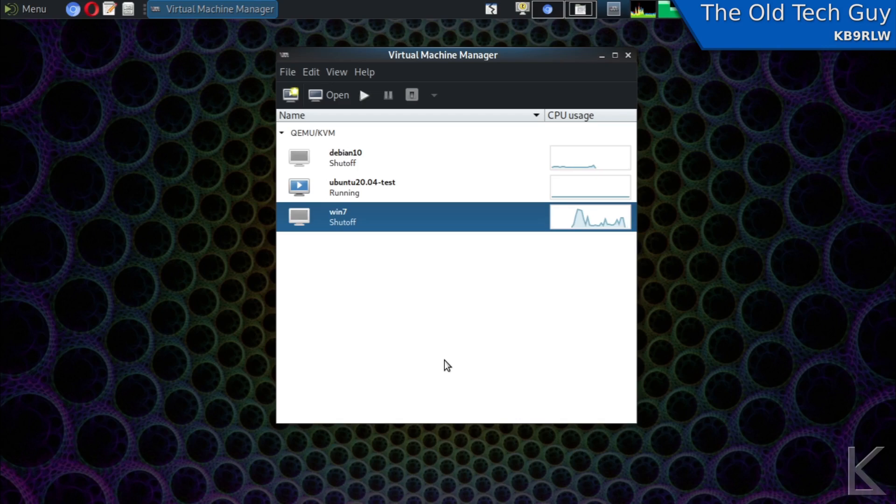